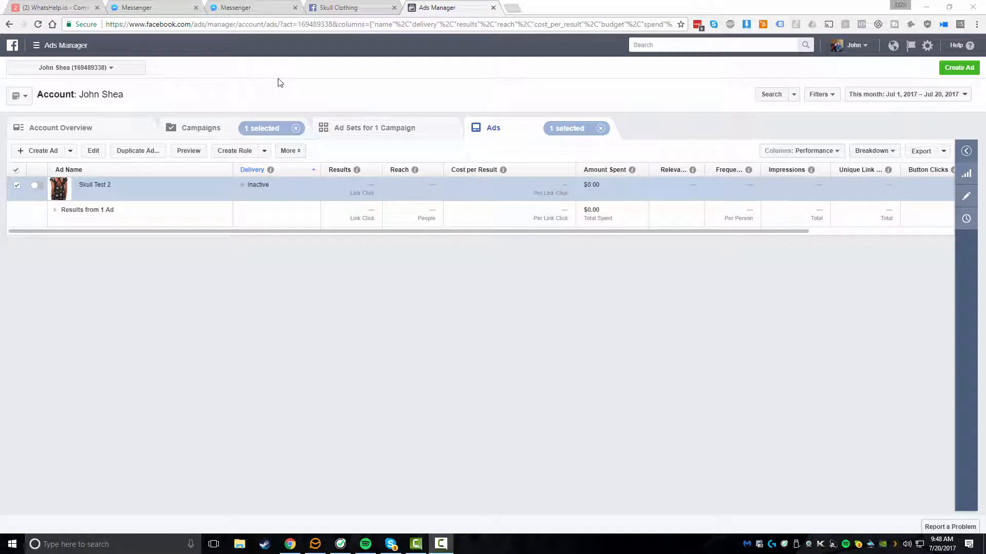
pyautogui.moveTo(239, 88)
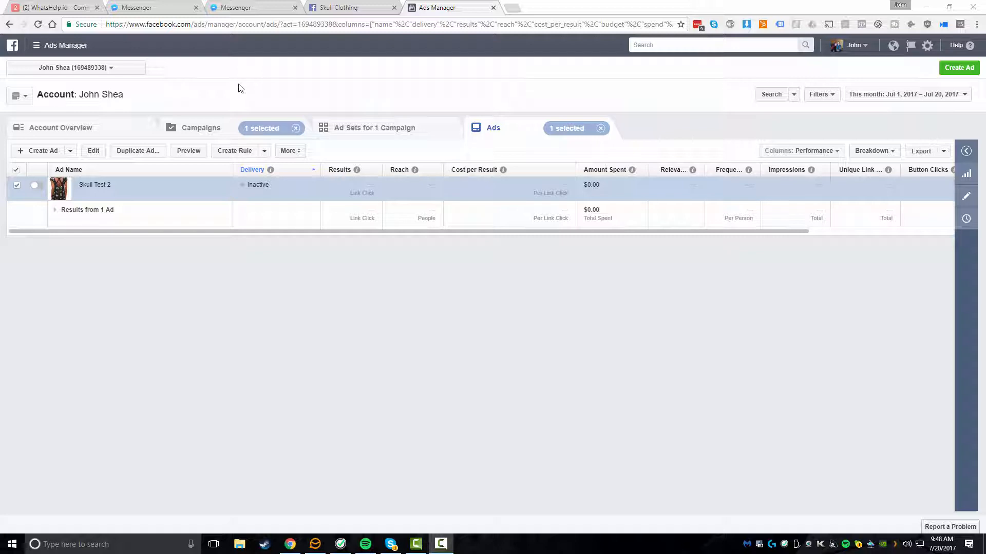
pyautogui.moveTo(217, 84)
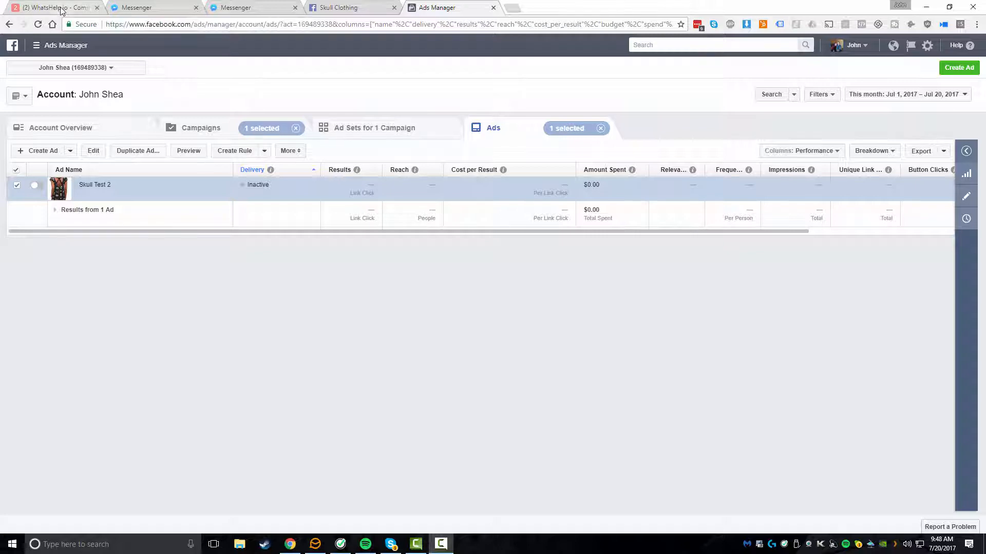
# - Switch from the Ads Manager ads list to the WhatsHelp Bots page showing Skull Bot 1
pyautogui.click(50, 7)
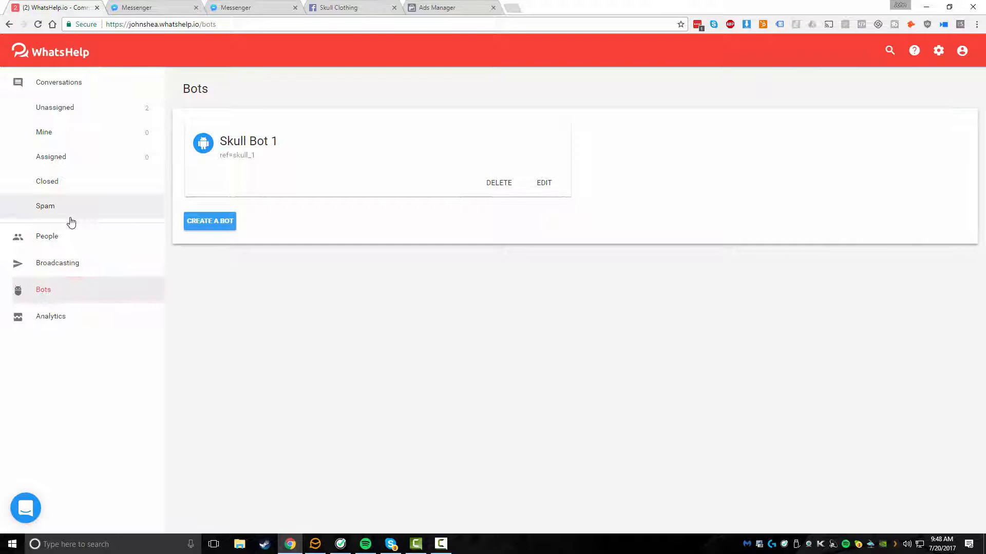
pyautogui.moveTo(209, 221)
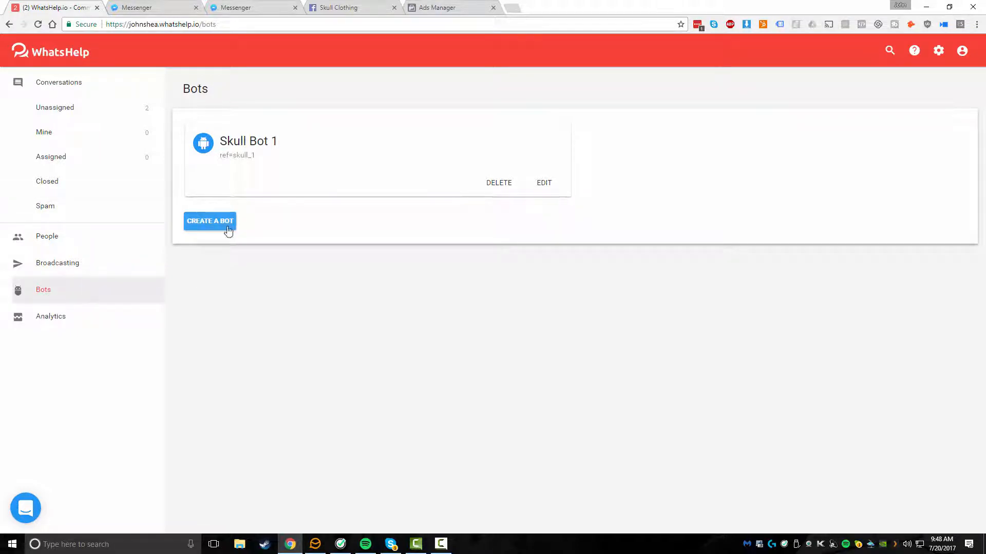
# - Create a new bot titled 'Skull Bot 2' with referral 'skull_bot2' for the Skull Clothing page
pyautogui.click(209, 221)
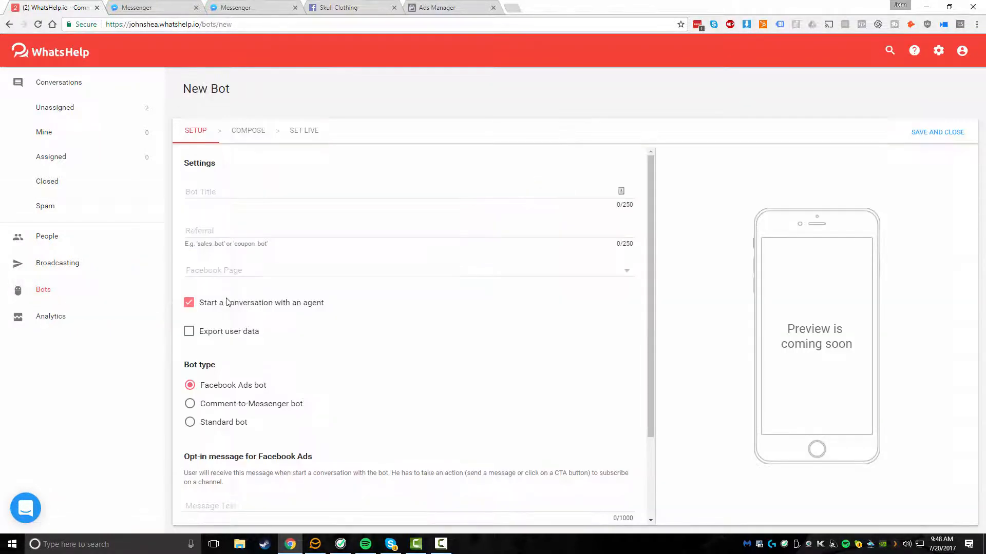
pyautogui.moveTo(243, 285)
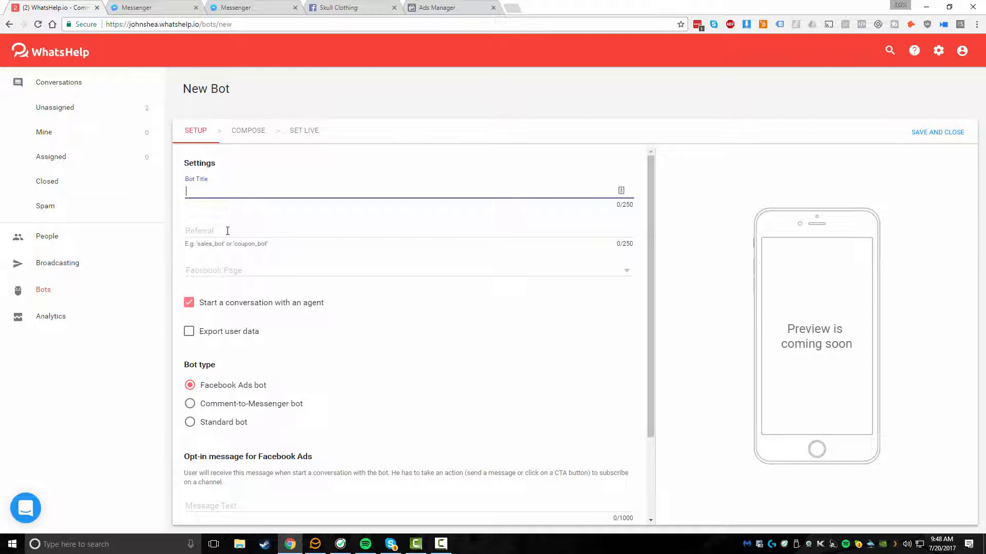
pyautogui.write('Skull B')
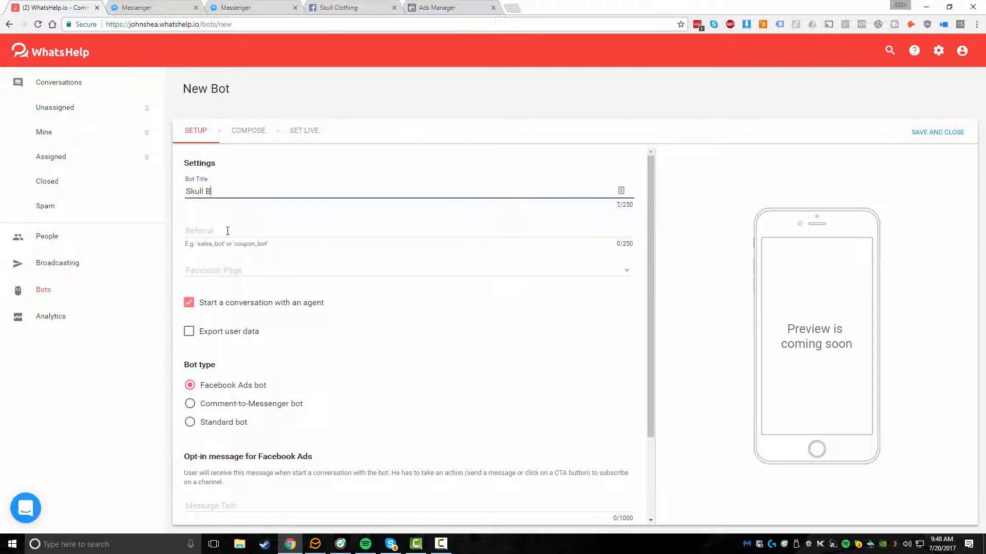
pyautogui.write('ot 2')
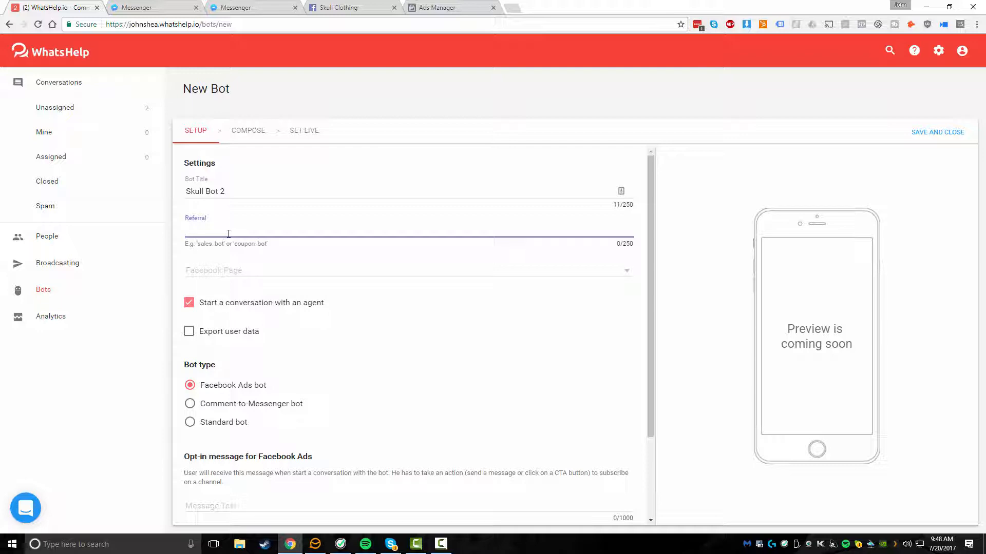
pyautogui.write('skull')
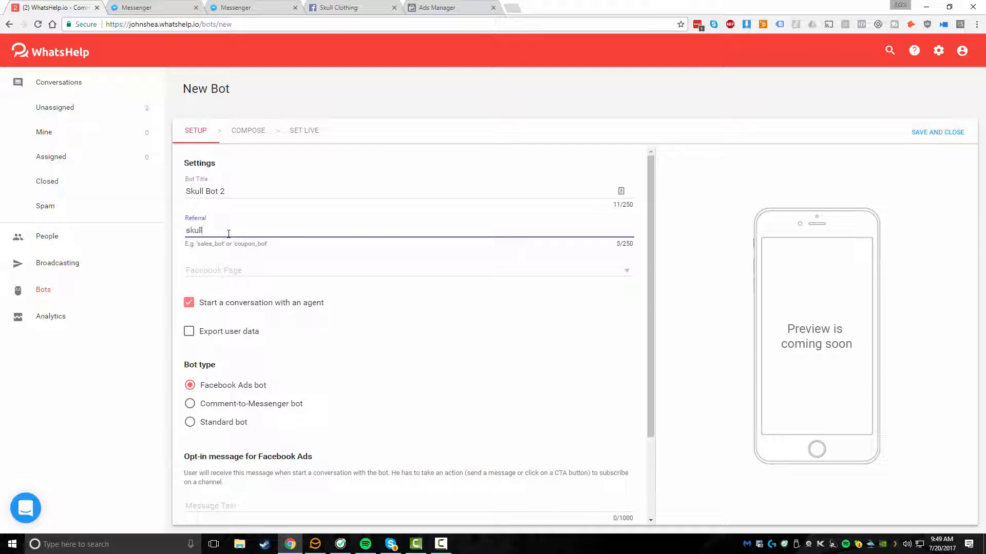
pyautogui.write('_bot2')
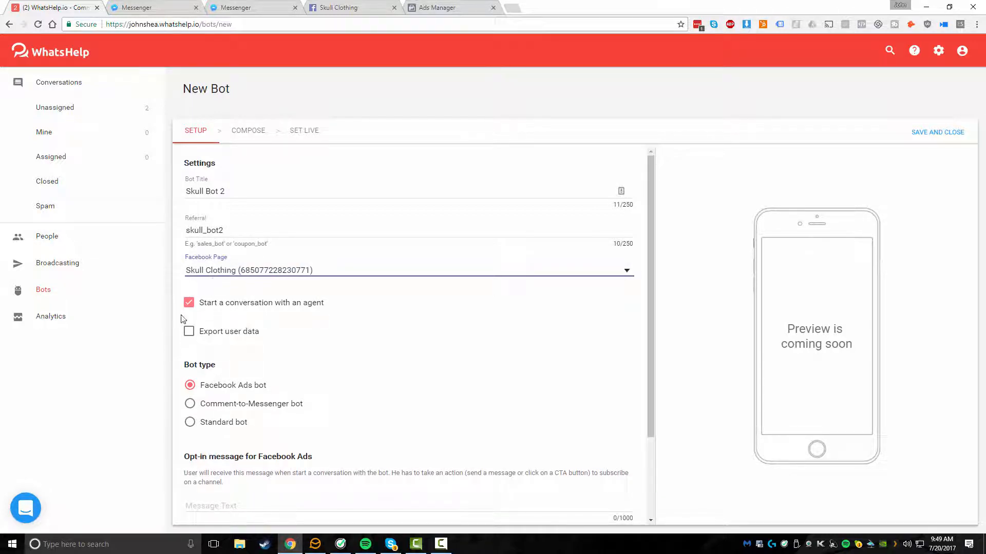
pyautogui.moveTo(229, 312)
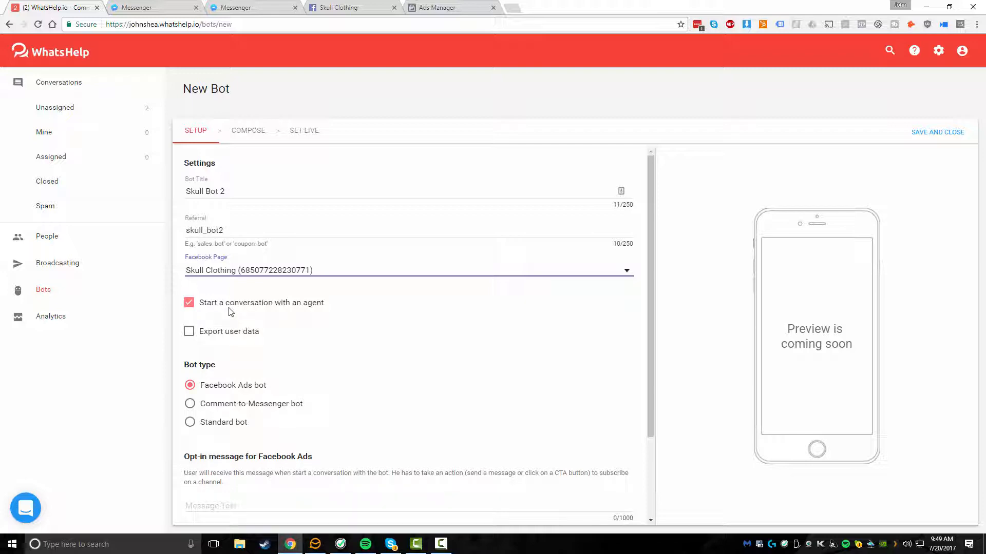
pyautogui.moveTo(256, 313)
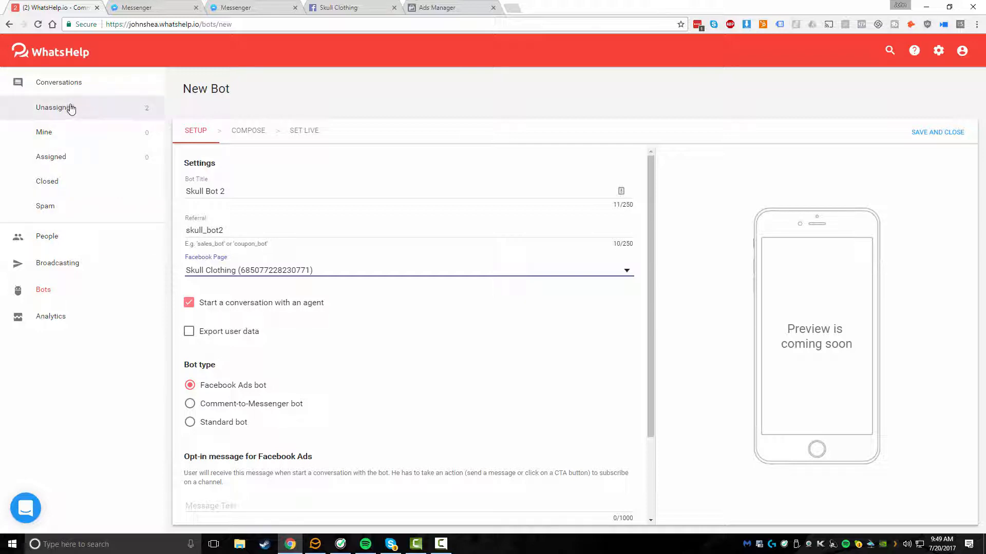
pyautogui.moveTo(304, 393)
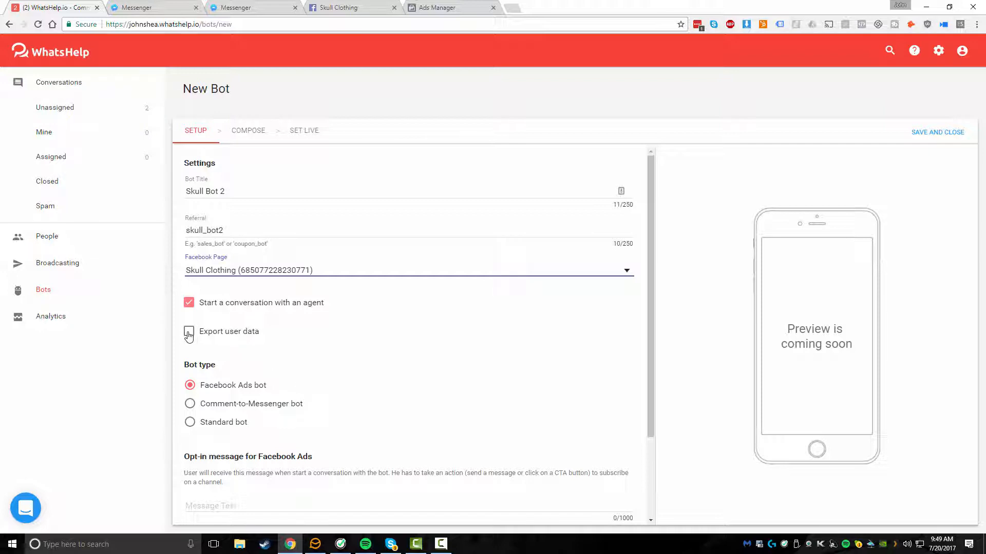
# - Turn on Export user data and fill the export email from the 'work' autofill suggestion
pyautogui.click(189, 332)
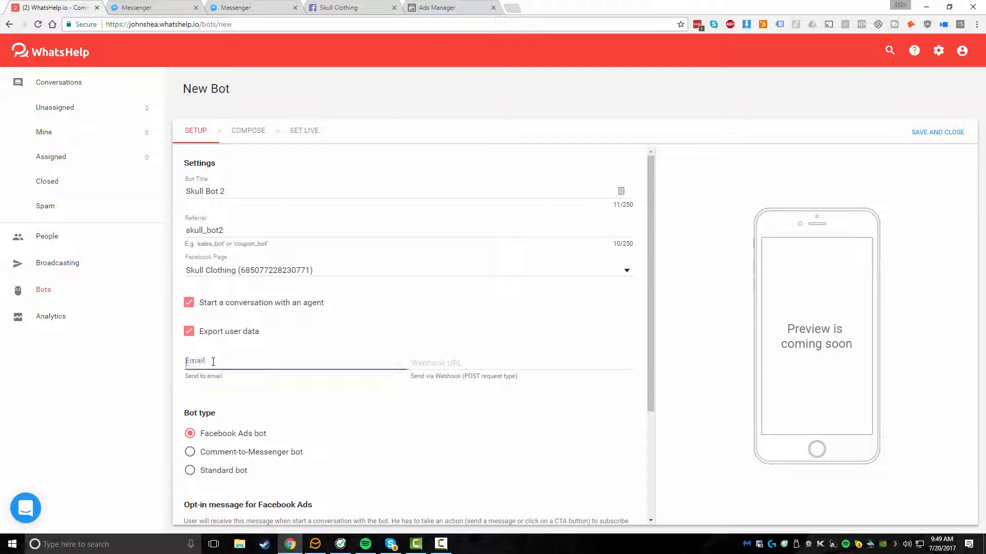
pyautogui.write('work')
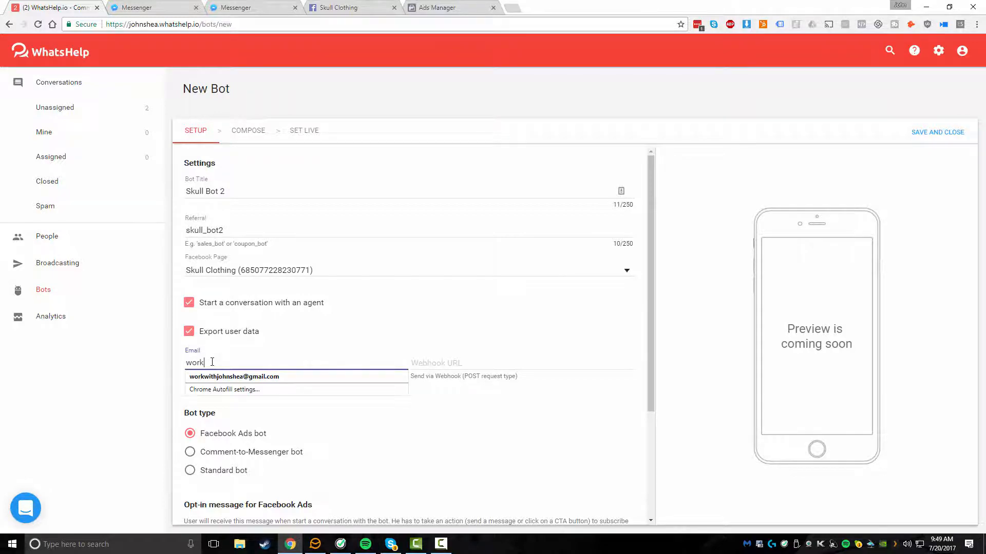
pyautogui.click(234, 377)
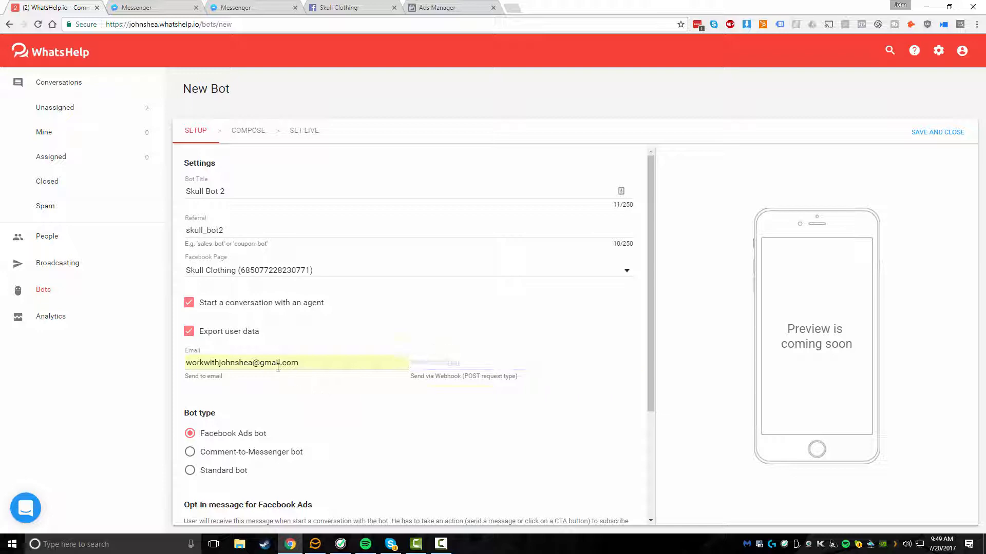
# - Keep the bot as a Facebook Ads bot with opt-in message 'Do you like skull clothing?'
pyautogui.scroll(-3)
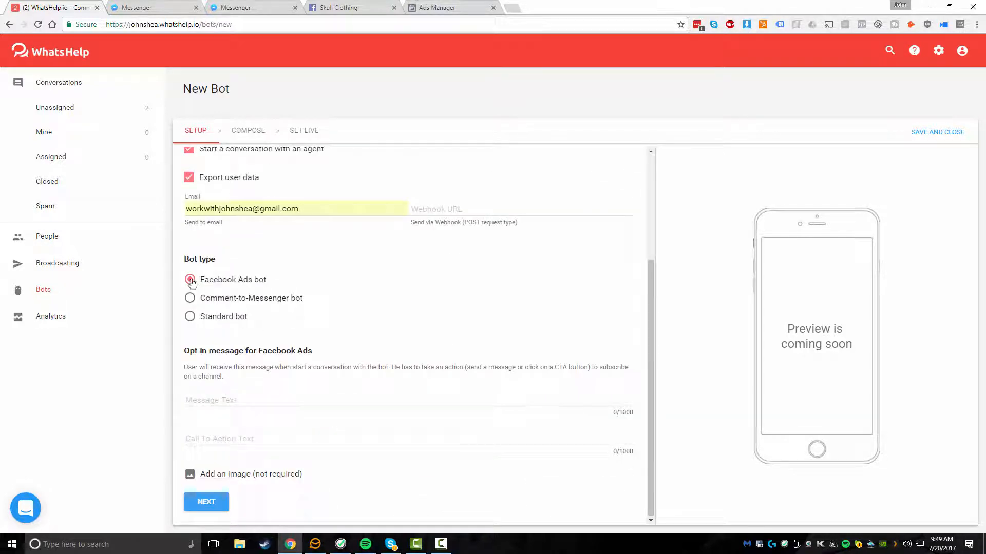
pyautogui.click(190, 279)
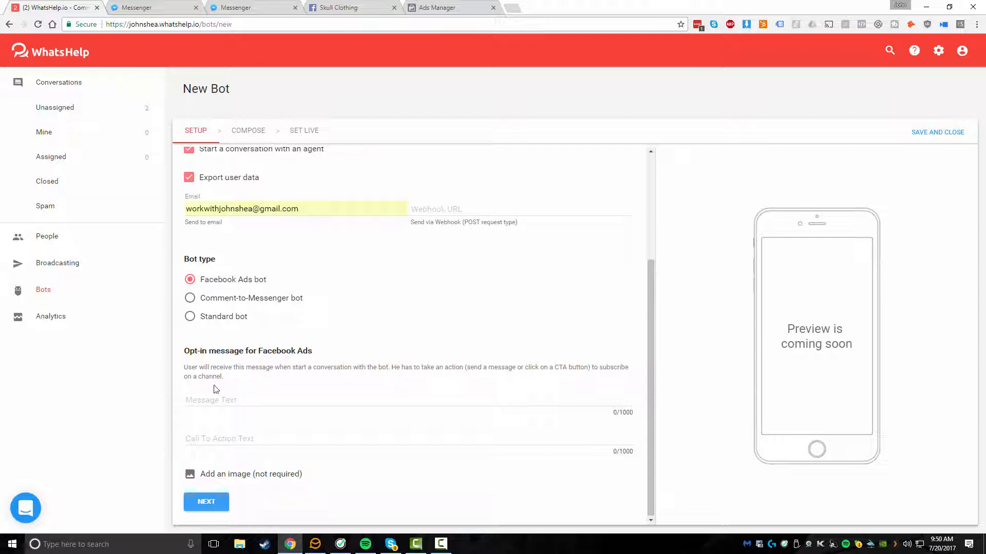
pyautogui.click(408, 398)
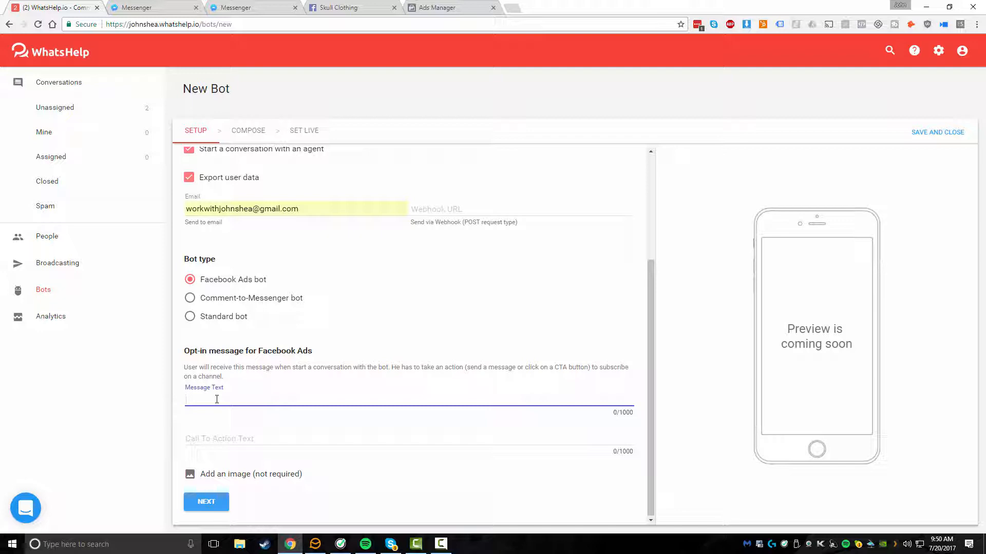
pyautogui.write('D')
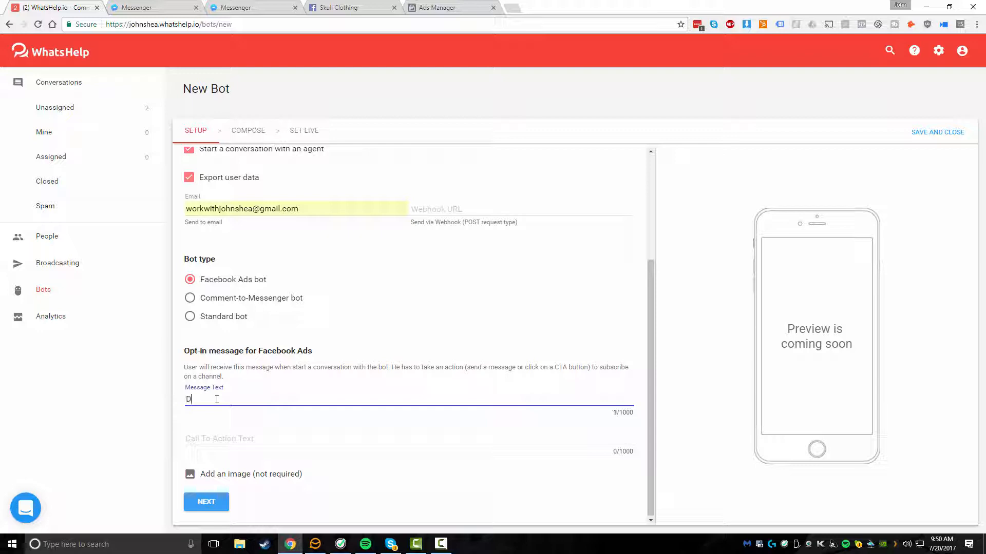
pyautogui.write('Do you like sku')
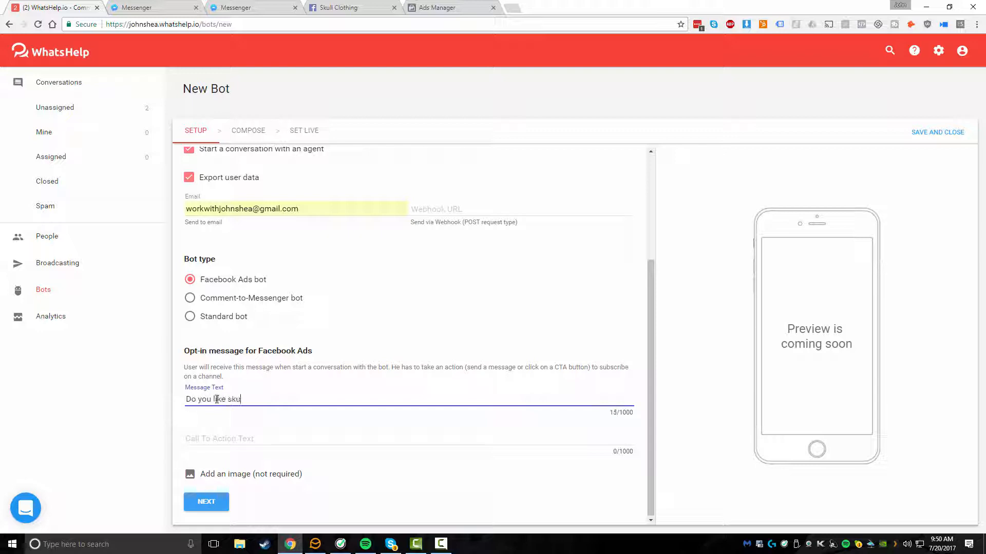
pyautogui.write('l clothing?')
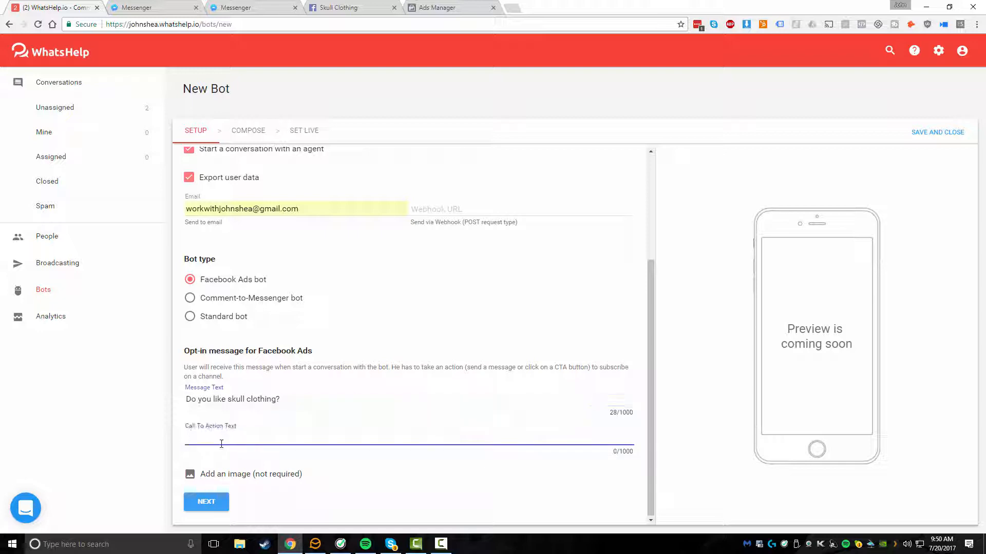
# - Set the call to action to 'Yes' and attach the skull fashion top image
pyautogui.click(220, 439)
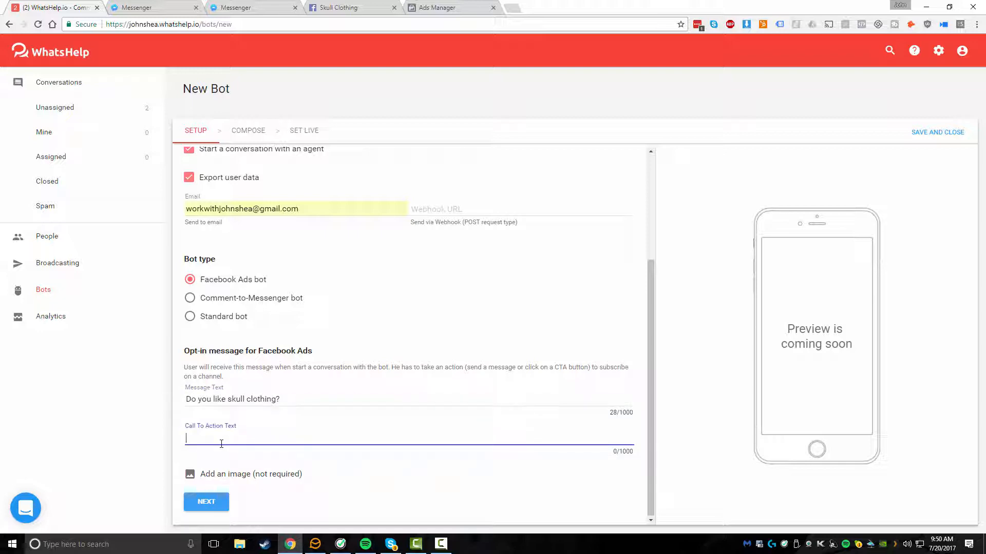
pyautogui.write('Yes')
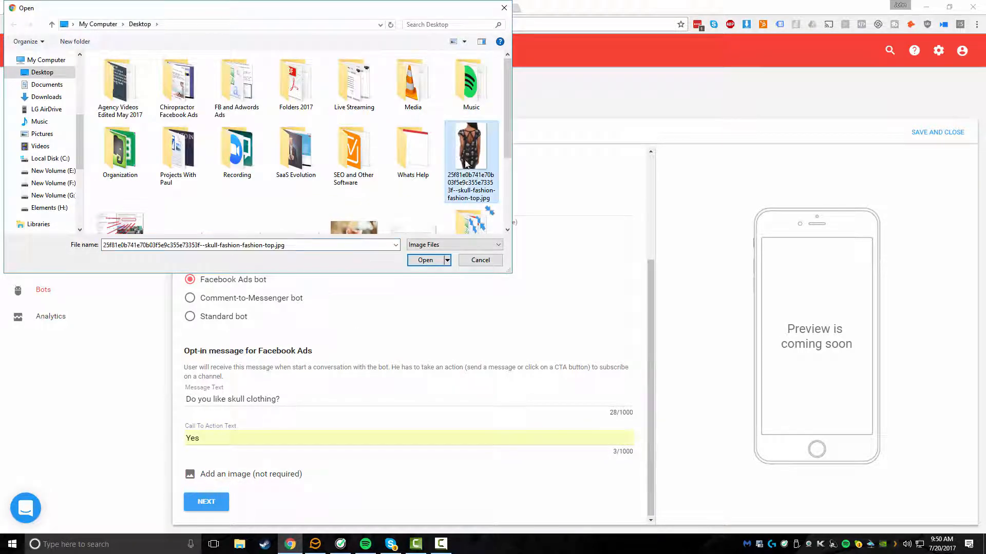
pyautogui.click(424, 260)
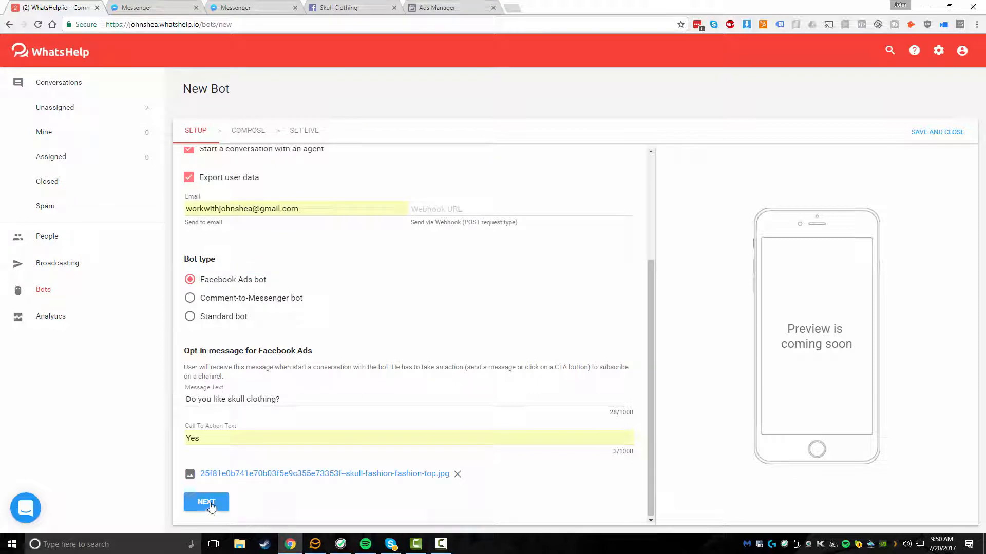
# - Write the text card message 'Thanks we love skulls as well' and begin adding a button
pyautogui.click(206, 502)
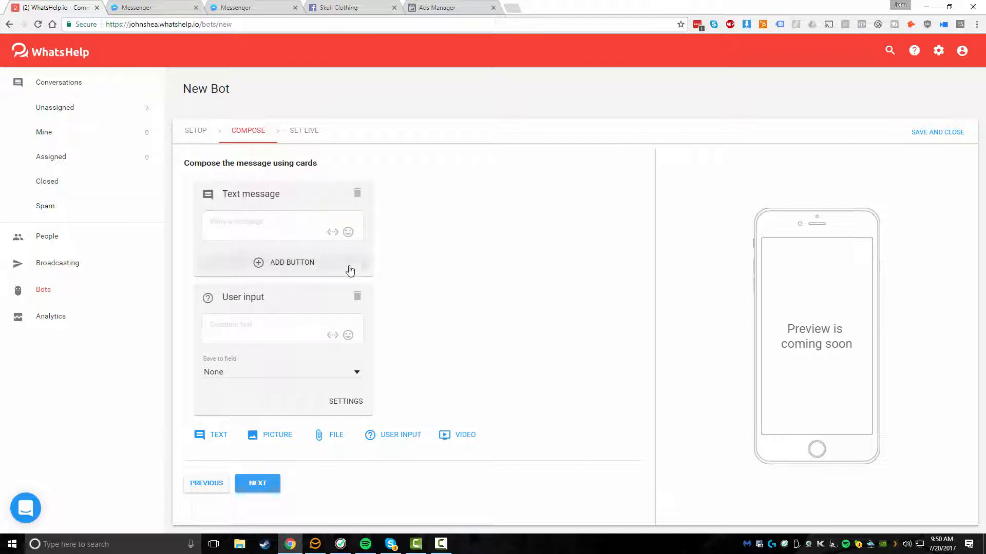
pyautogui.moveTo(264, 301)
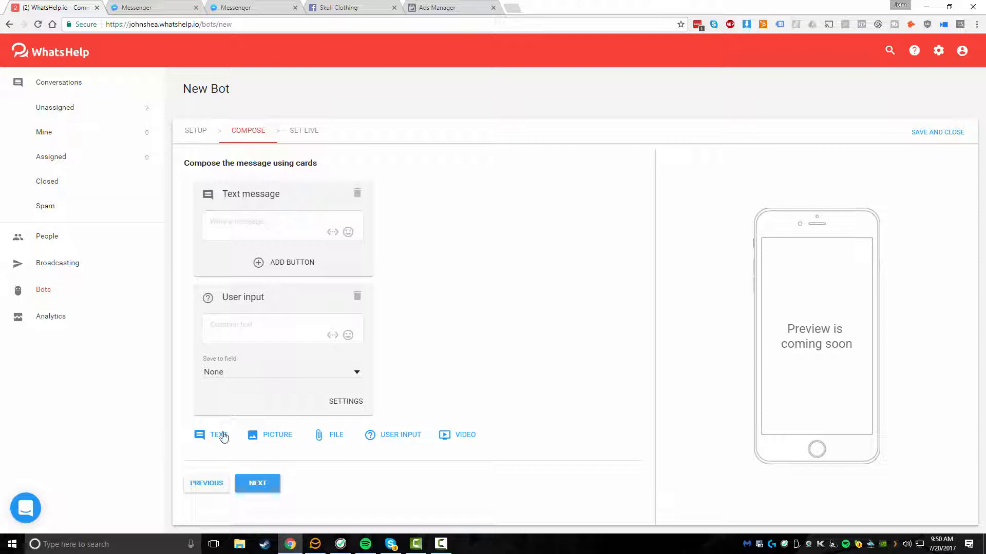
pyautogui.moveTo(276, 435)
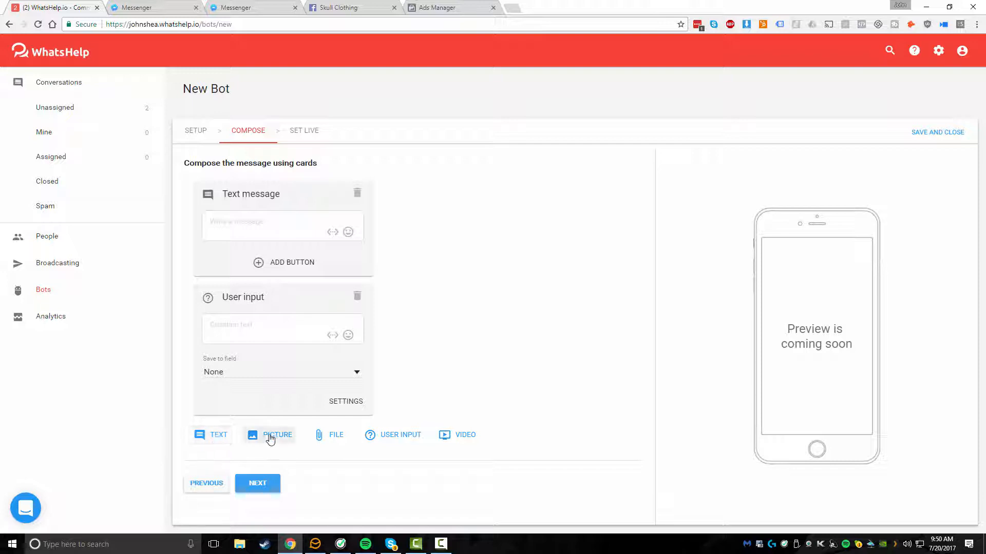
pyautogui.moveTo(391, 434)
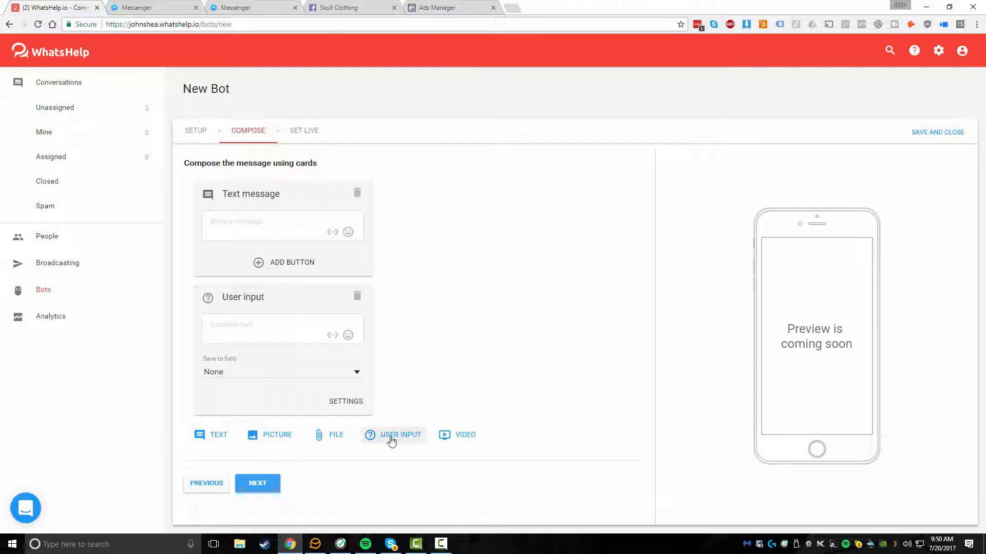
pyautogui.moveTo(449, 438)
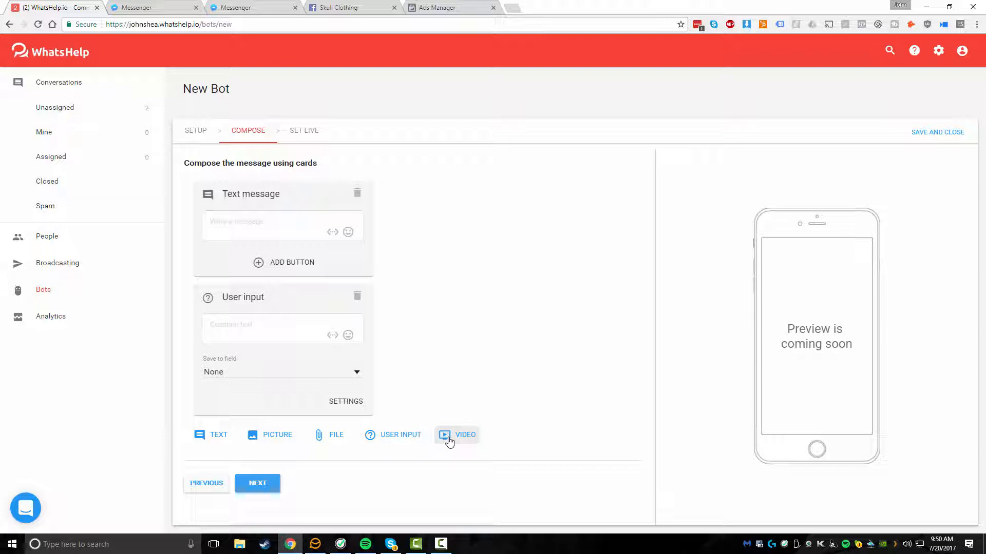
pyautogui.click(270, 228)
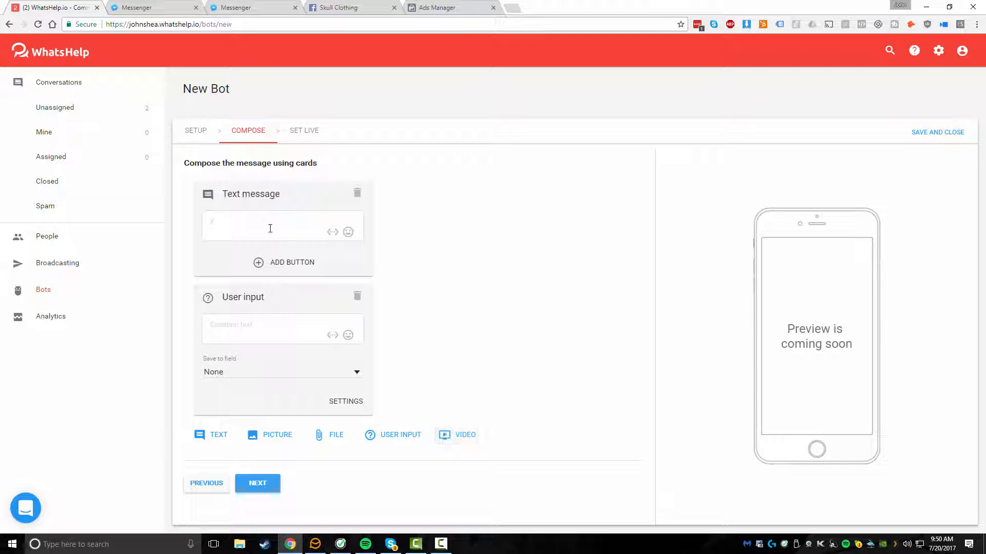
pyautogui.click(270, 228)
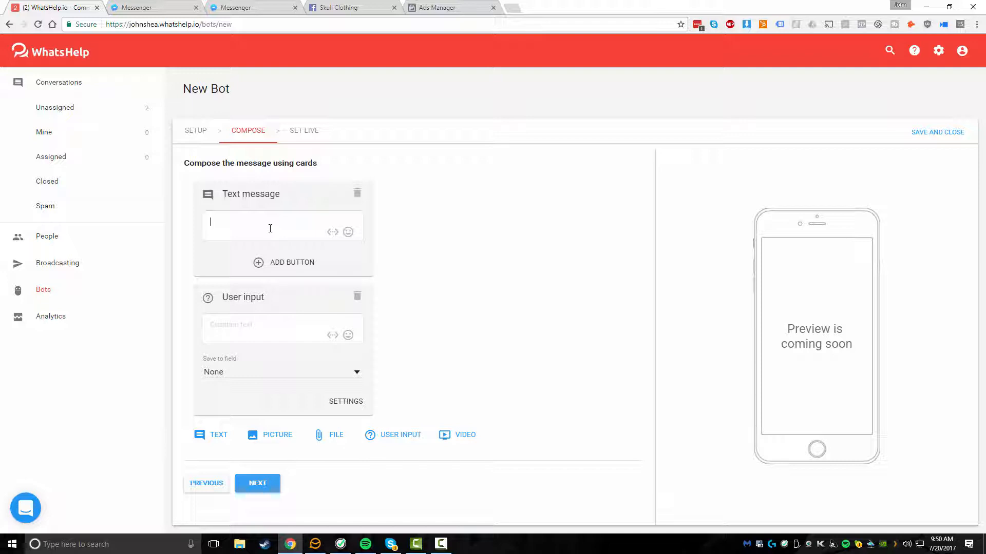
pyautogui.write('Thanks we love')
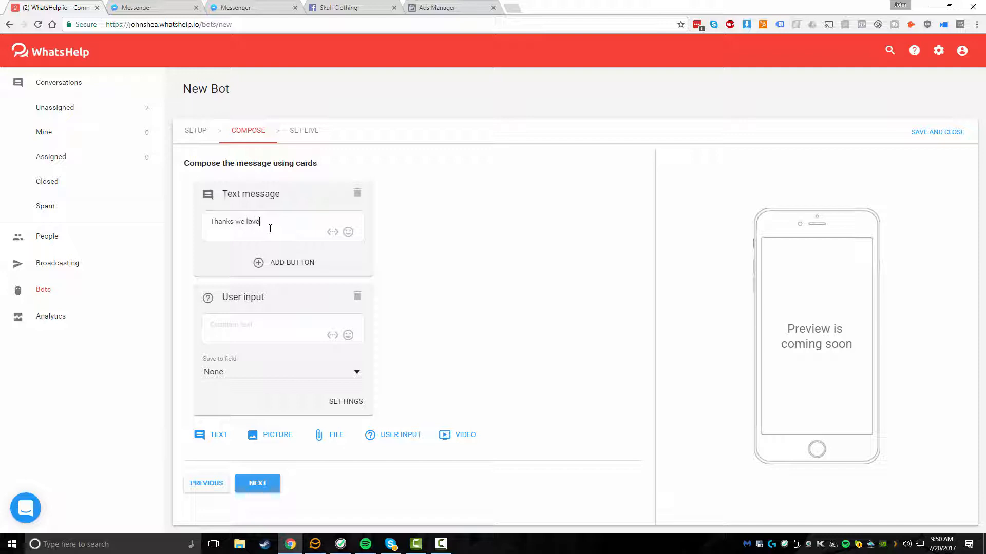
pyautogui.write('skulls as well')
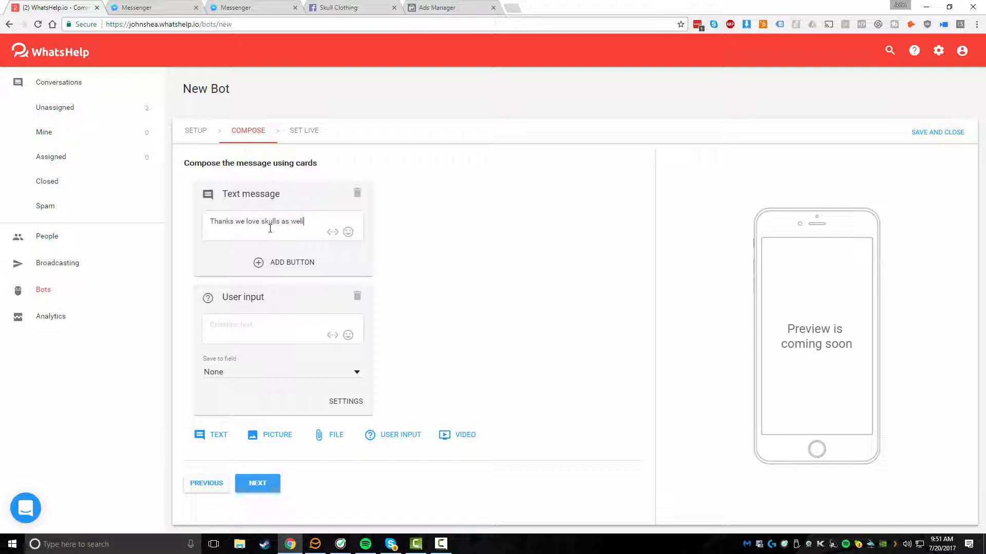
pyautogui.click(290, 261)
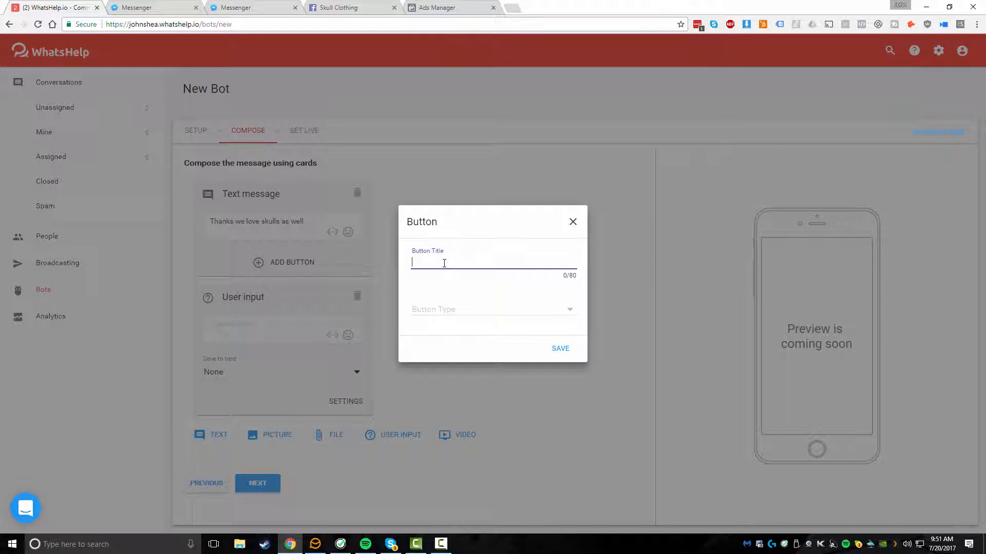
pyautogui.click(560, 348)
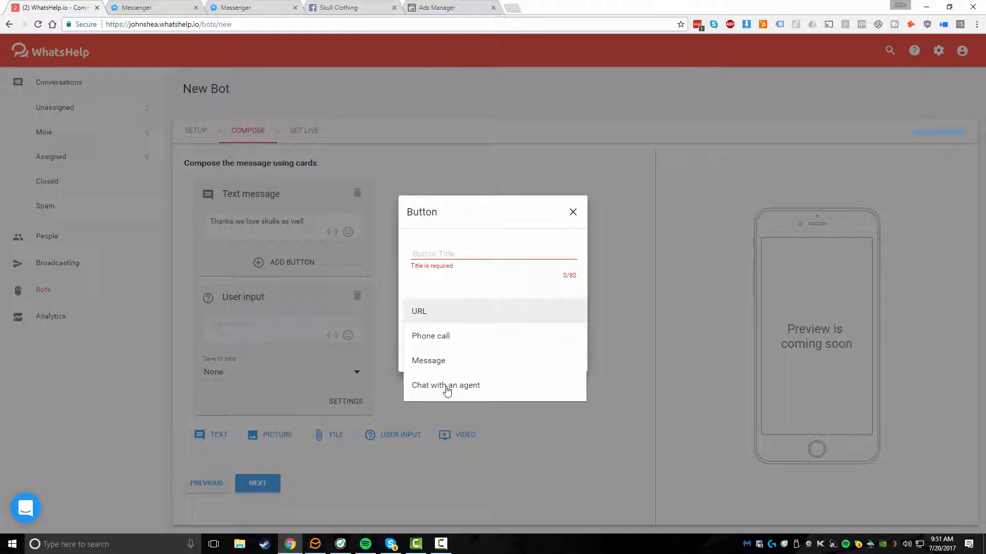
pyautogui.moveTo(444, 342)
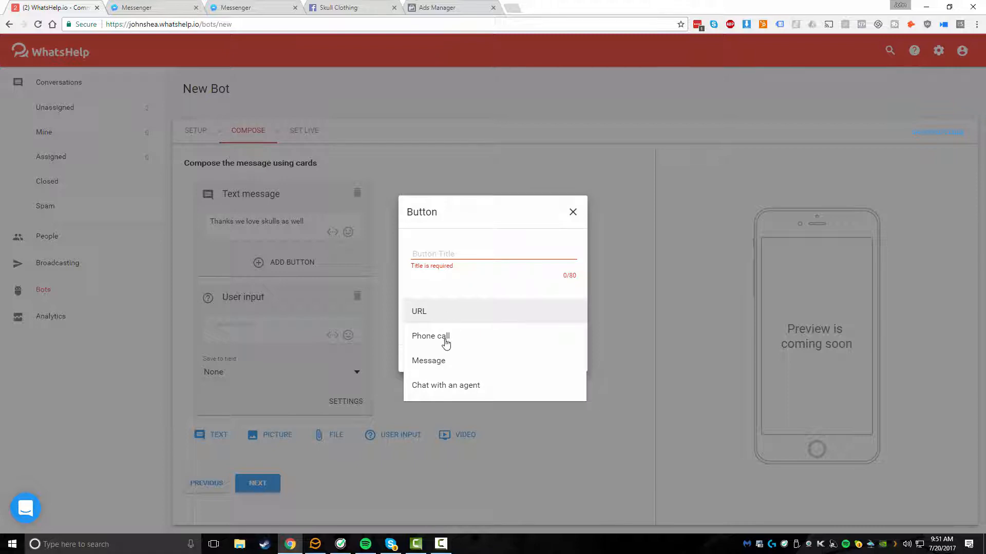
pyautogui.moveTo(441, 364)
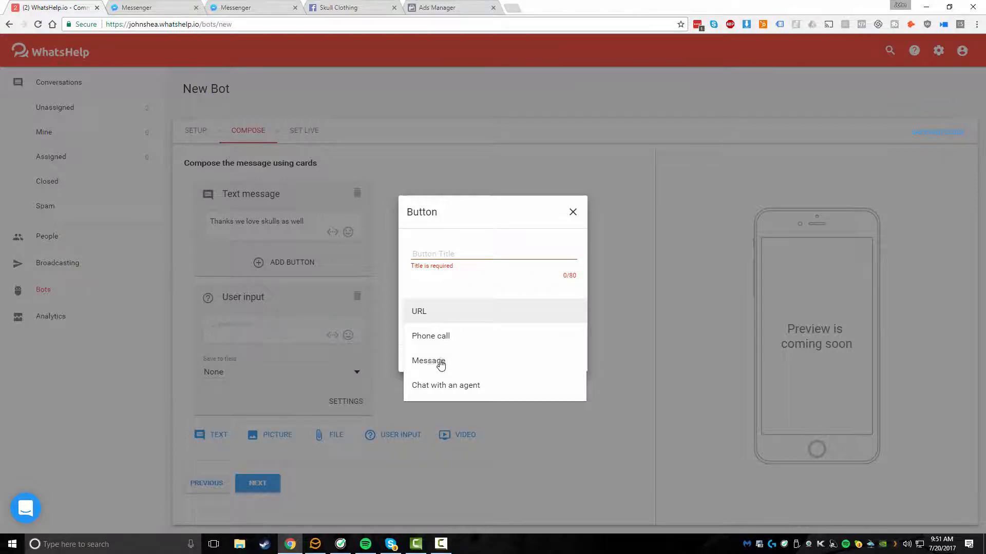
pyautogui.moveTo(440, 390)
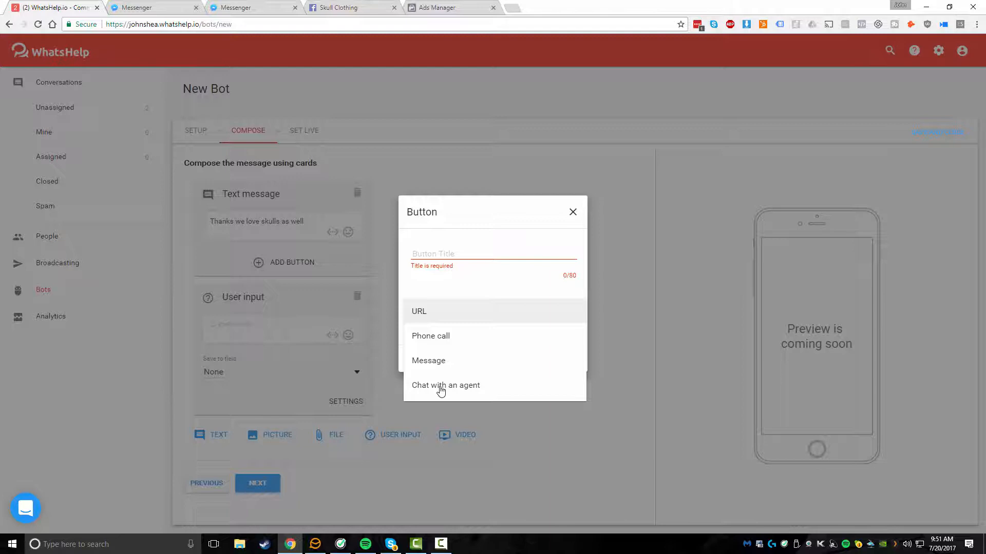
pyautogui.moveTo(458, 391)
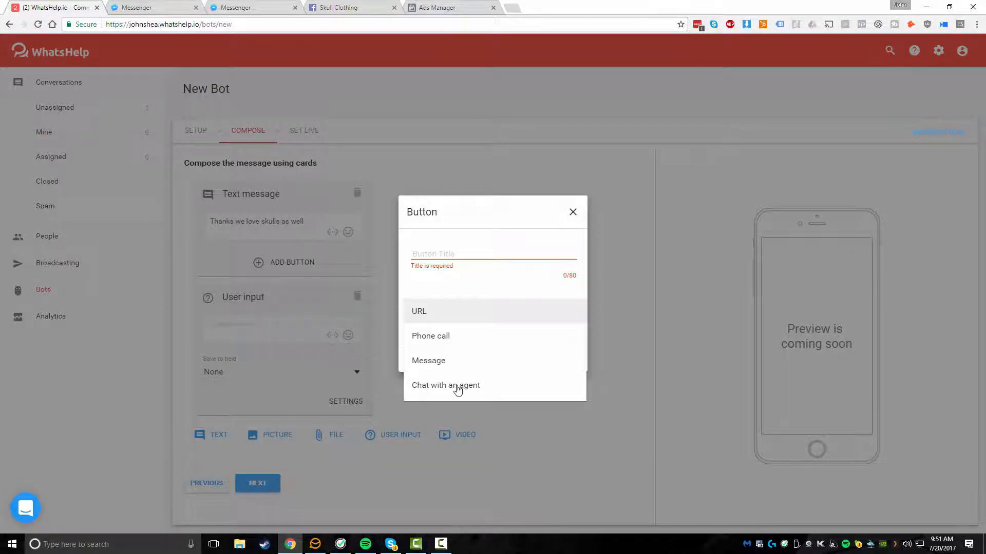
pyautogui.moveTo(436, 384)
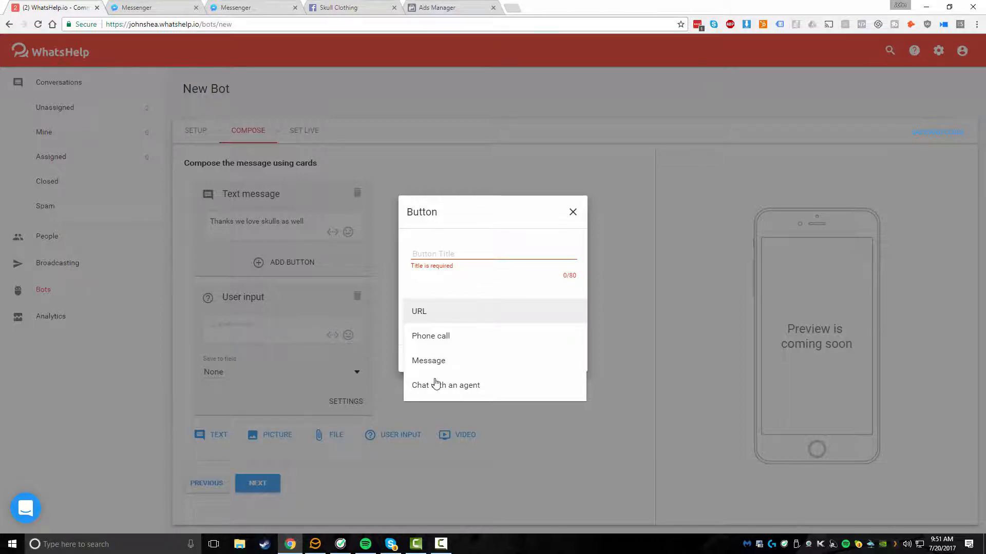
pyautogui.moveTo(447, 312)
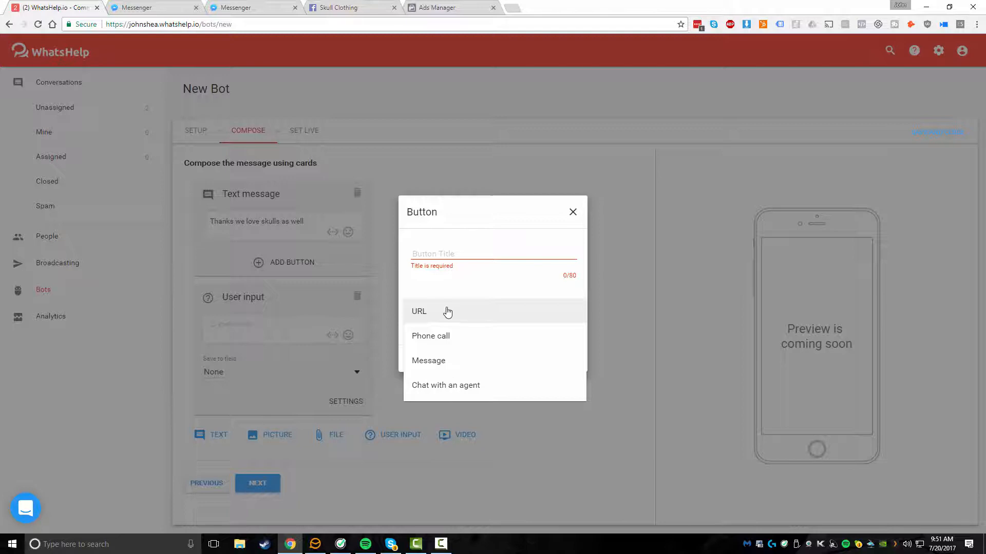
pyautogui.click(419, 311)
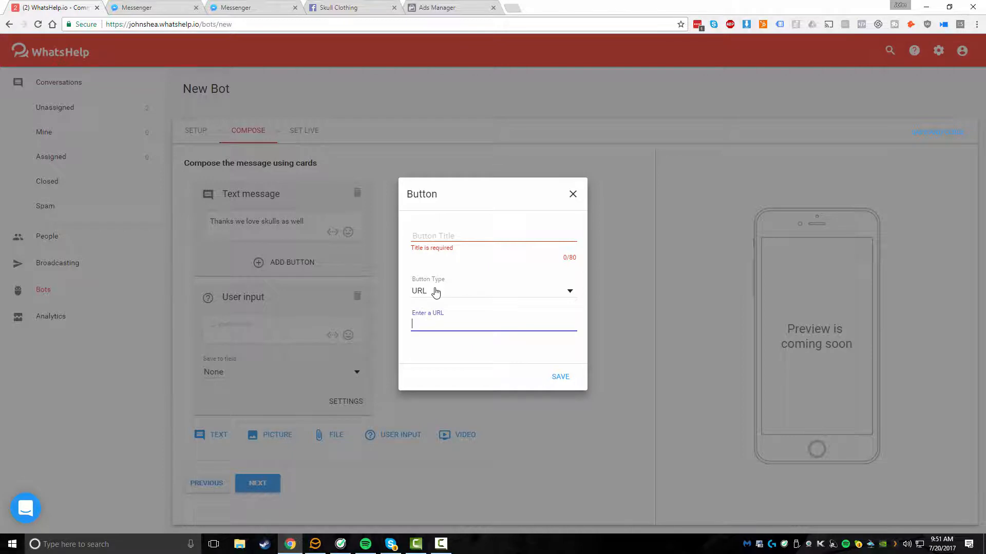
pyautogui.write('http://www.skullcl')
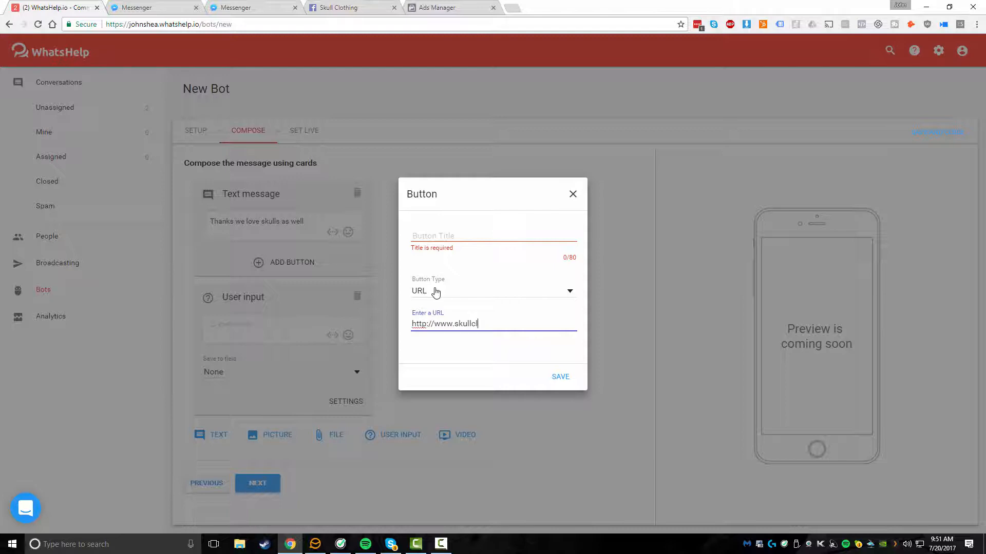
pyautogui.write('othing.,n')
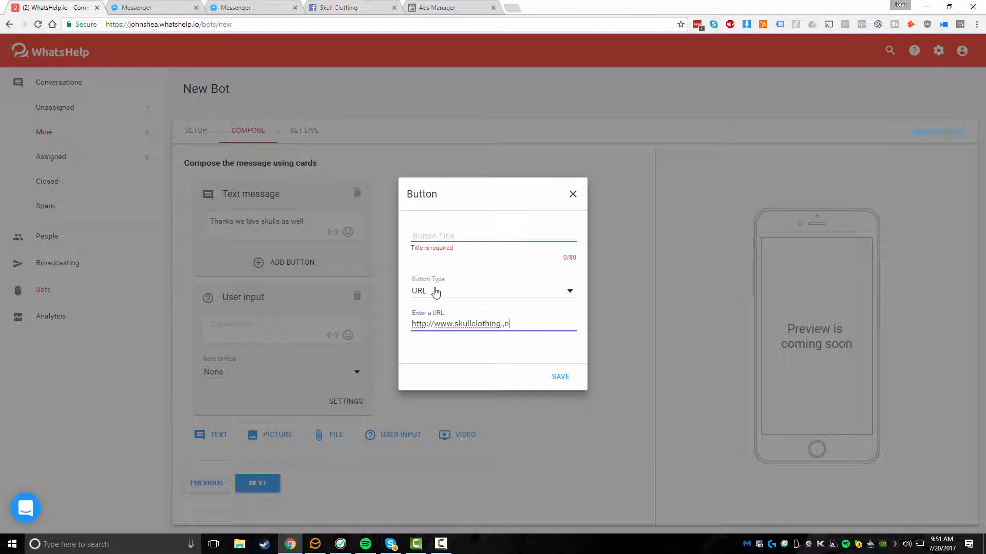
pyautogui.write('et')
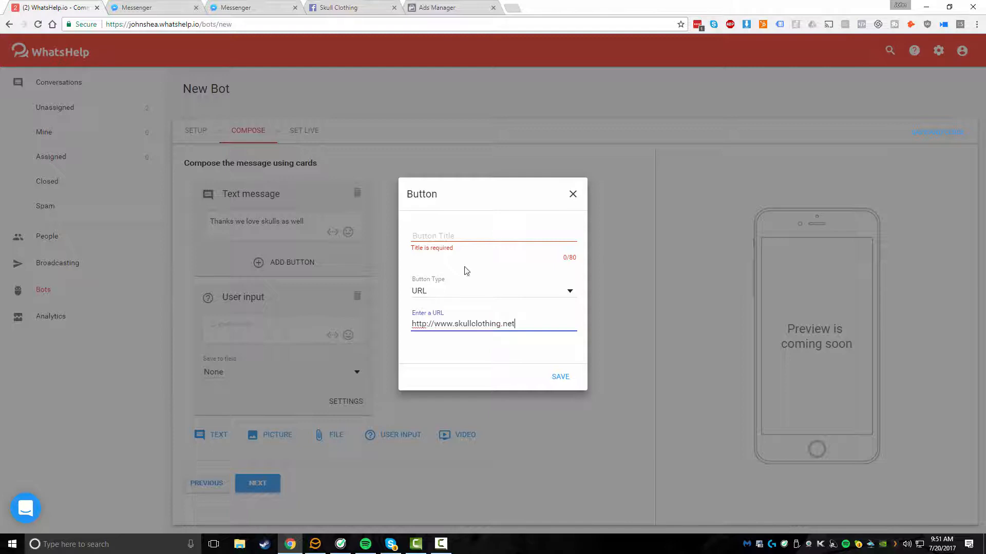
# - Title the button 'Visit Skull Clothing' and save it to the thank-you message
pyautogui.click(559, 377)
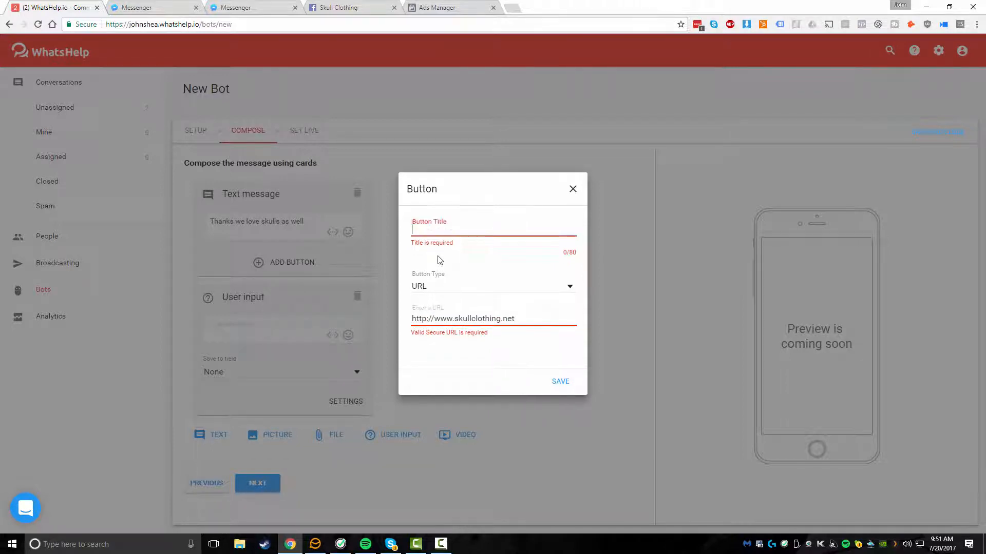
pyautogui.write('Visit')
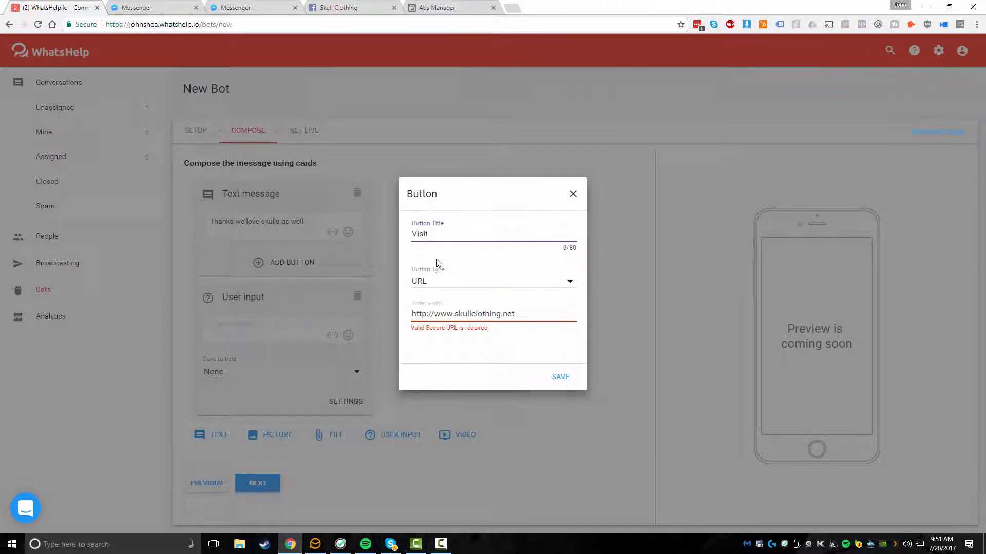
pyautogui.write('Skull Clot')
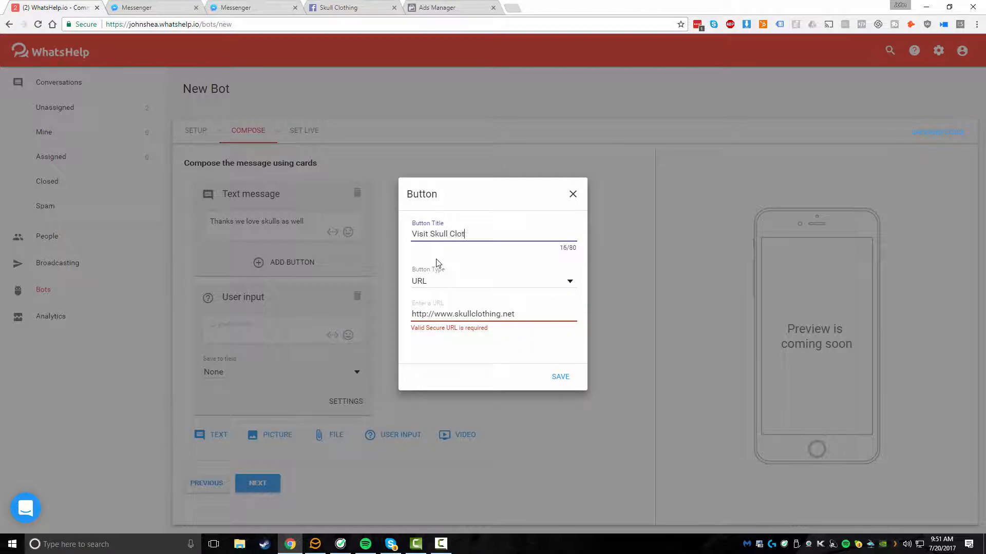
pyautogui.write('hing')
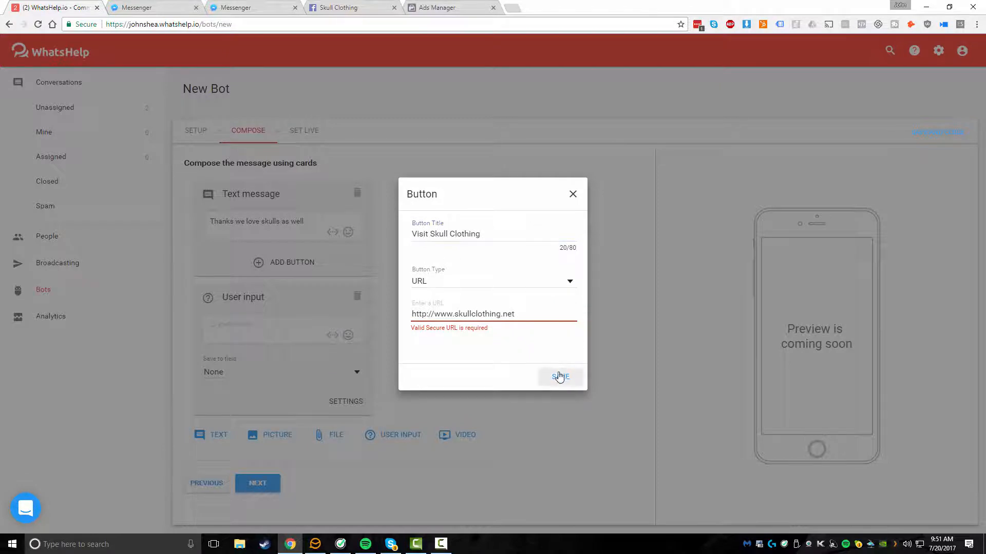
pyautogui.moveTo(543, 278)
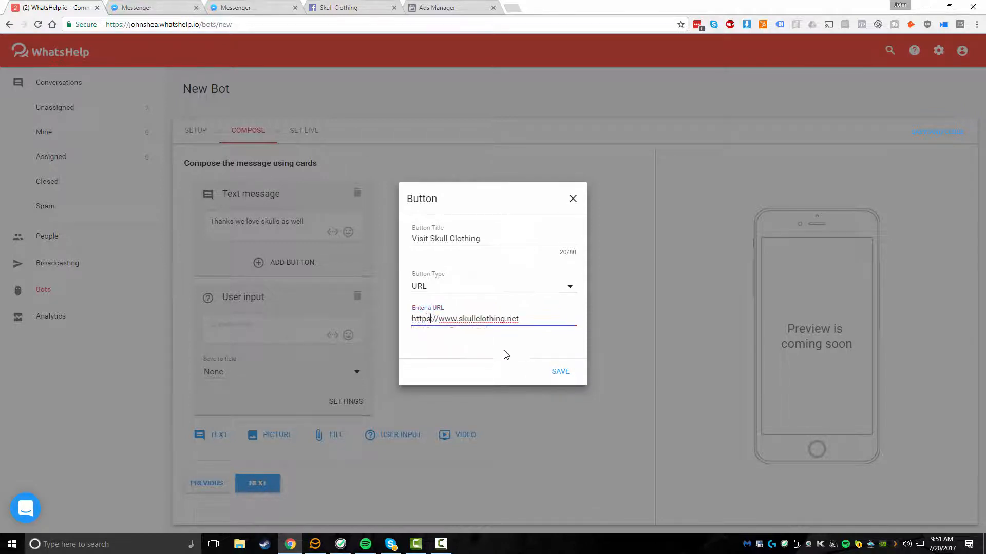
pyautogui.click(558, 370)
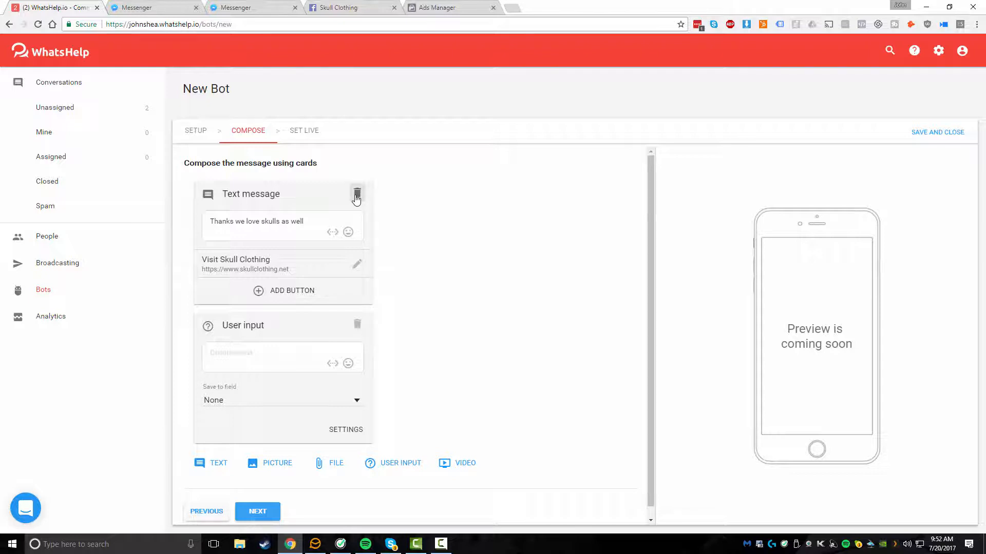
# - Write the user input question 'Do you want join our VIP email list?'
pyautogui.click(356, 194)
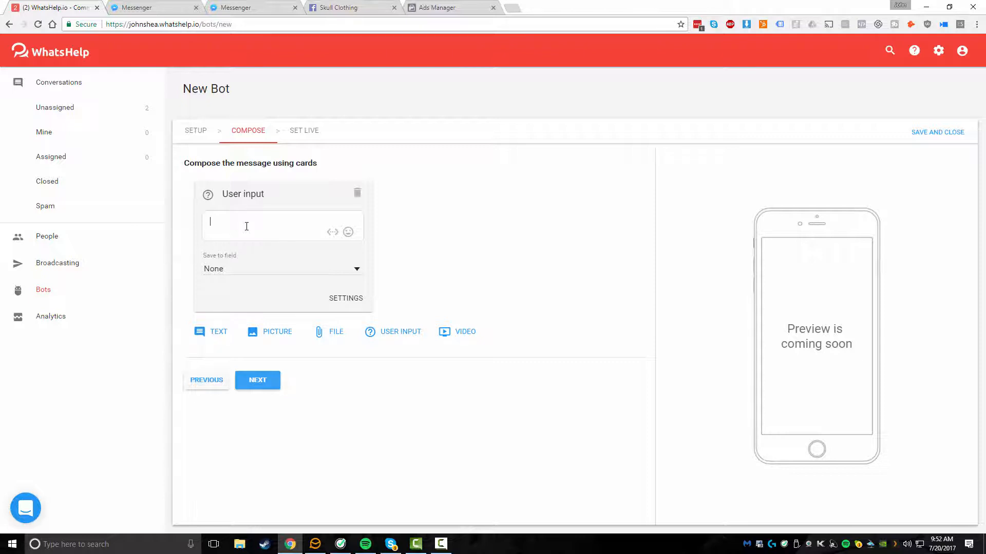
pyautogui.write('Do you')
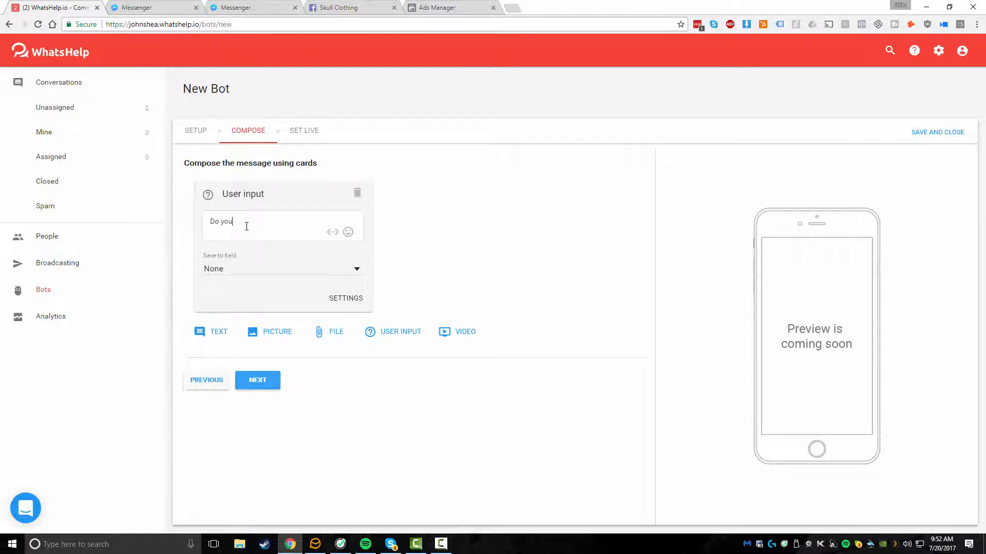
pyautogui.write('want')
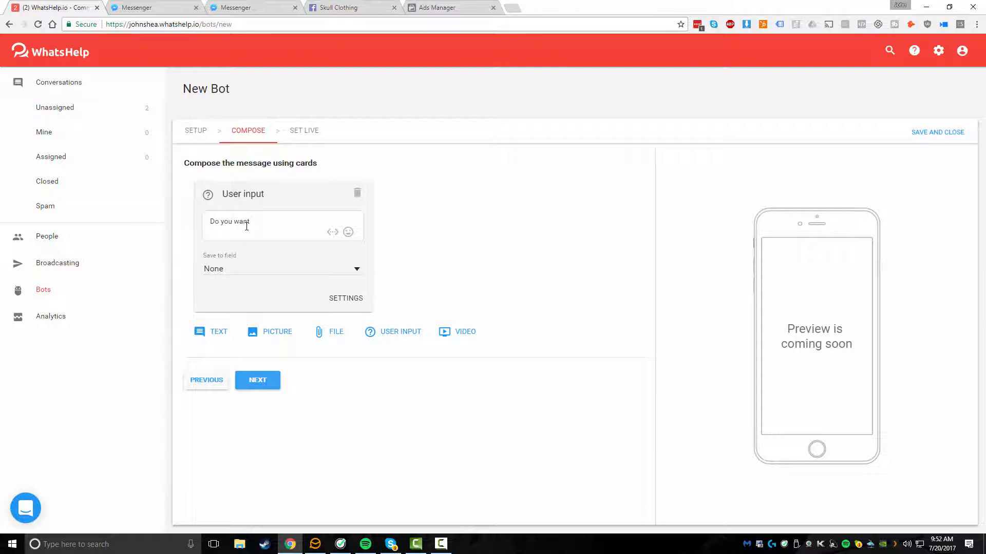
pyautogui.write('join our VIP')
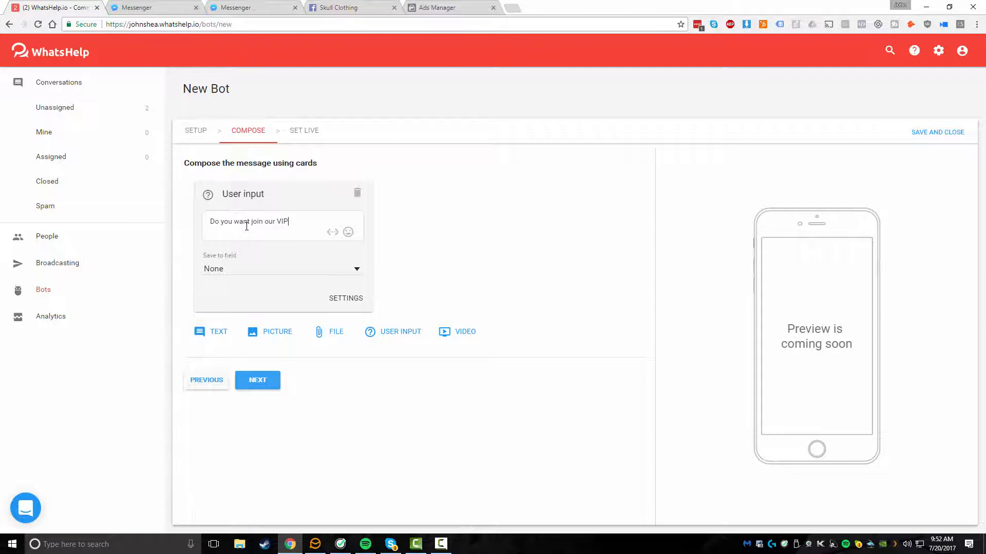
pyautogui.write('email list?')
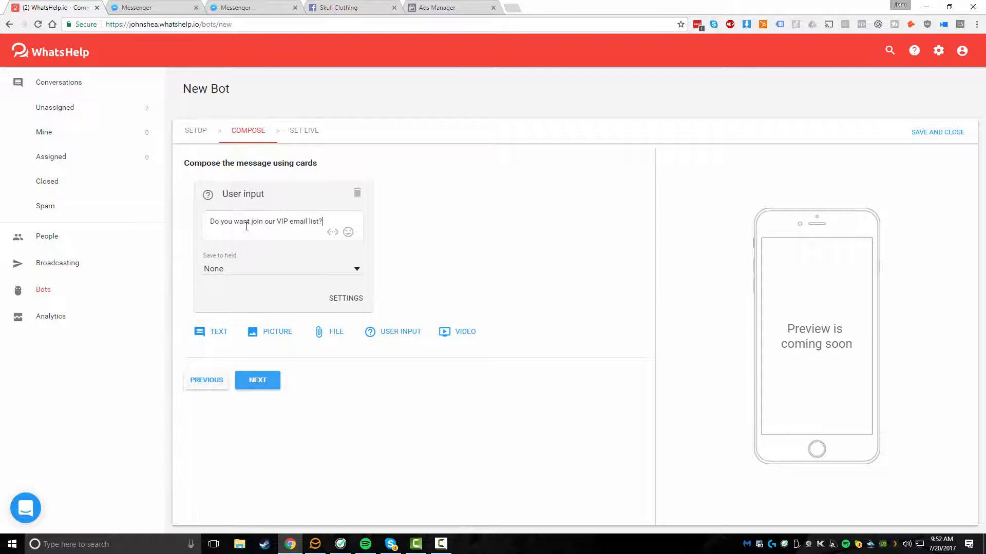
pyautogui.moveTo(333, 233)
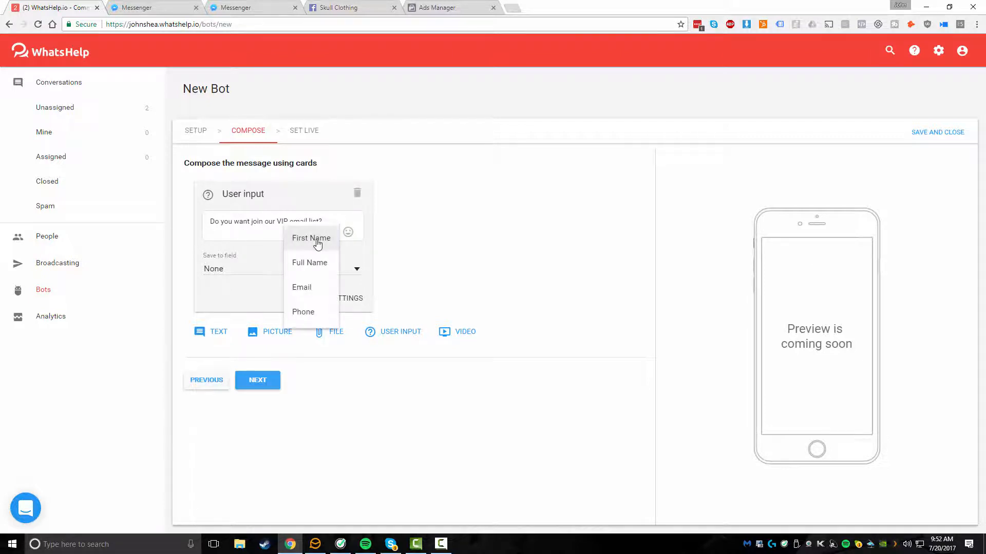
pyautogui.moveTo(309, 245)
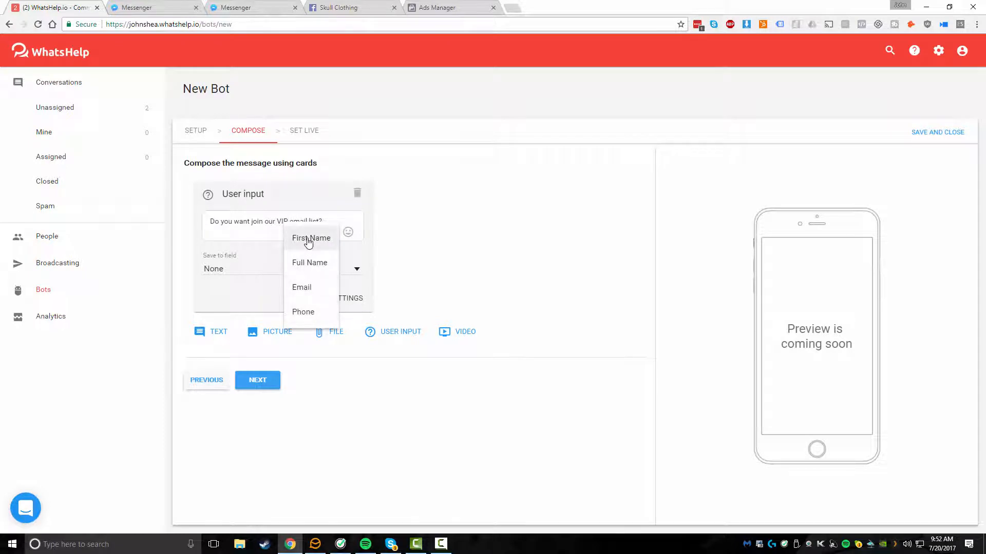
# - Prefix the question with {%first_name%} and save the reply to the Email field
pyautogui.click(310, 237)
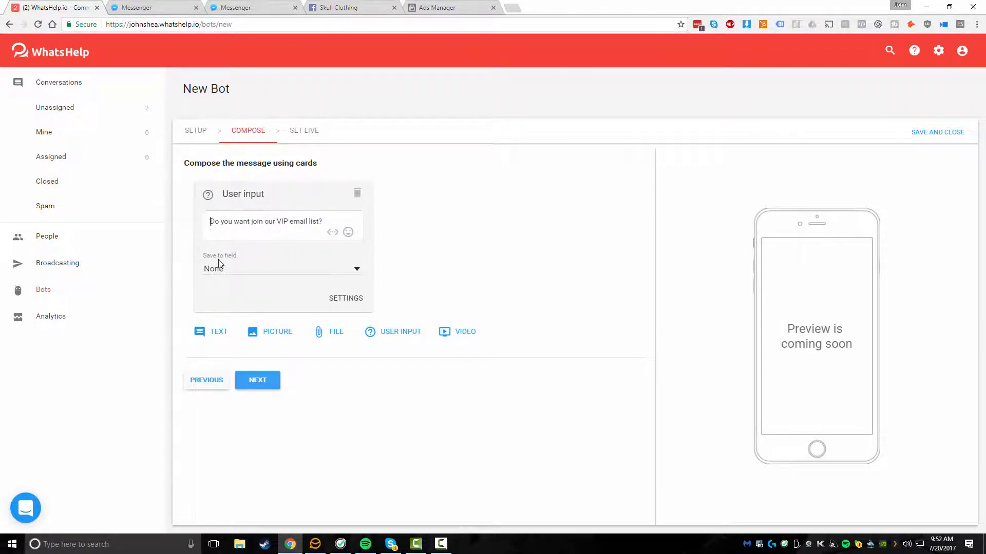
pyautogui.write('{%first_name%},')
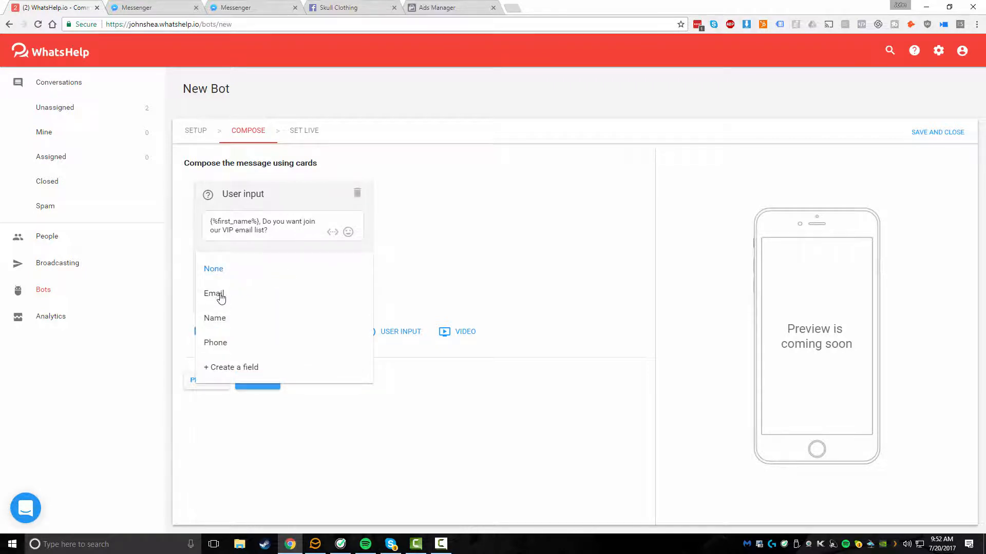
pyautogui.moveTo(219, 371)
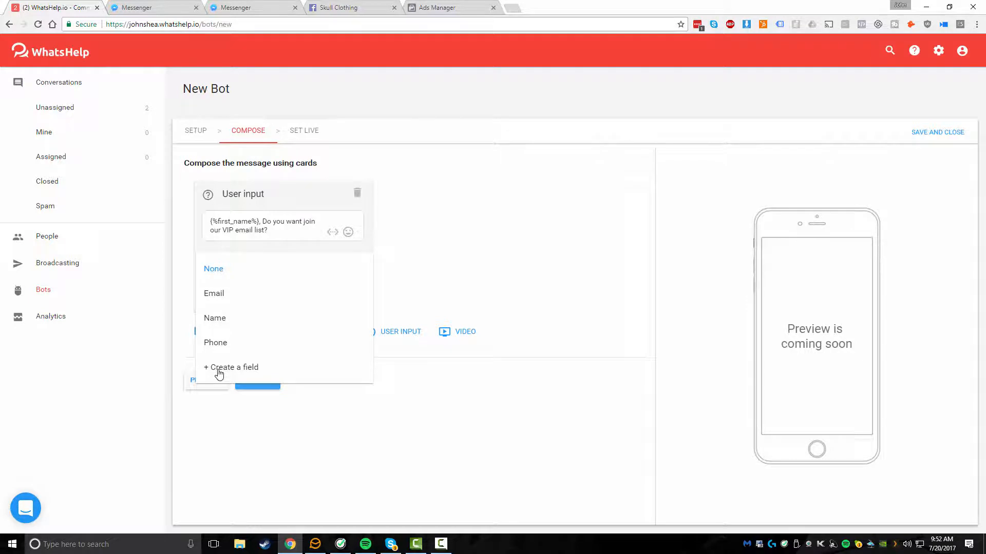
pyautogui.moveTo(217, 295)
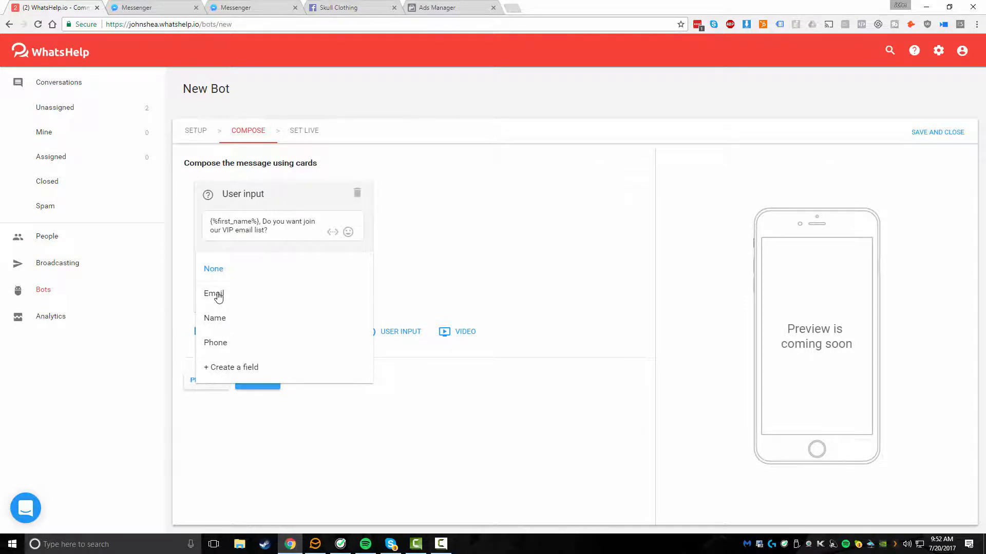
pyautogui.click(213, 293)
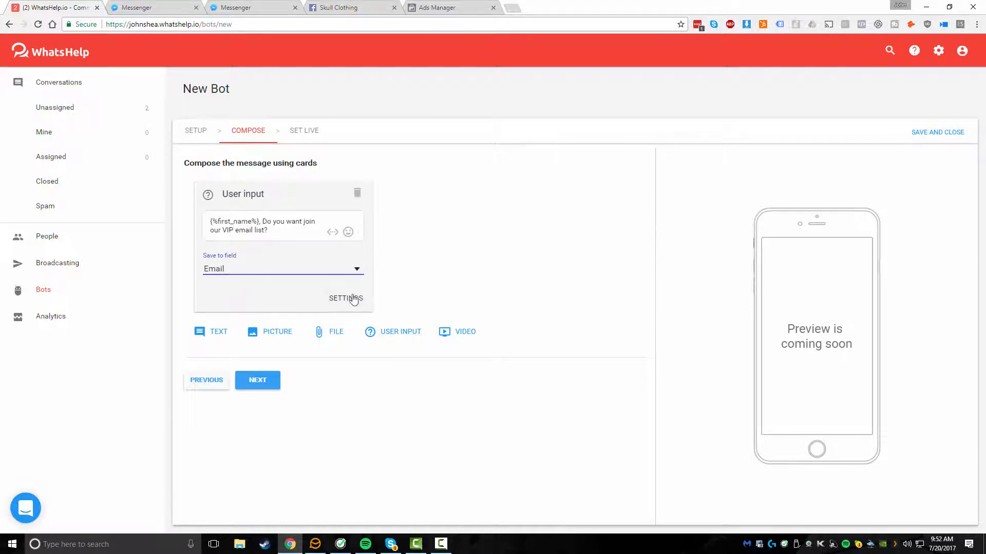
# - Enable validation with Field Type Email, keep the default error message, and save
pyautogui.click(345, 298)
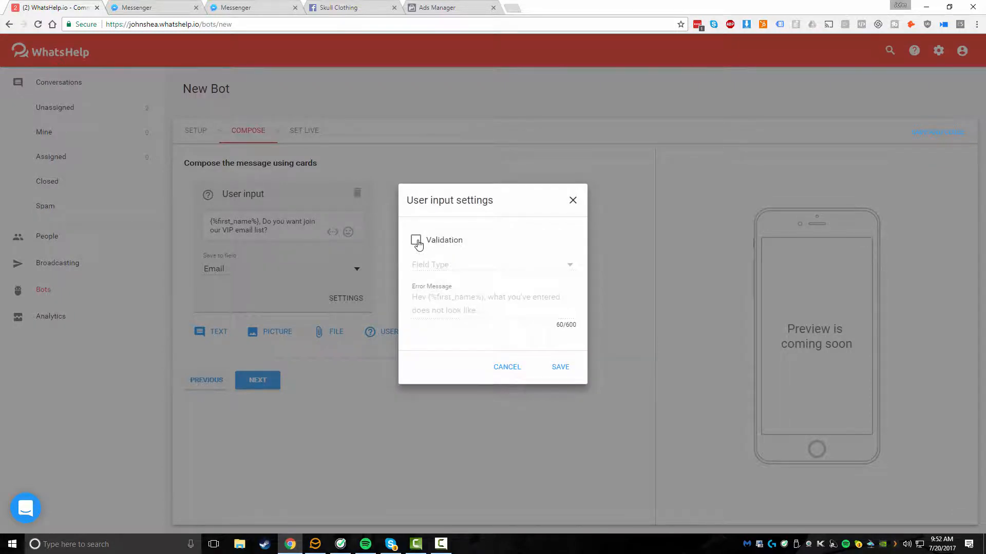
pyautogui.click(416, 239)
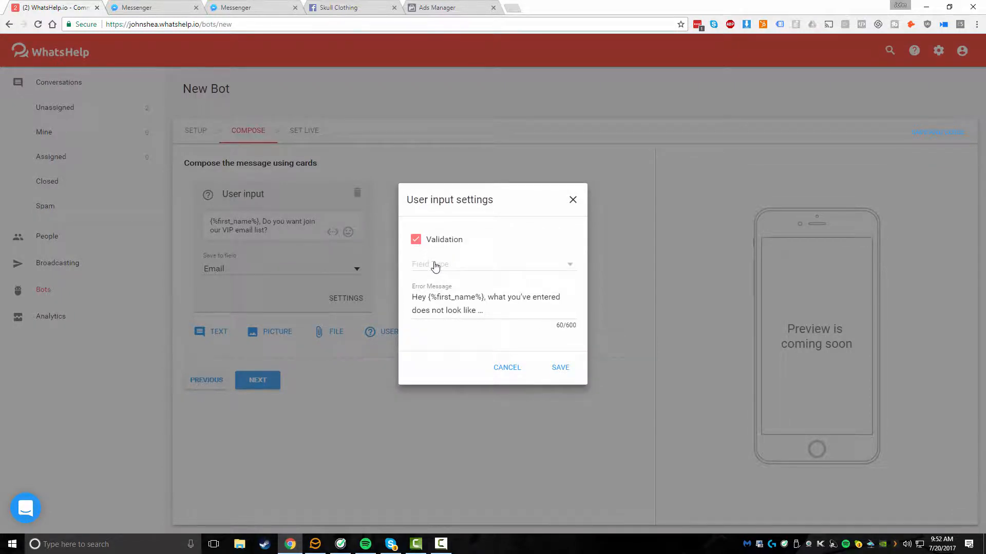
pyautogui.click(491, 264)
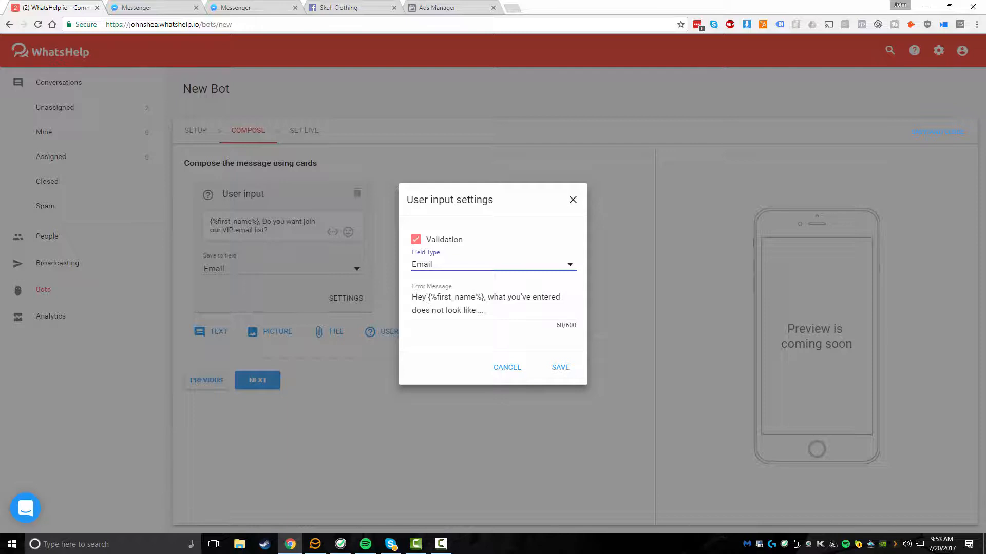
pyautogui.tripleClick(487, 304)
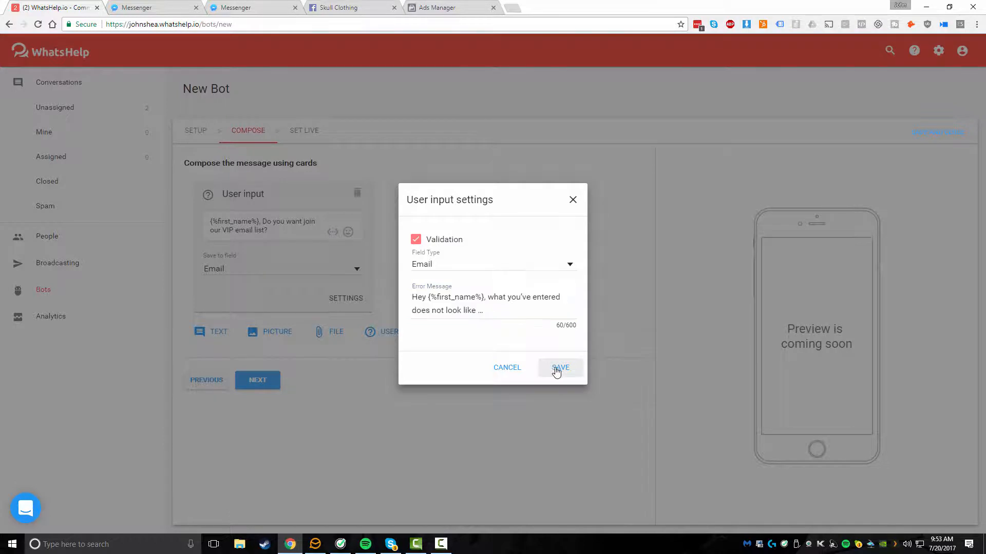
pyautogui.click(558, 368)
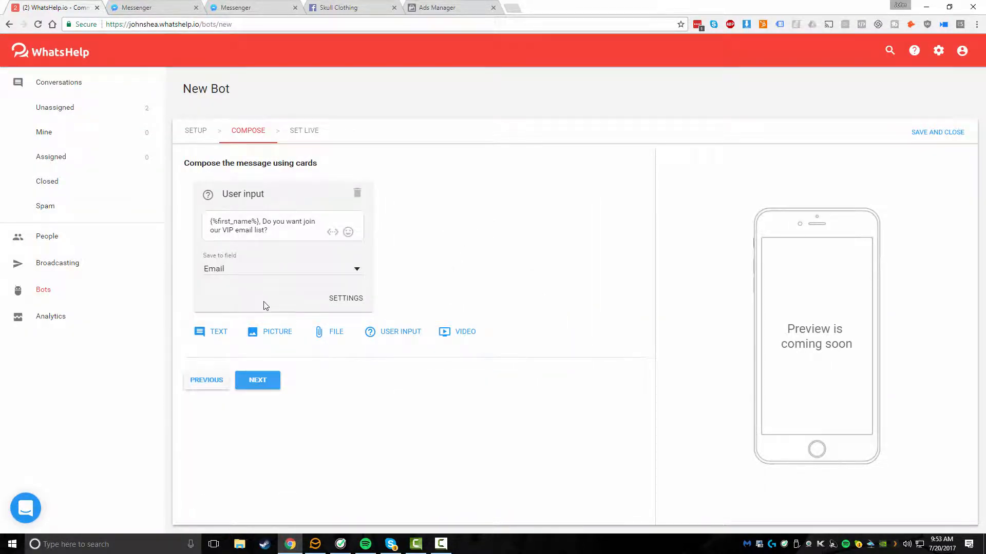
pyautogui.moveTo(228, 267)
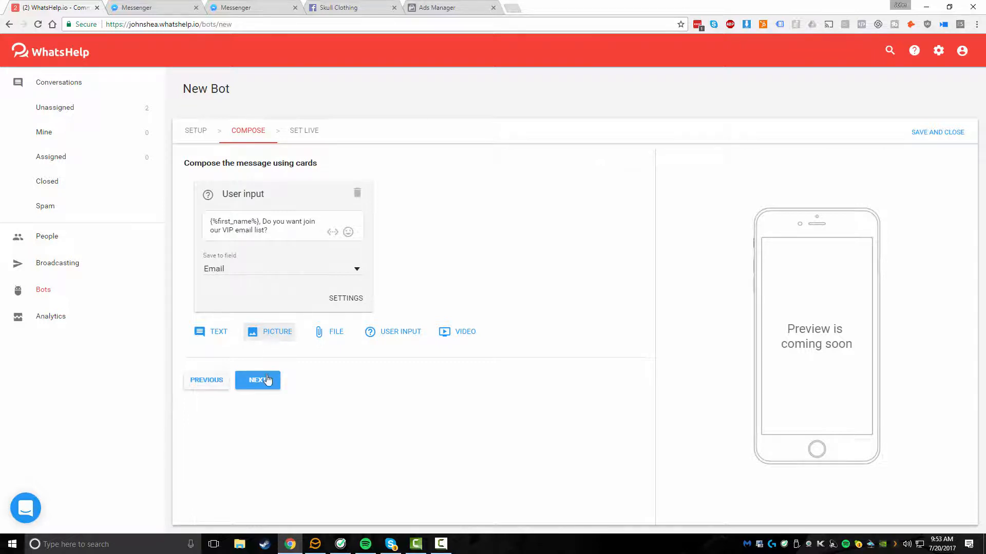
pyautogui.moveTo(262, 383)
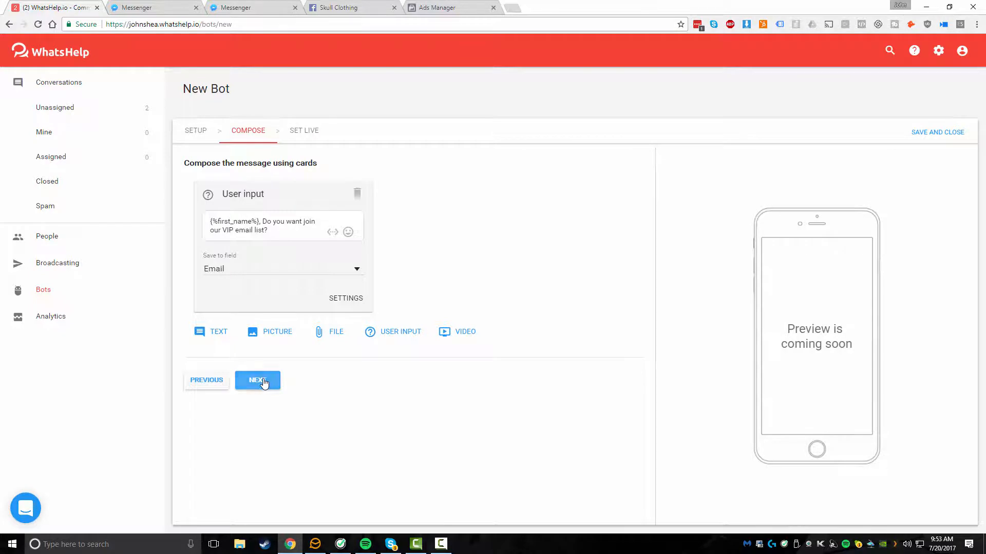
# - Advance to the Set live step showing the direct link, referral skull_bot2 and Facebook Ads JSON code
pyautogui.click(256, 380)
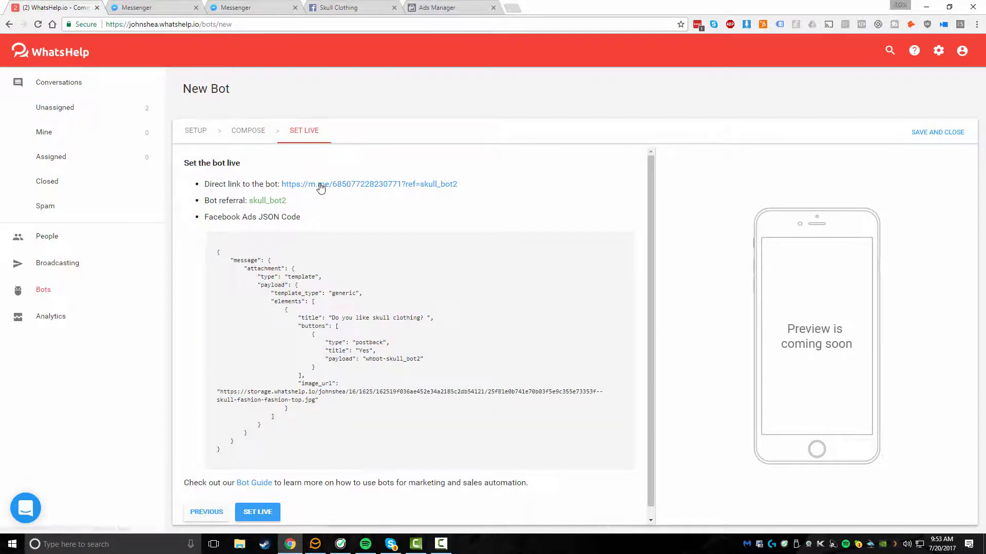
pyautogui.moveTo(431, 183)
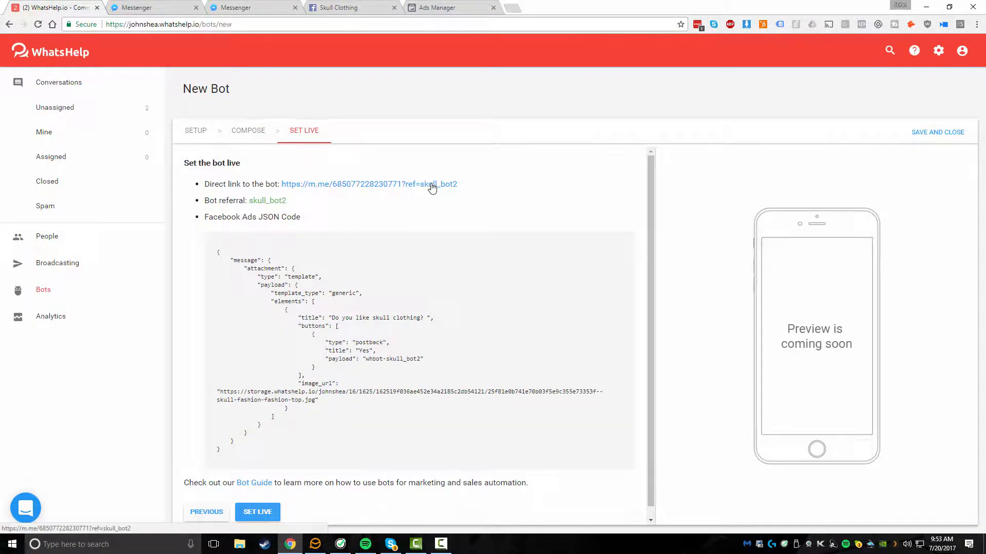
pyautogui.moveTo(251, 202)
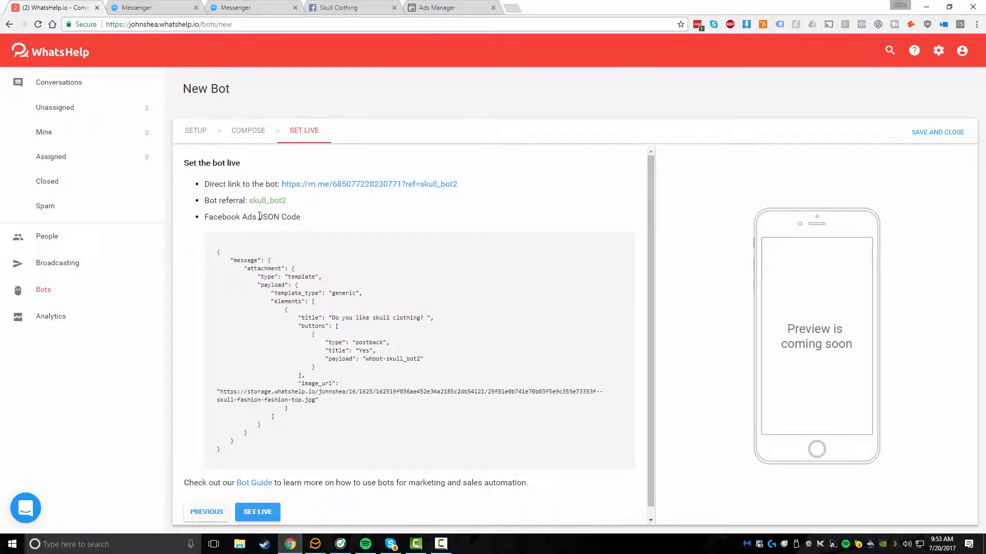
pyautogui.doubleClick(279, 207)
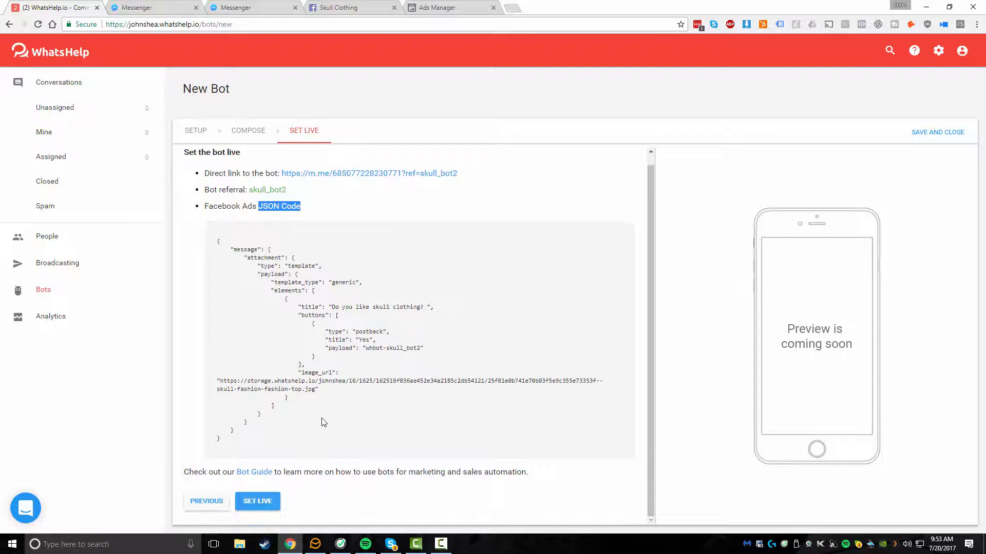
pyautogui.scroll(3)
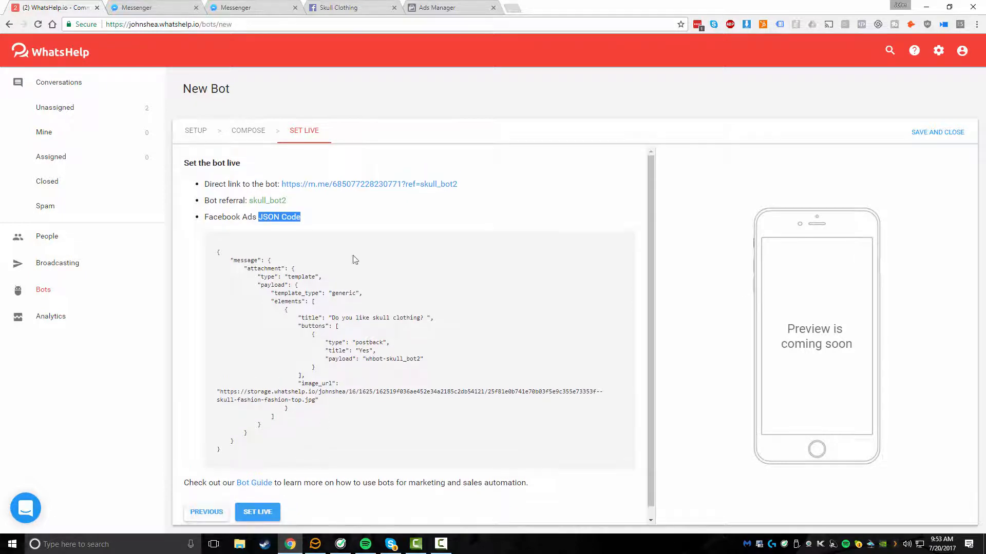
pyautogui.scroll(3)
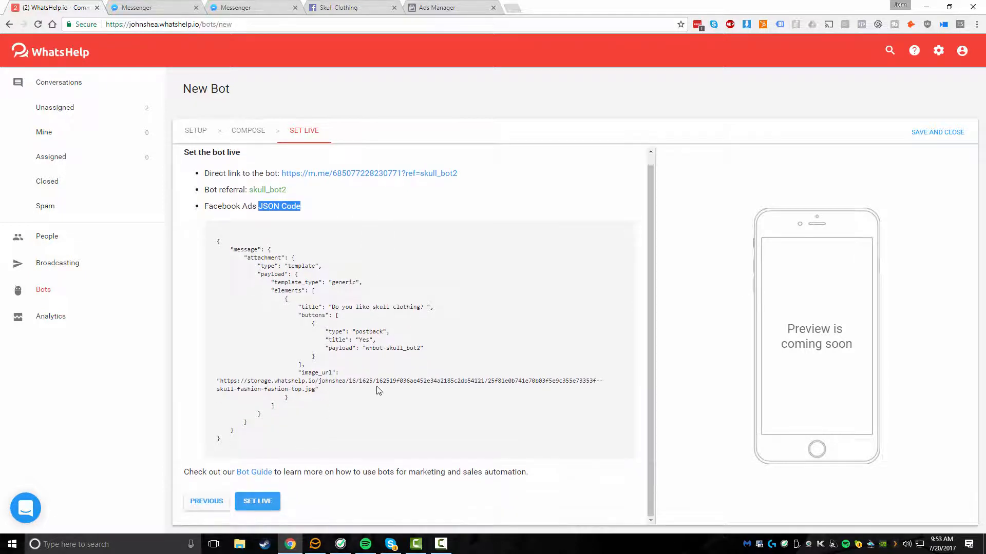
pyautogui.moveTo(451, 7)
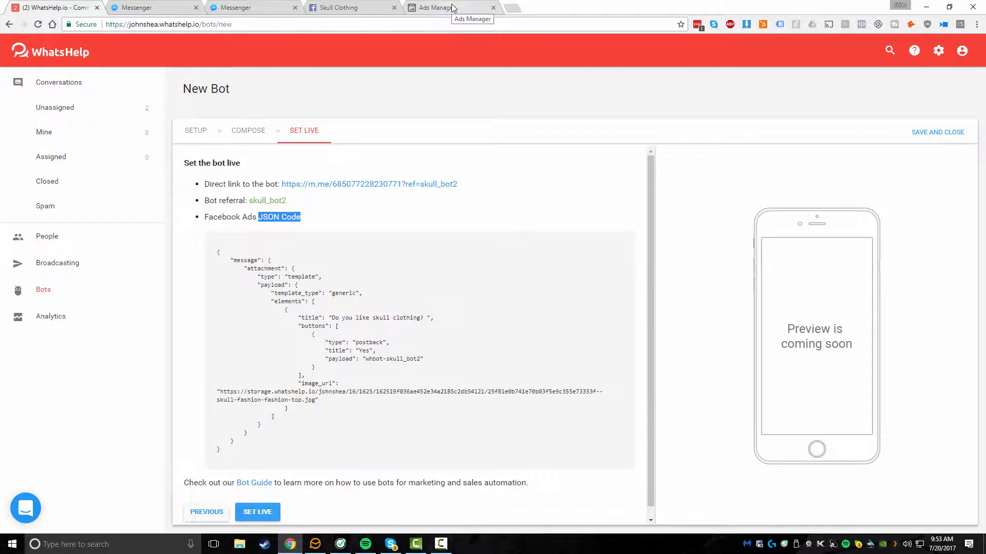
# - Return to Ads Manager and start a new ad, reaching the marketing objective choice
pyautogui.click(450, 7)
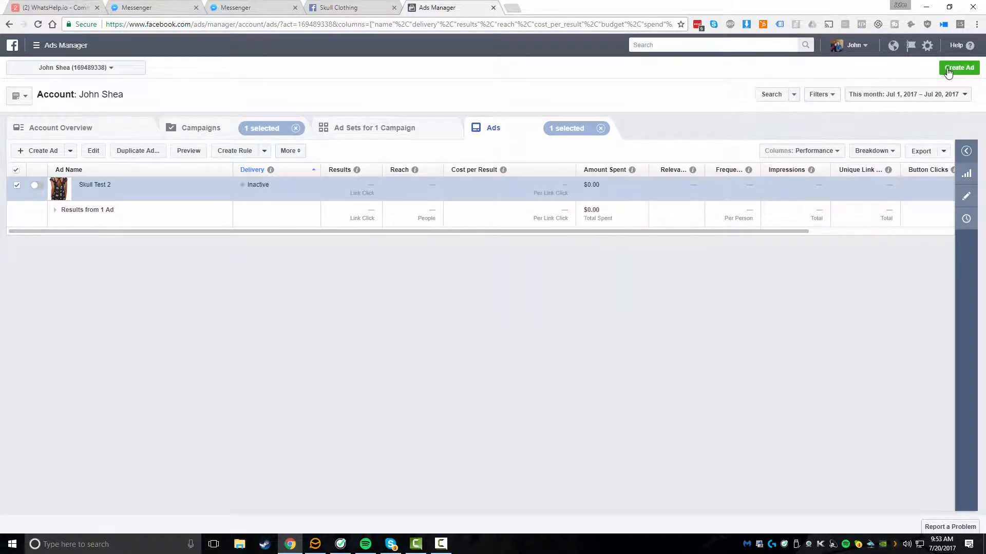
pyautogui.click(958, 68)
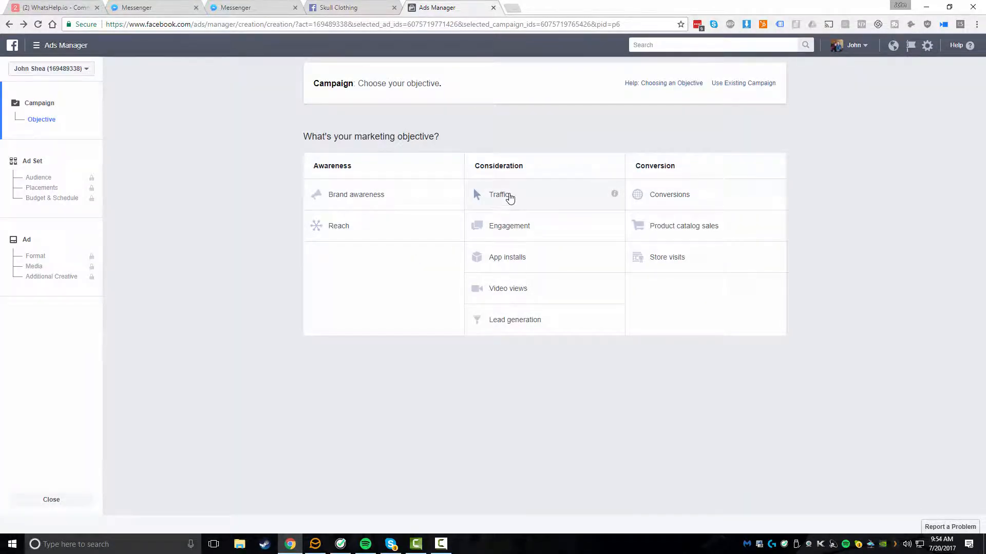
# - Create a Traffic campaign named 'Skull Test' and continue to the ad set
pyautogui.click(500, 194)
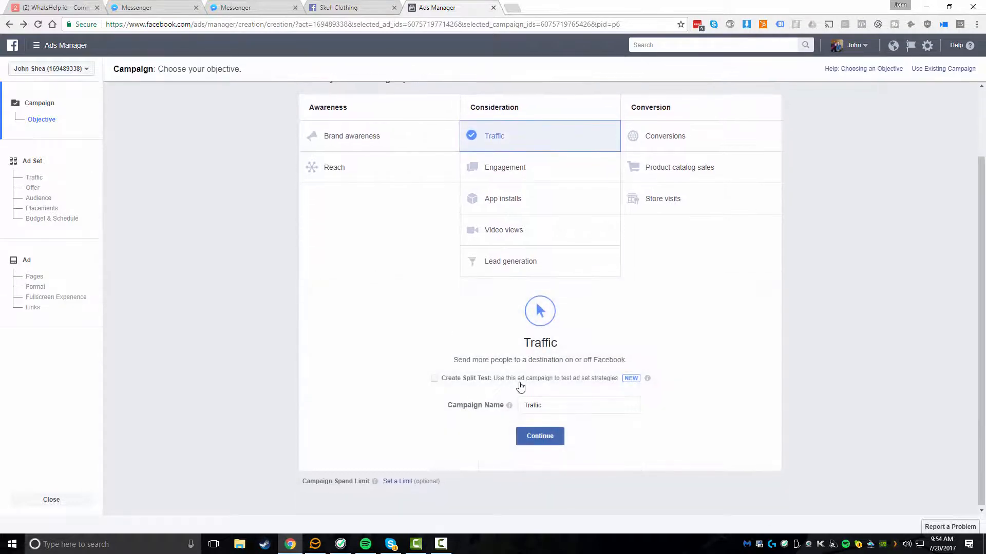
pyautogui.tripleClick(578, 404)
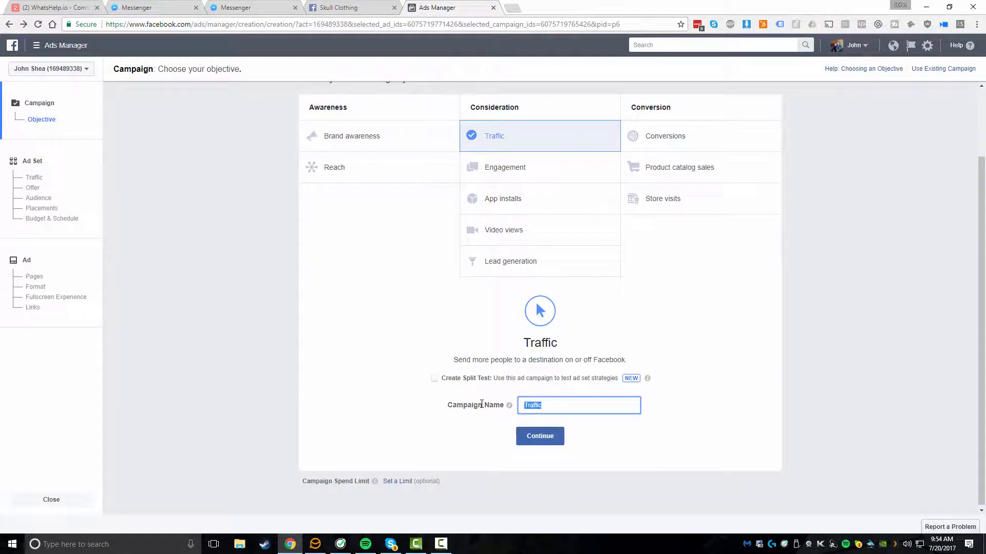
pyautogui.write('Skull Test 2')
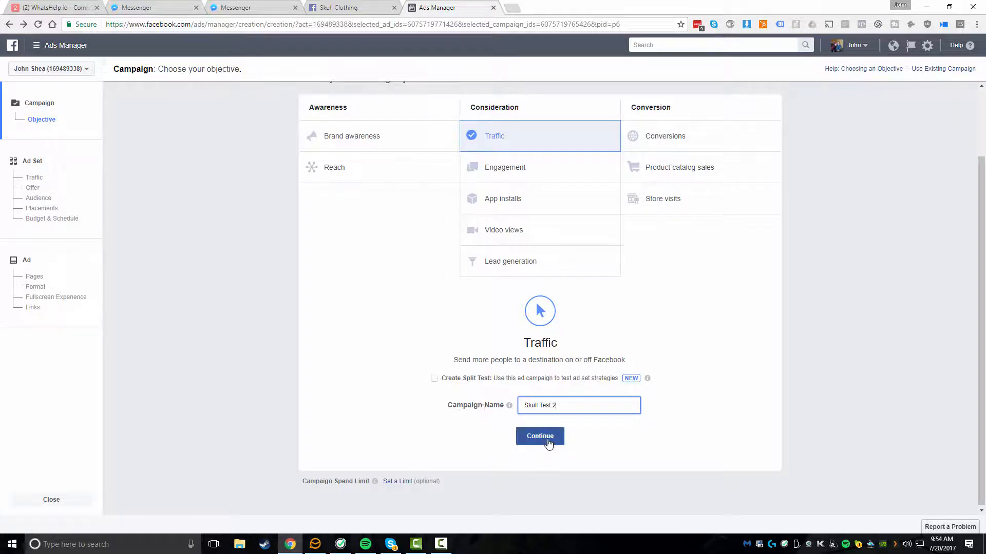
pyautogui.click(539, 436)
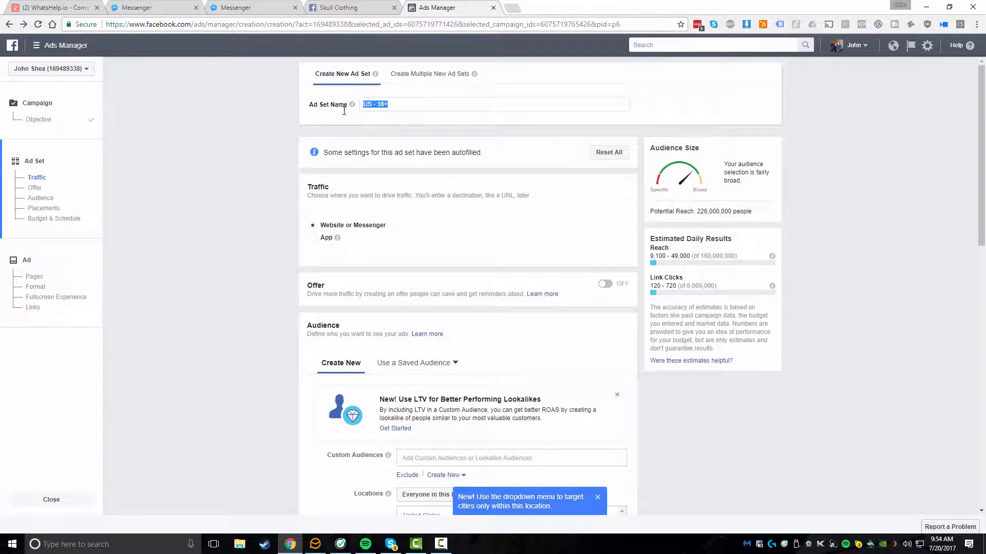
pyautogui.moveTo(264, 222)
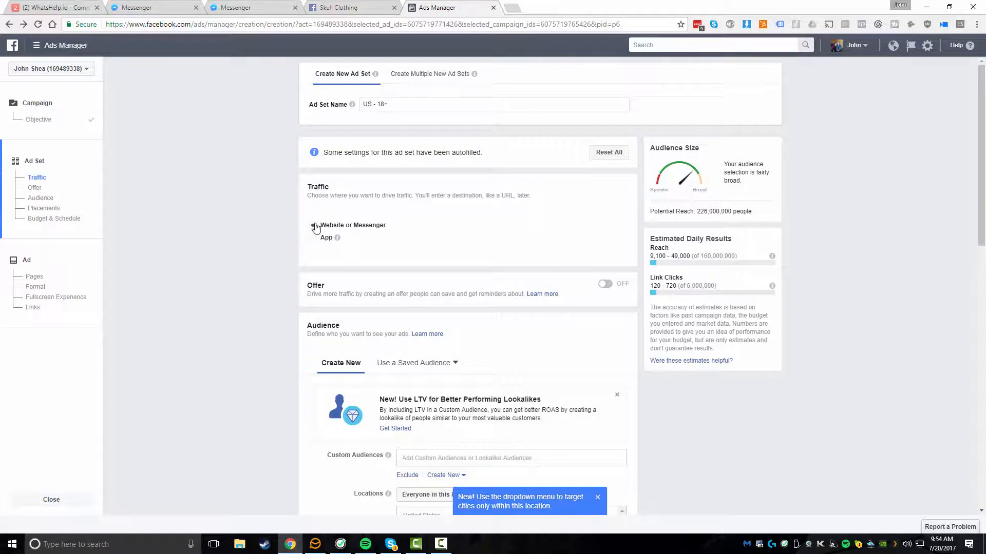
# - Add the Obsessed With Skulls interest to the ad set's detailed targeting
pyautogui.scroll(-3)
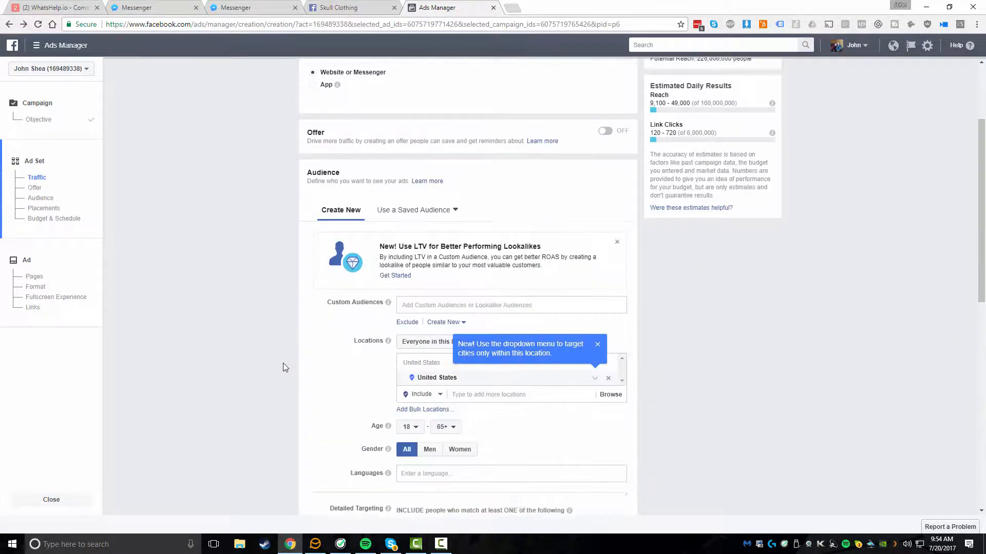
pyautogui.scroll(-3)
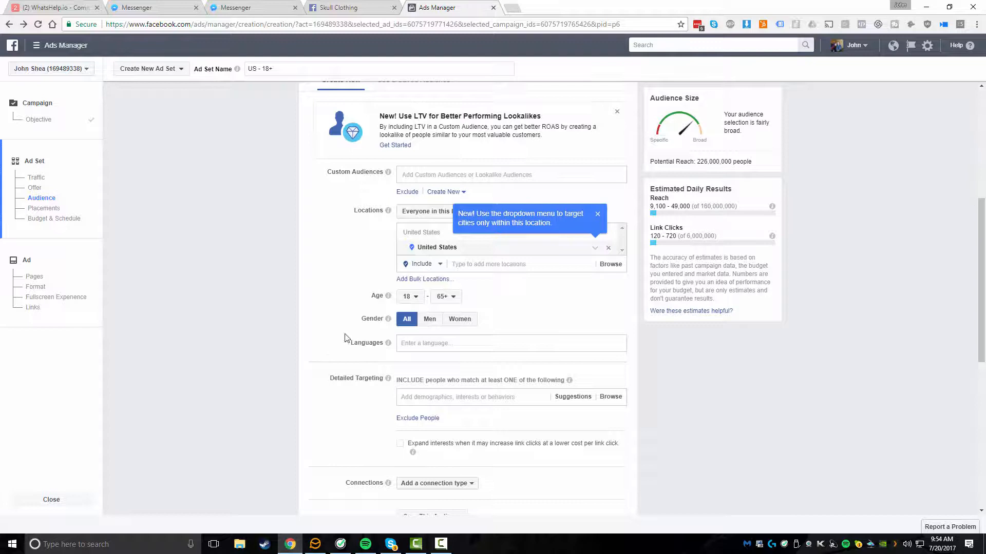
pyautogui.moveTo(409, 354)
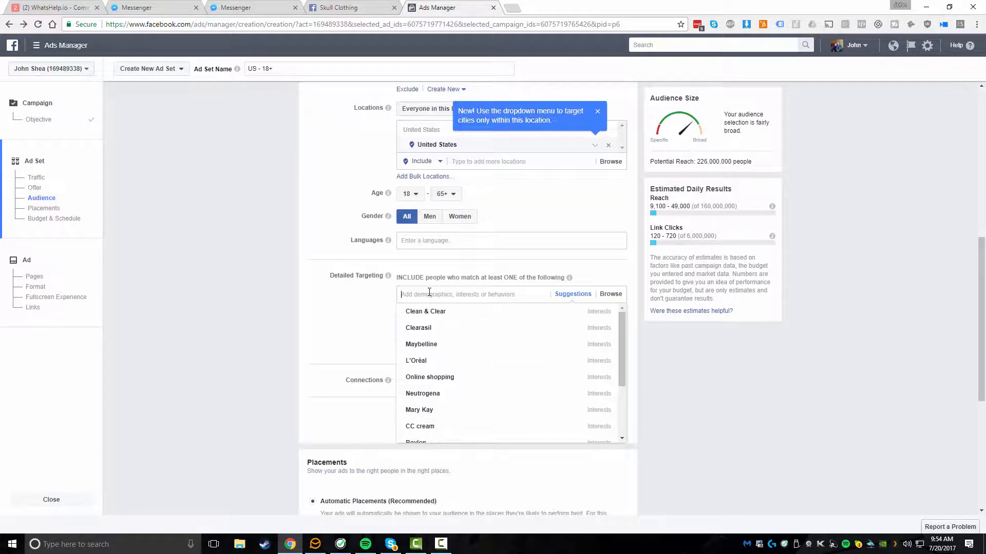
pyautogui.write('skulls')
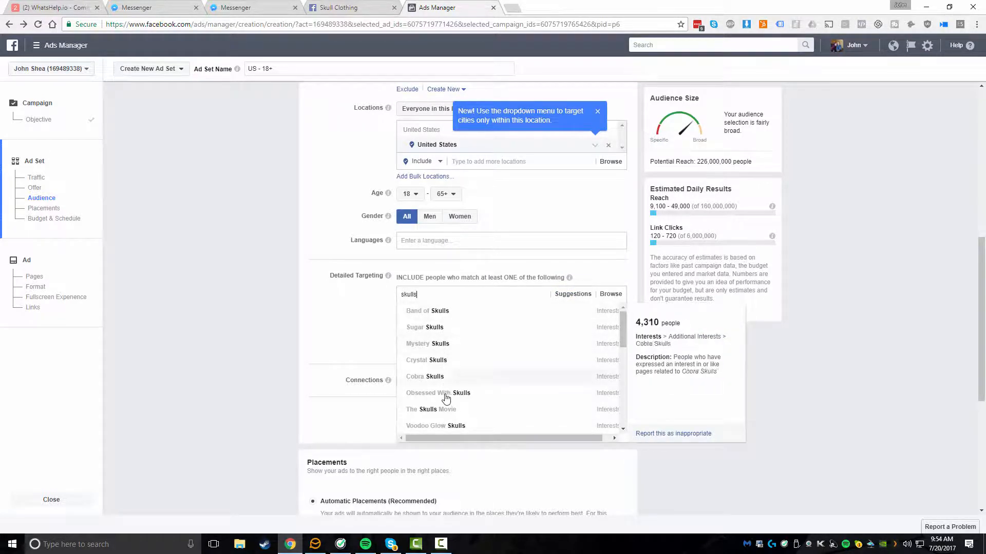
pyautogui.click(439, 394)
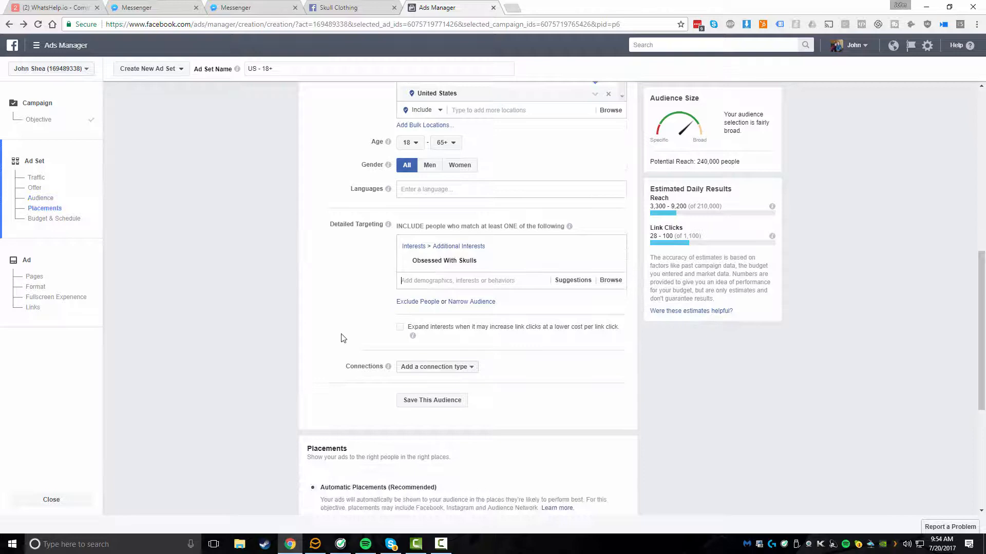
# - Lower the daily budget from $20.00 to $5.00 and continue to the ad
pyautogui.scroll(-3)
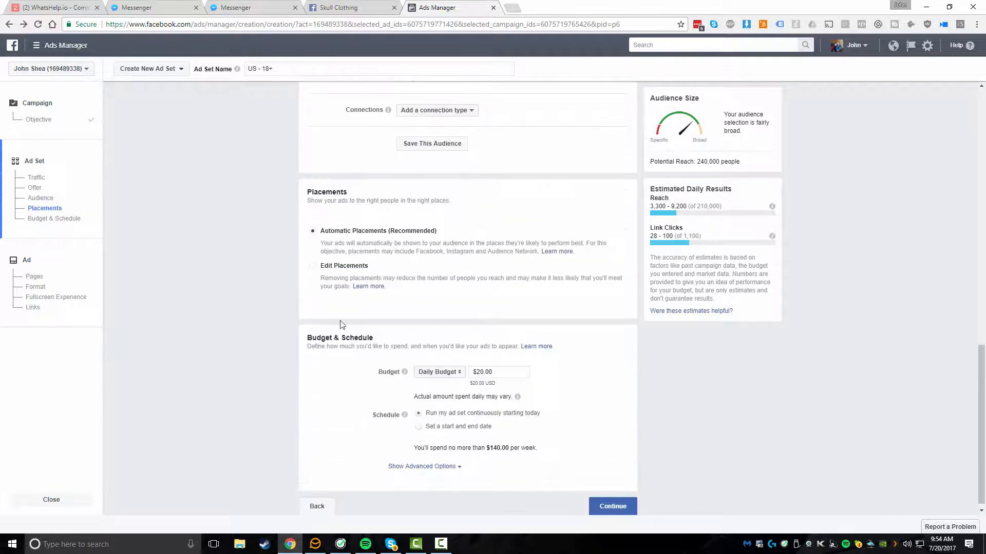
pyautogui.moveTo(500, 329)
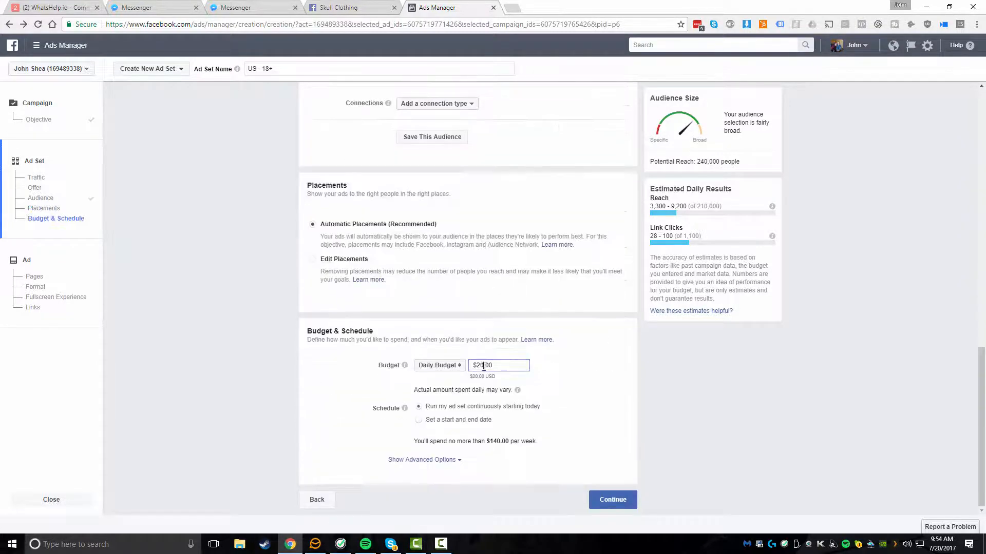
pyautogui.click(273, 391)
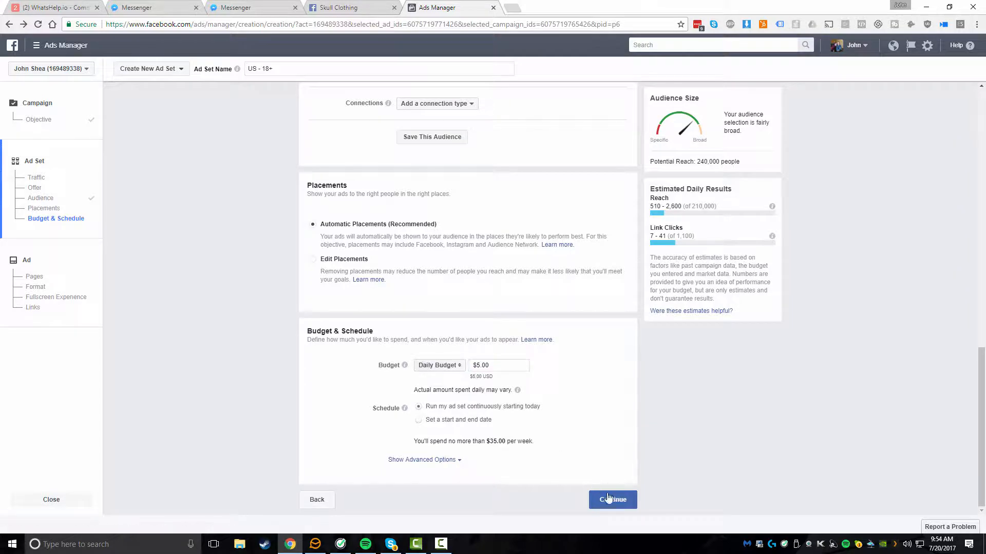
pyautogui.click(612, 500)
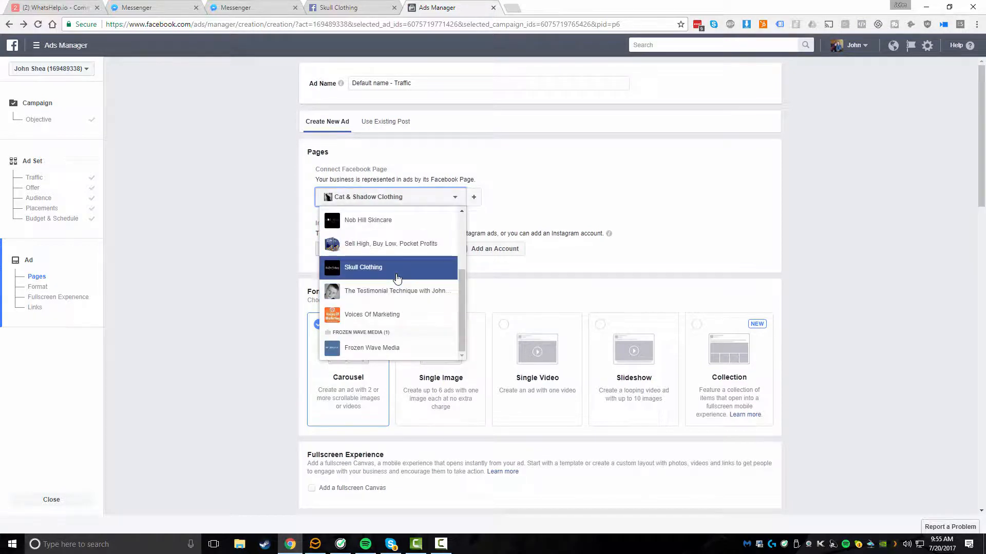
# - Connect the ad to the Skull Clothing page and name it 'Skull Test 2'
pyautogui.click(363, 267)
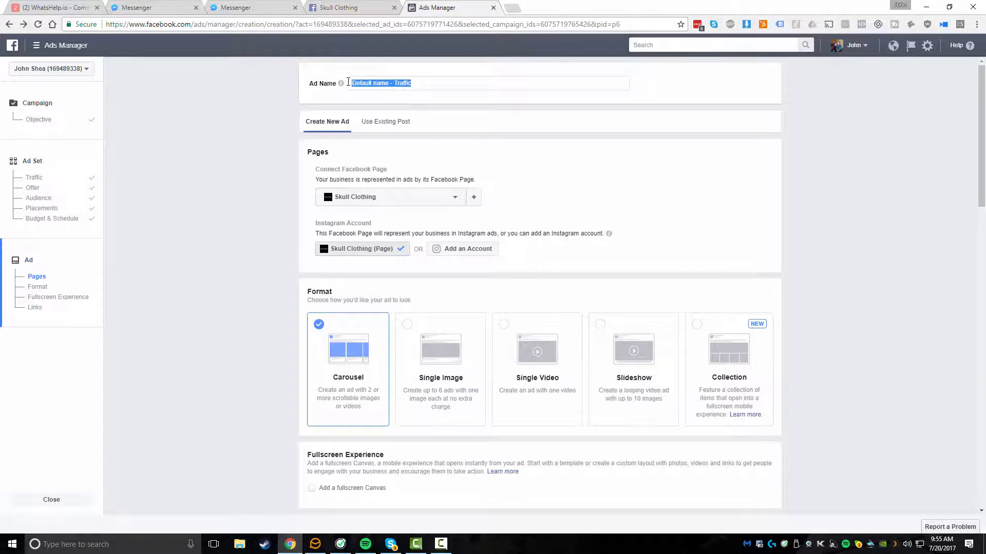
pyautogui.write('Skul')
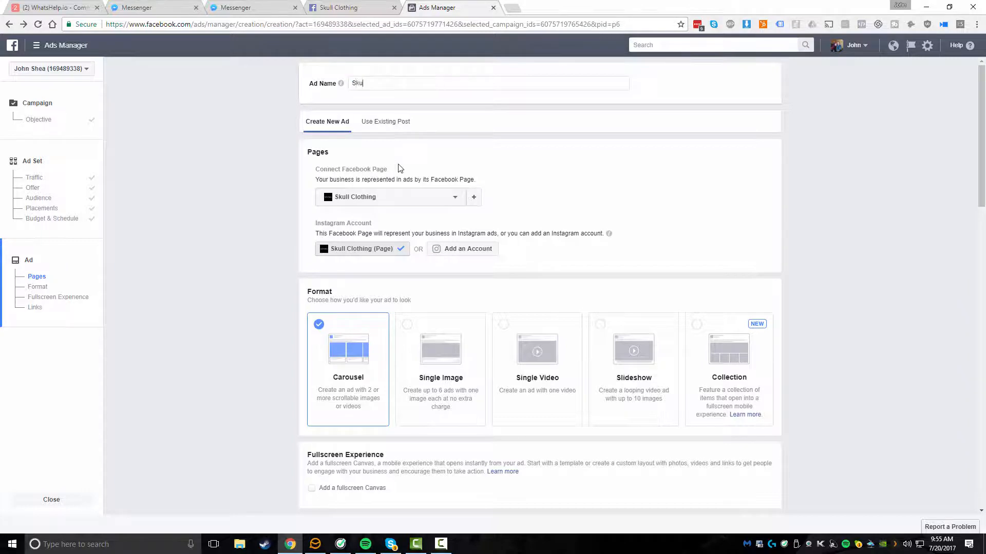
pyautogui.write('ll Test 2')
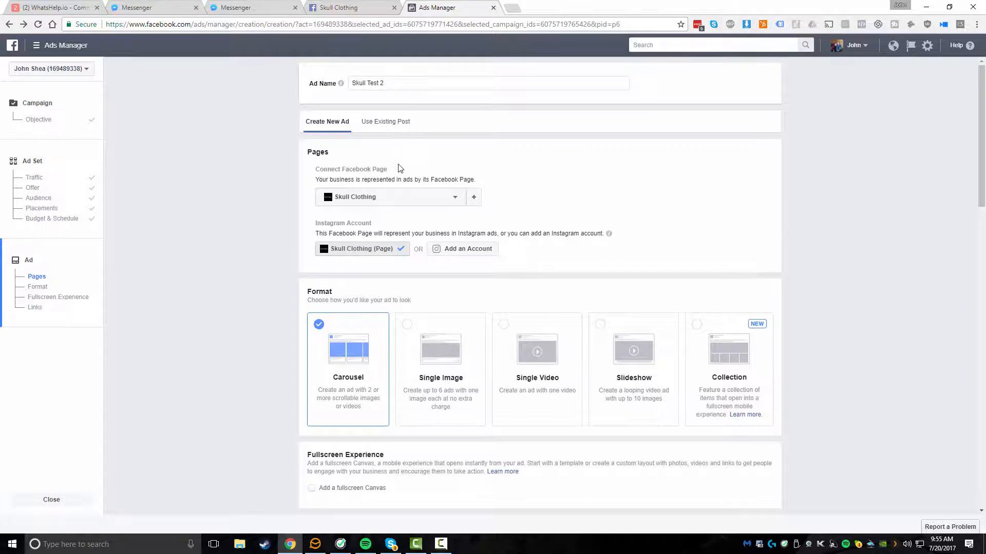
pyautogui.scroll(-3)
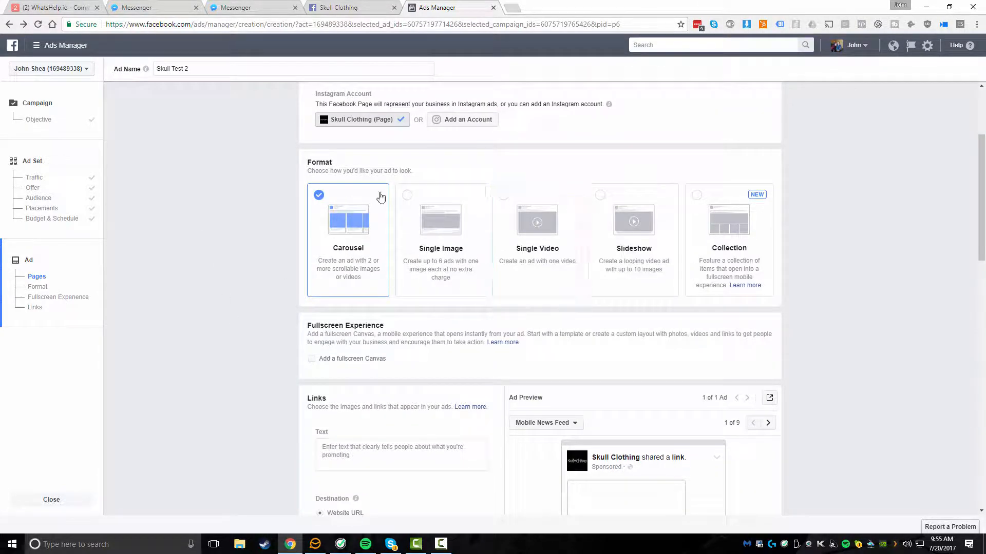
pyautogui.scroll(-3)
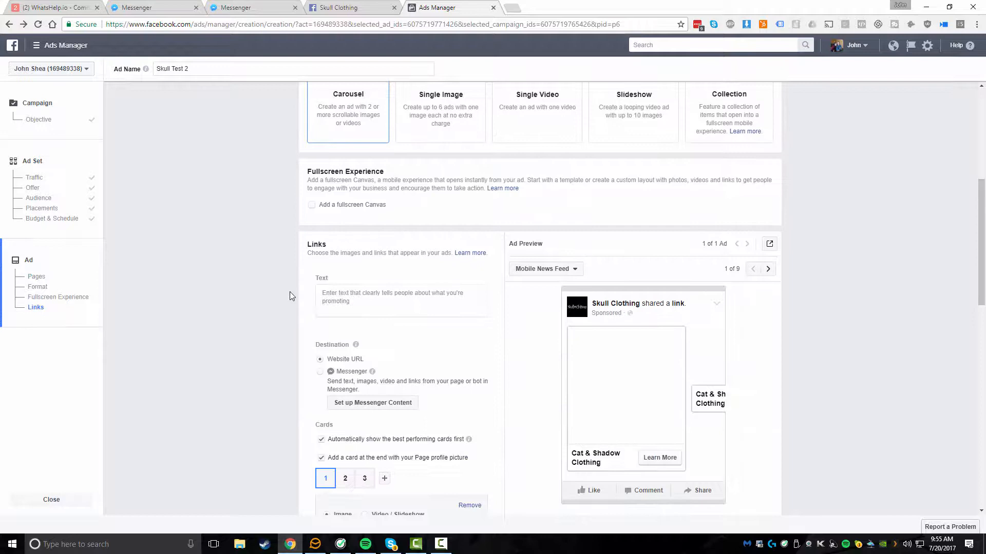
# - Set Messenger as the ad destination and remove the unsupported placements
pyautogui.scroll(-3)
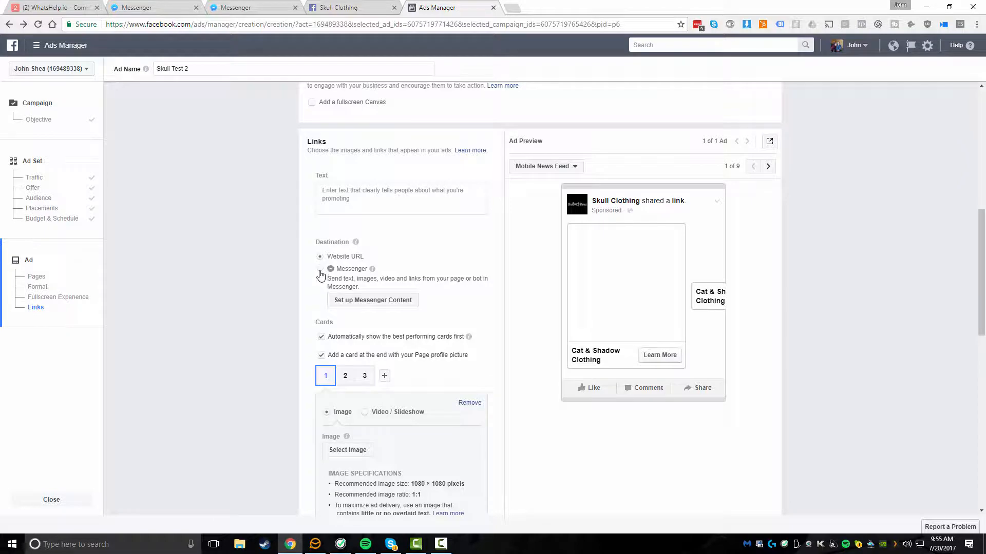
pyautogui.click(329, 268)
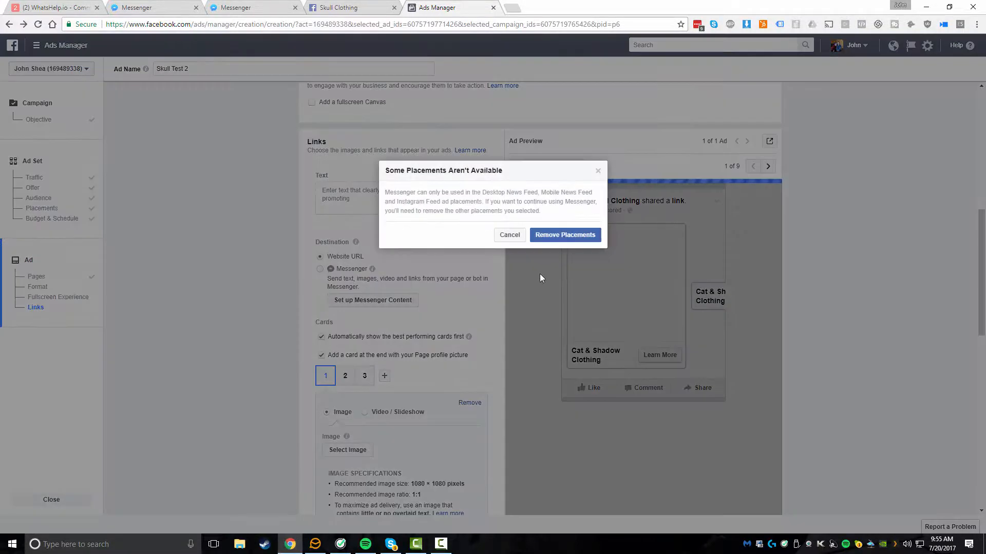
pyautogui.click(563, 234)
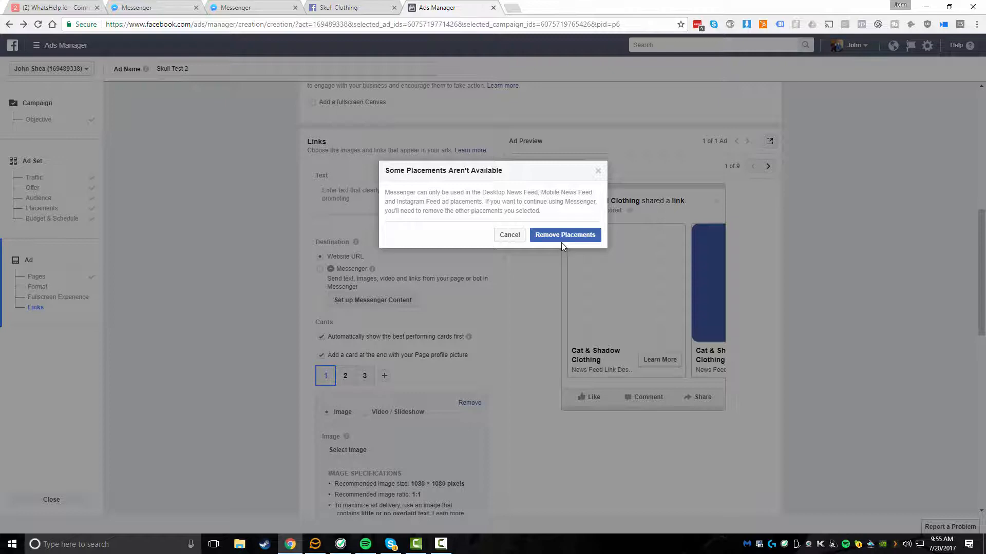
pyautogui.moveTo(565, 237)
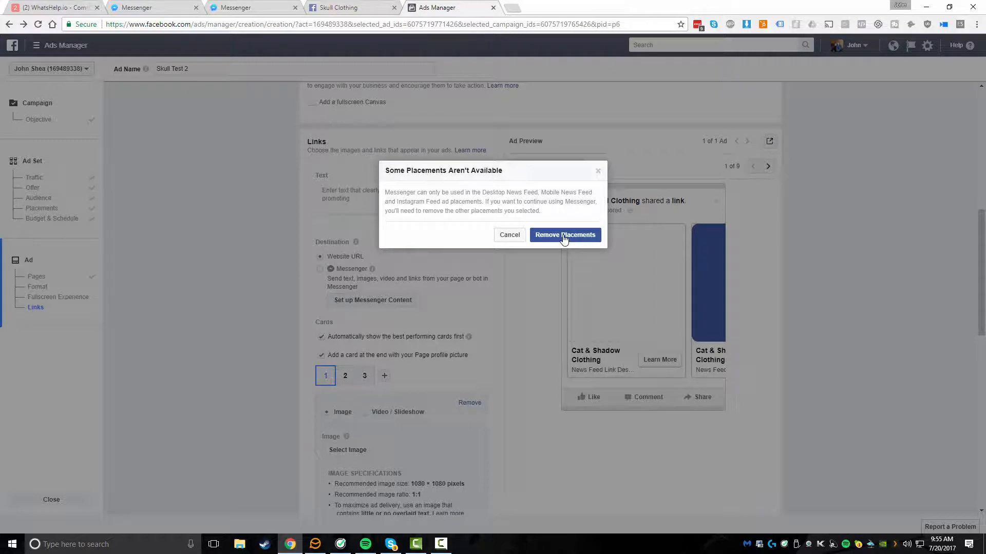
pyautogui.click(564, 234)
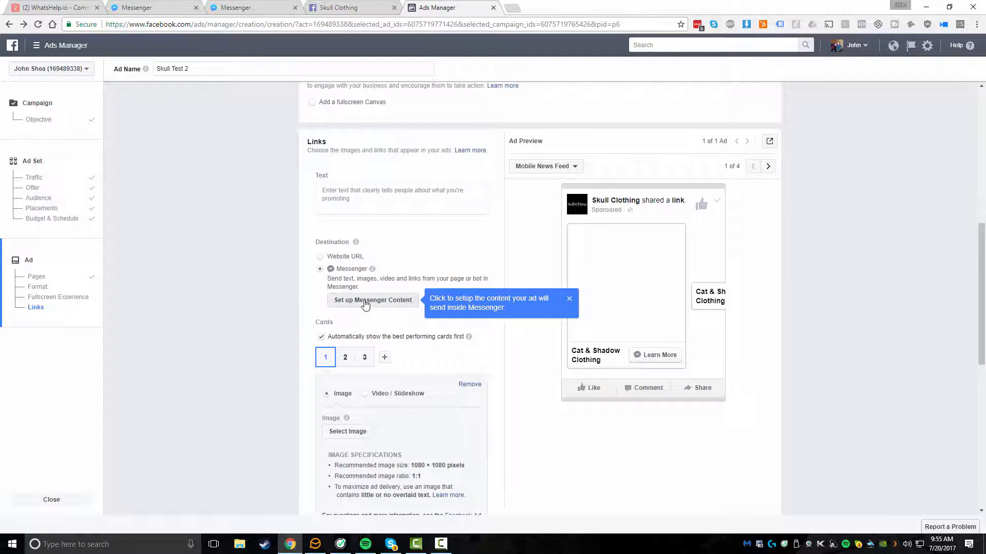
# - Start Messenger content setup in JSON Creation mode and return to WhatsHelp's bot JSON
pyautogui.click(371, 300)
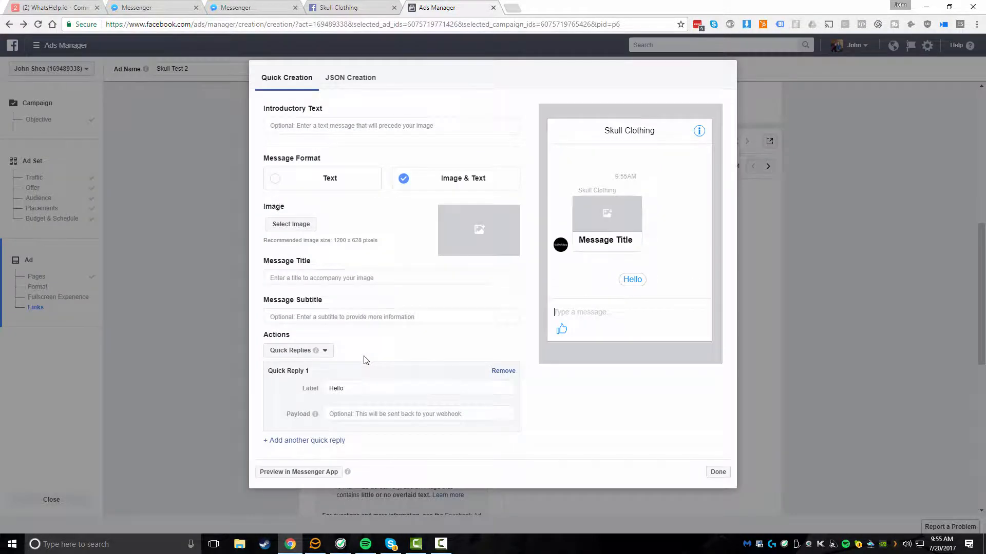
pyautogui.click(391, 125)
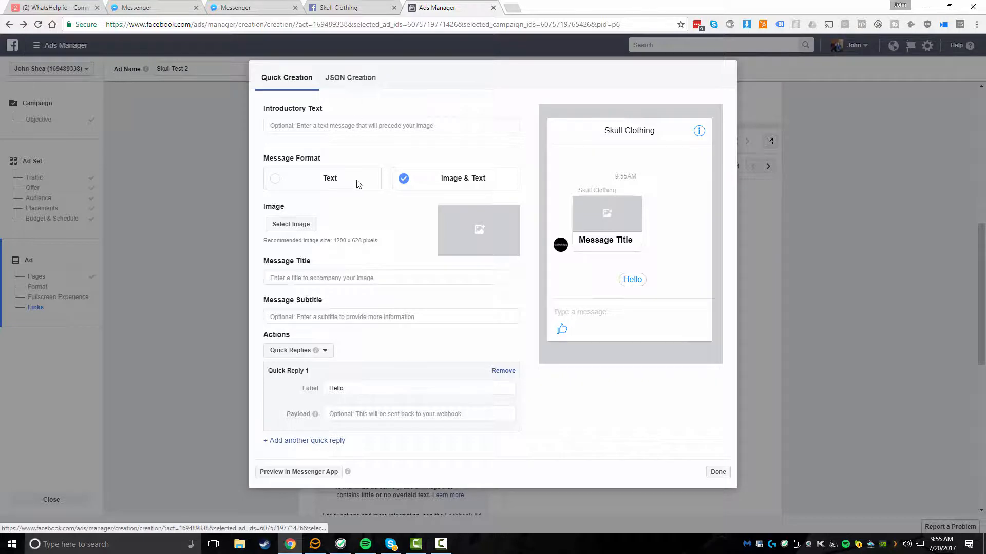
pyautogui.click(350, 77)
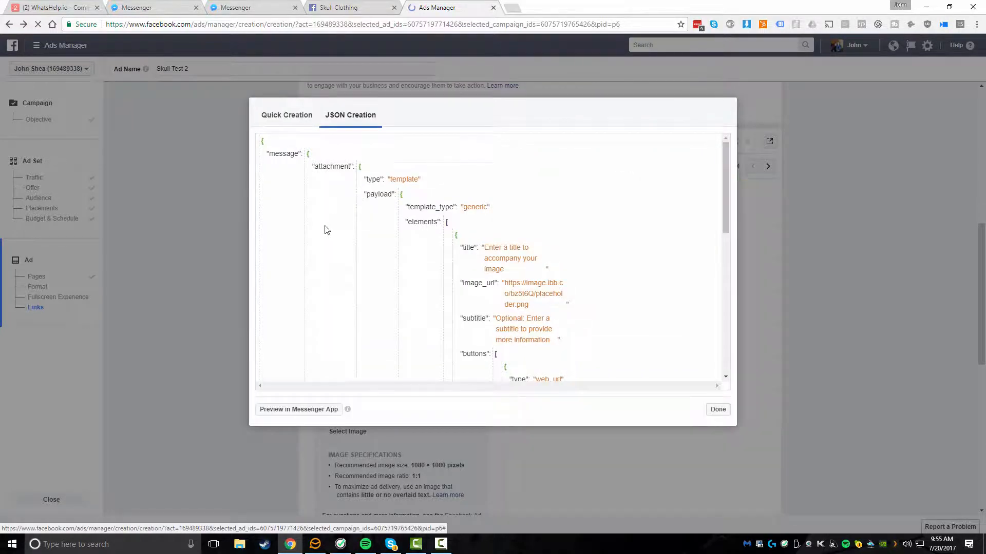
pyautogui.scroll(-3)
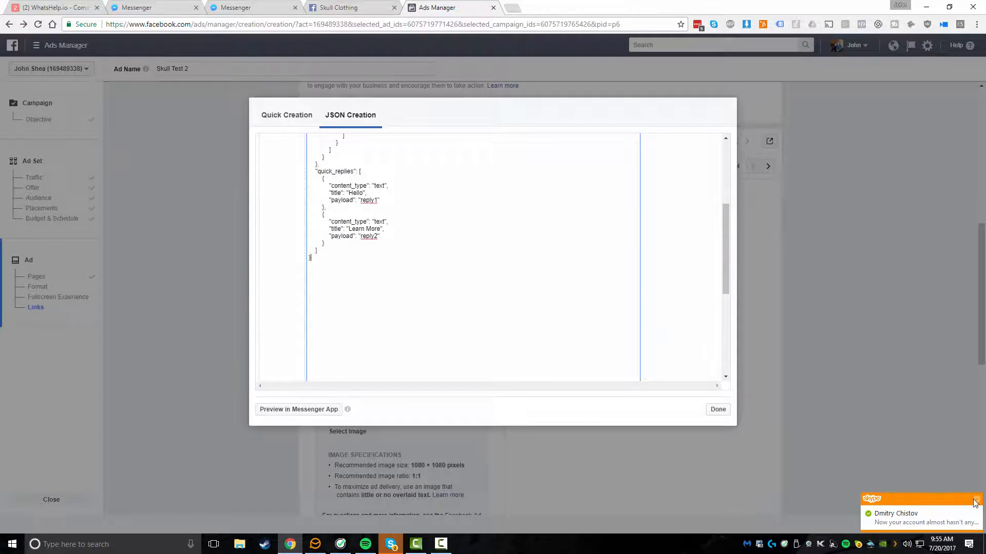
pyautogui.click(974, 499)
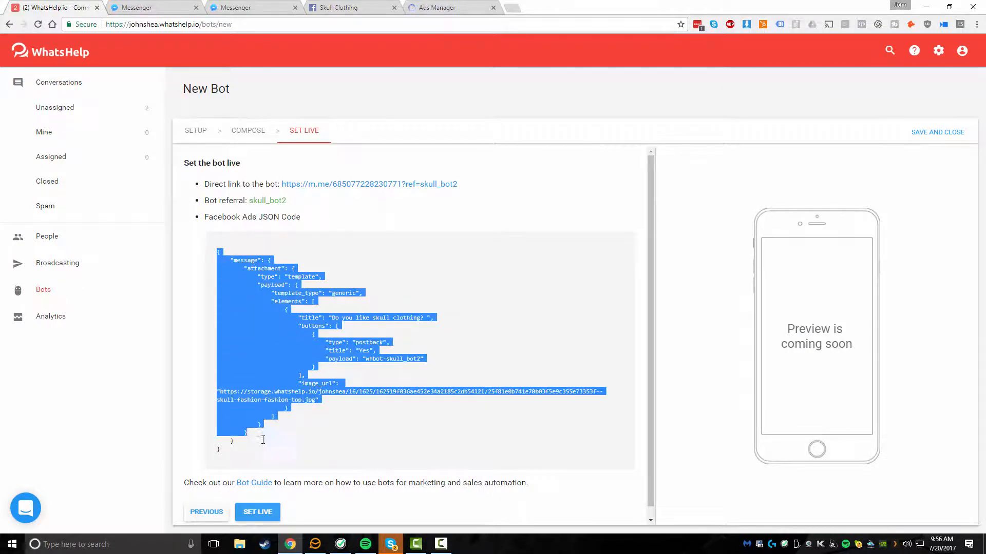
# - Copy the bot's Facebook Ads JSON code and switch back to Ads Manager
pyautogui.rightClick(286, 296)
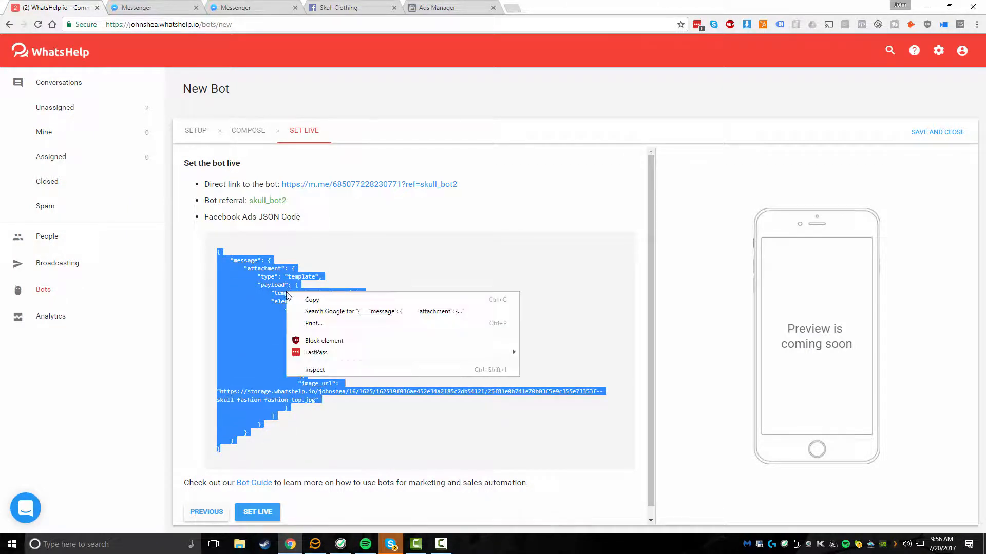
pyautogui.click(265, 68)
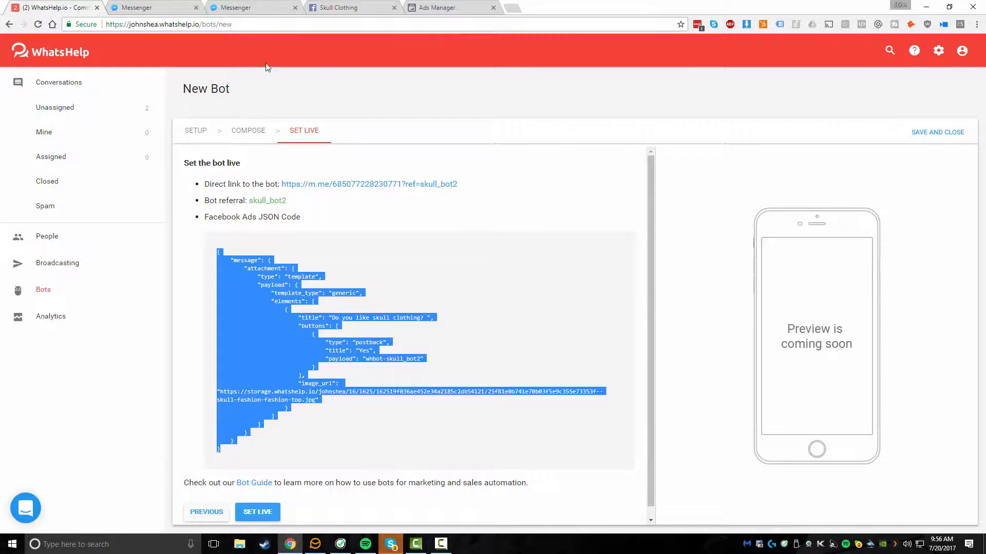
pyautogui.click(450, 7)
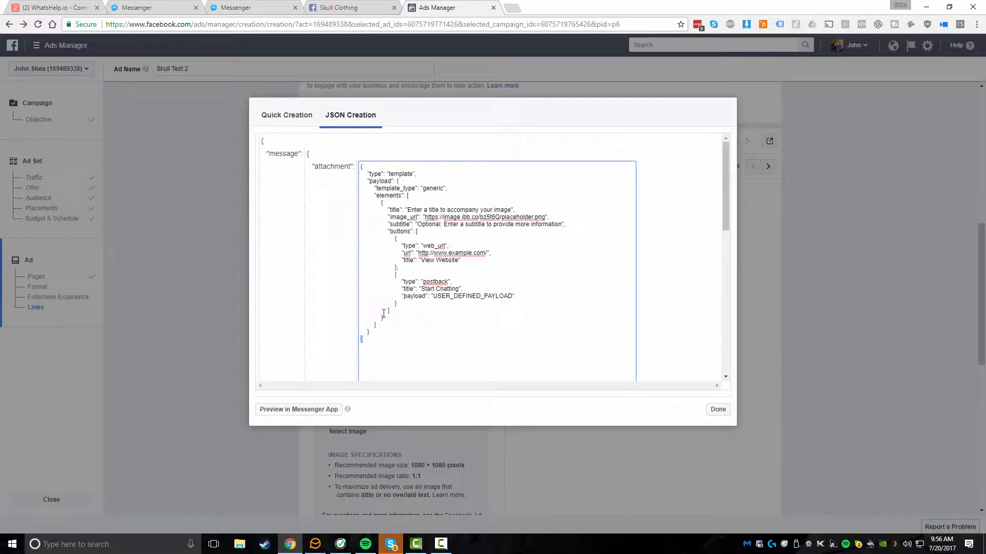
# - Fill the JSON editor with WhatsHelp's bot code and preview it in Messenger showing Success
pyautogui.scroll(-3)
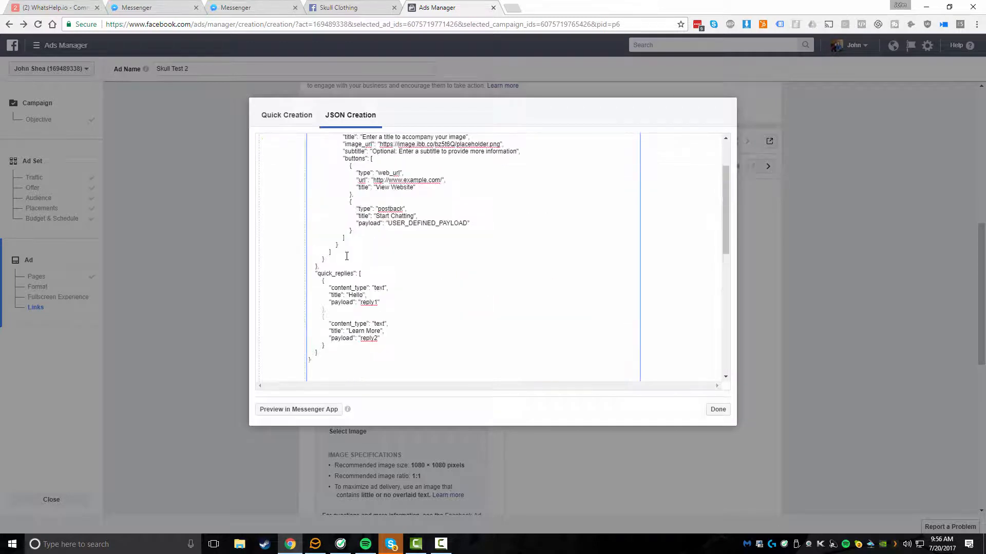
pyautogui.scroll(3)
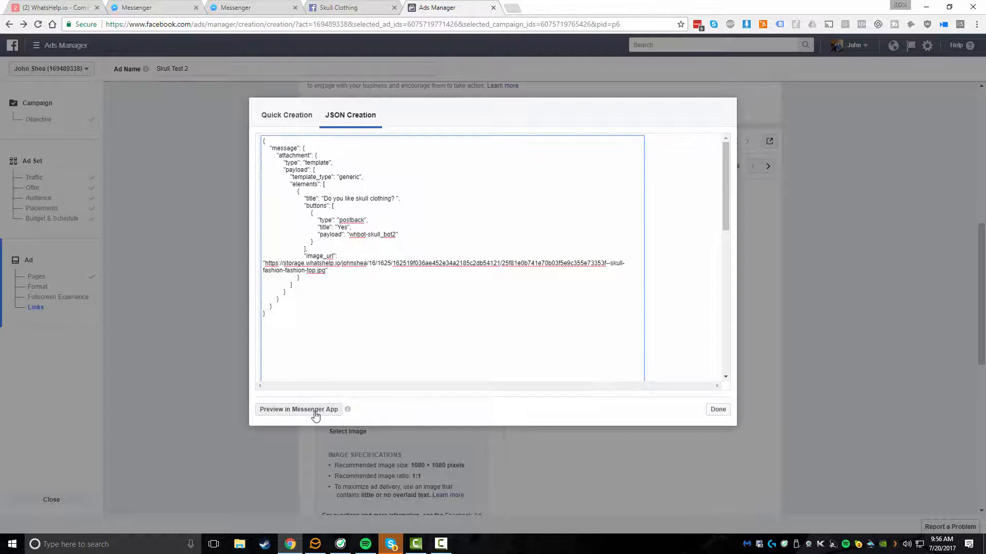
pyautogui.click(297, 410)
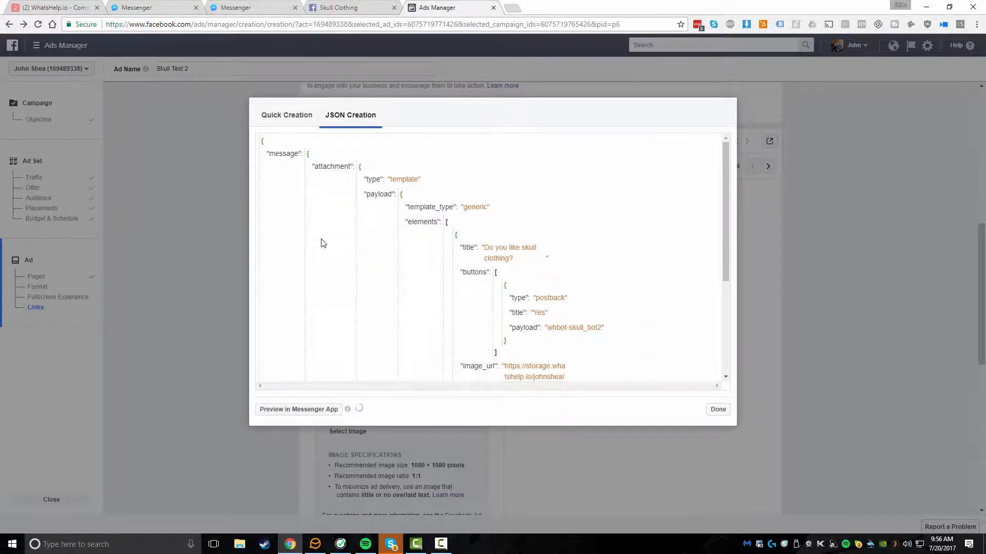
pyautogui.click(299, 410)
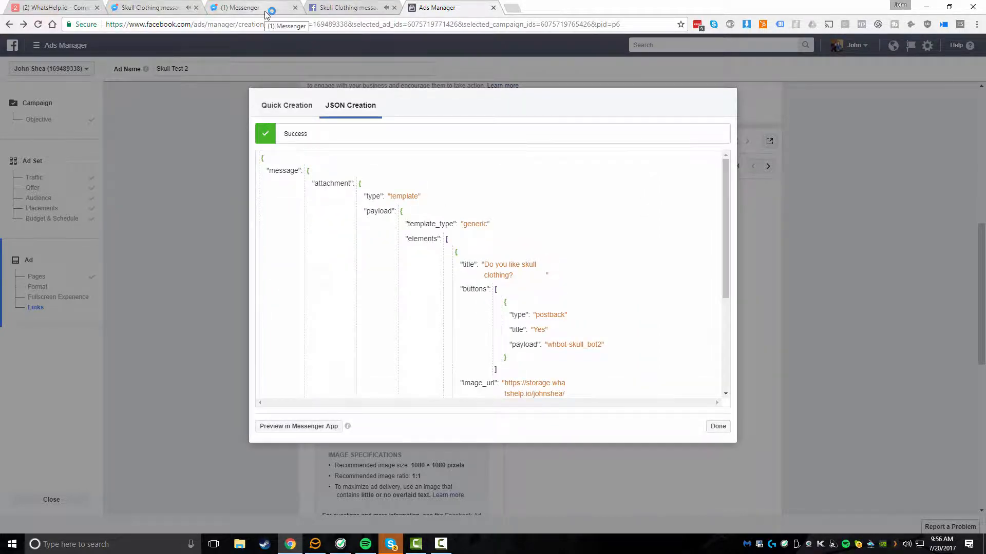
# - Answer Yes to 'Do you like skull clothing?' in Messenger, then return to WhatsHelp
pyautogui.click(245, 7)
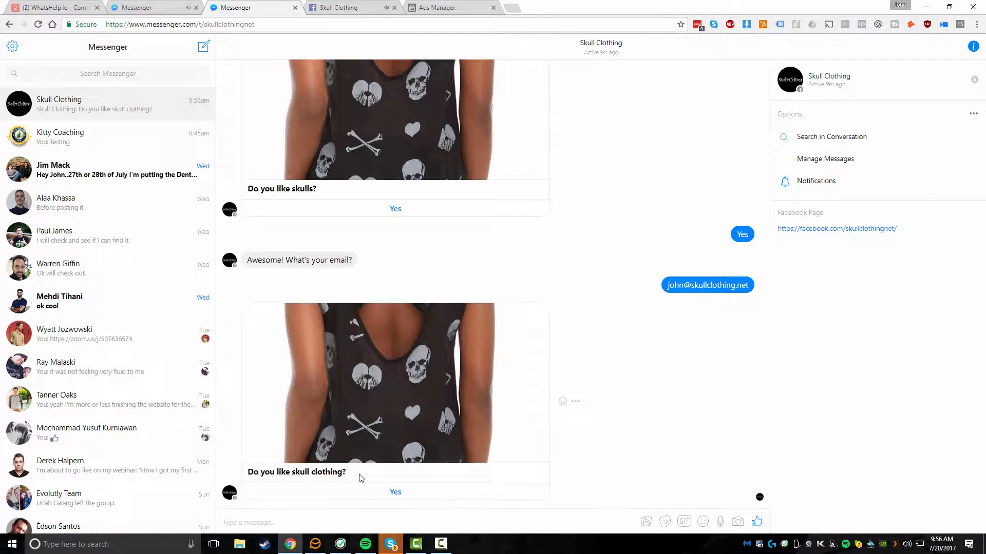
pyautogui.moveTo(418, 465)
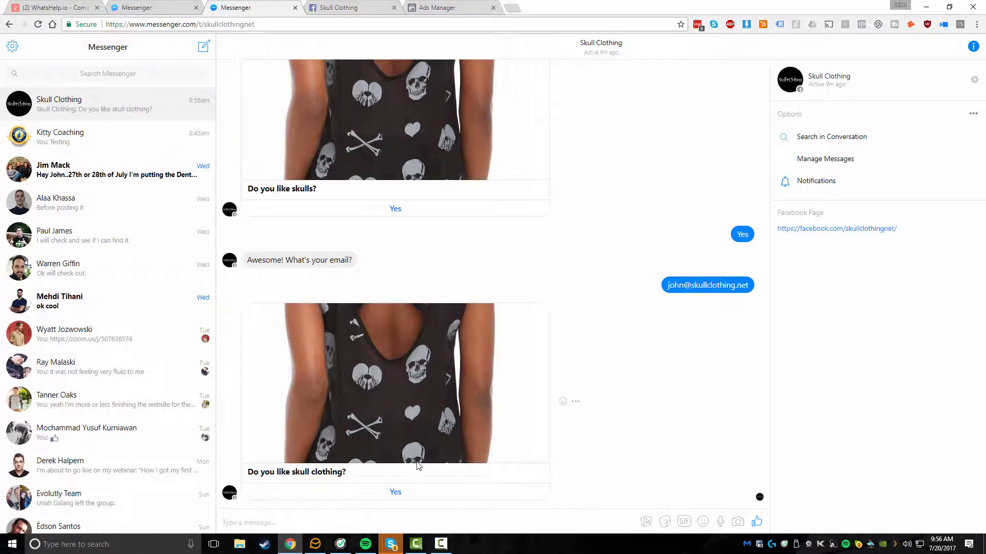
pyautogui.moveTo(394, 494)
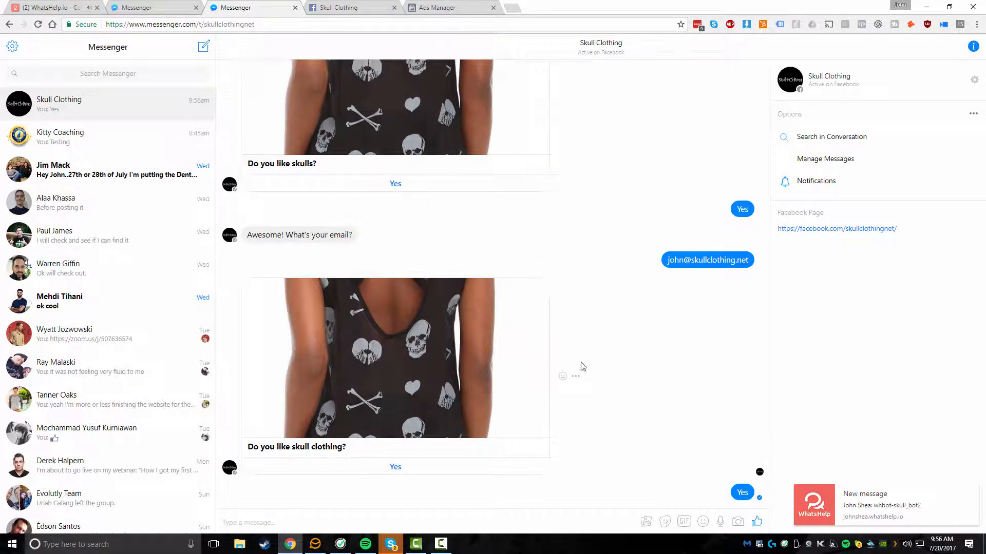
pyautogui.moveTo(876, 516)
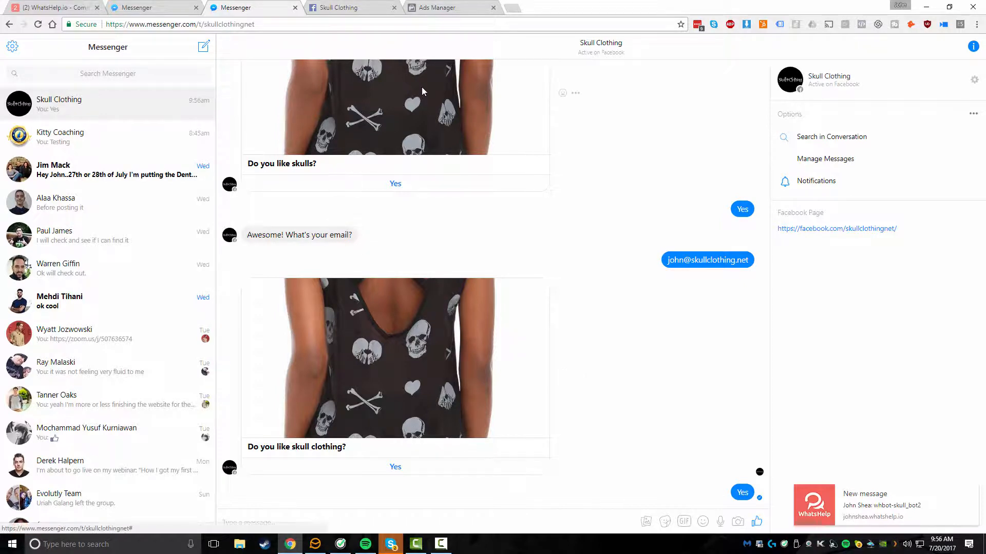
pyautogui.click(53, 7)
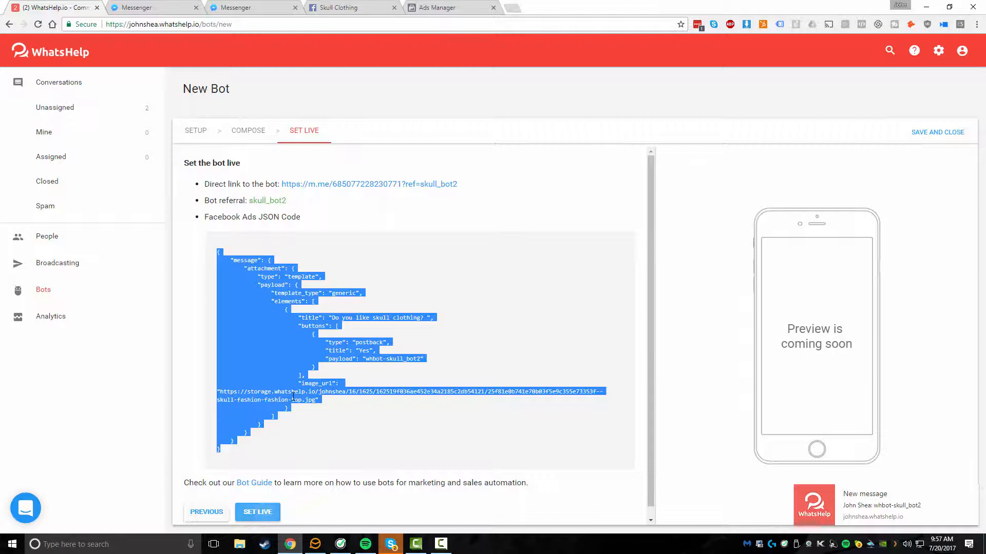
# - Save and close Skull Bot 2 to the bots list, then return to Ads Manager
pyautogui.click(257, 511)
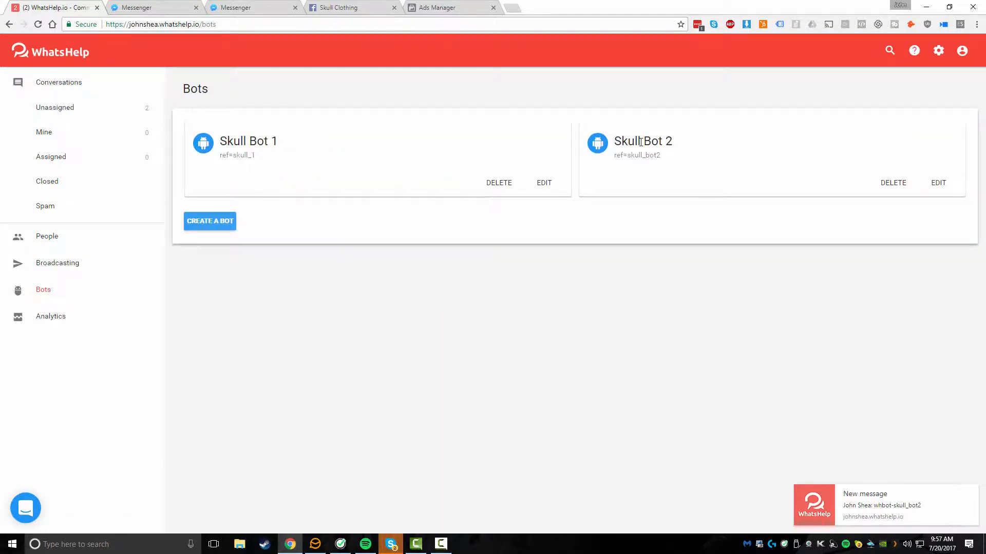
pyautogui.click(452, 7)
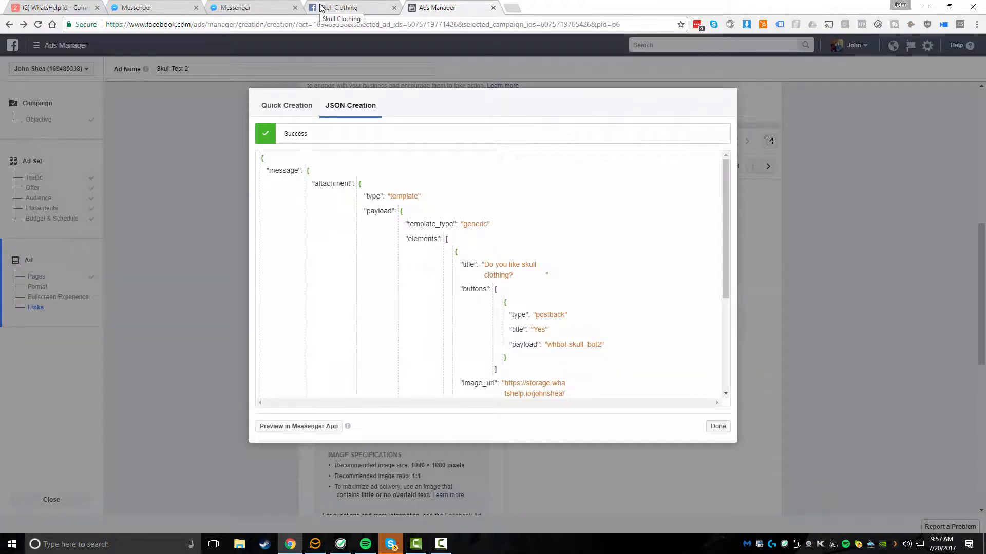
pyautogui.moveTo(299, 426)
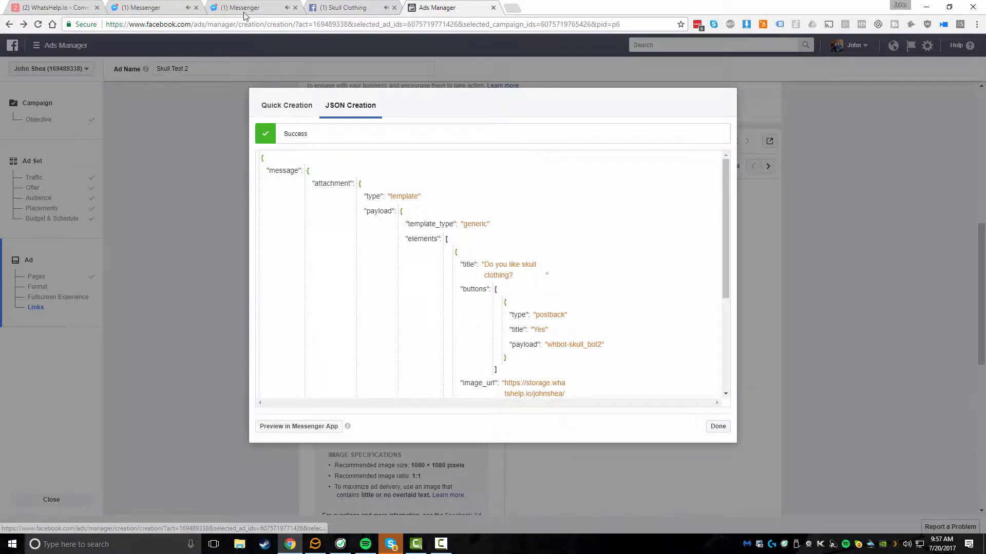
pyautogui.click(239, 7)
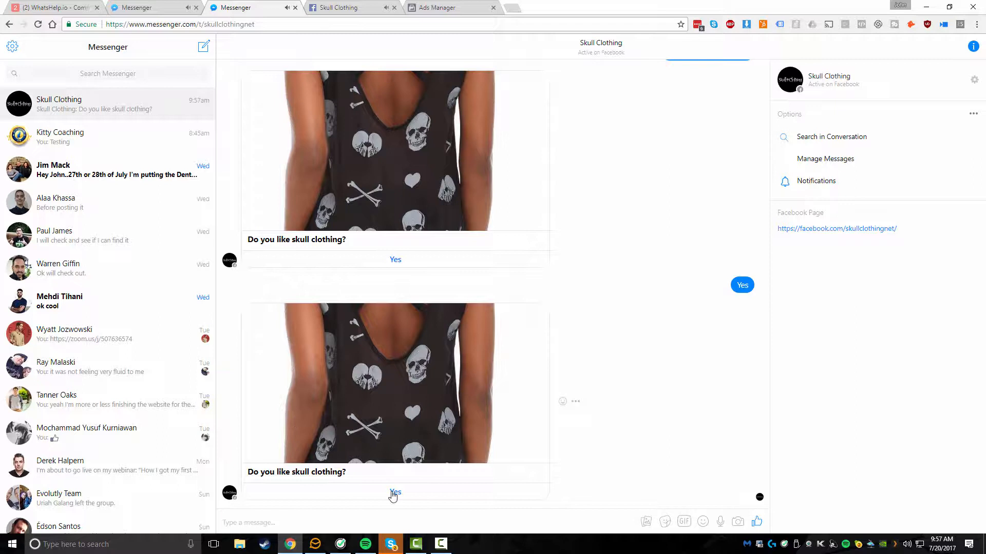
pyautogui.click(394, 491)
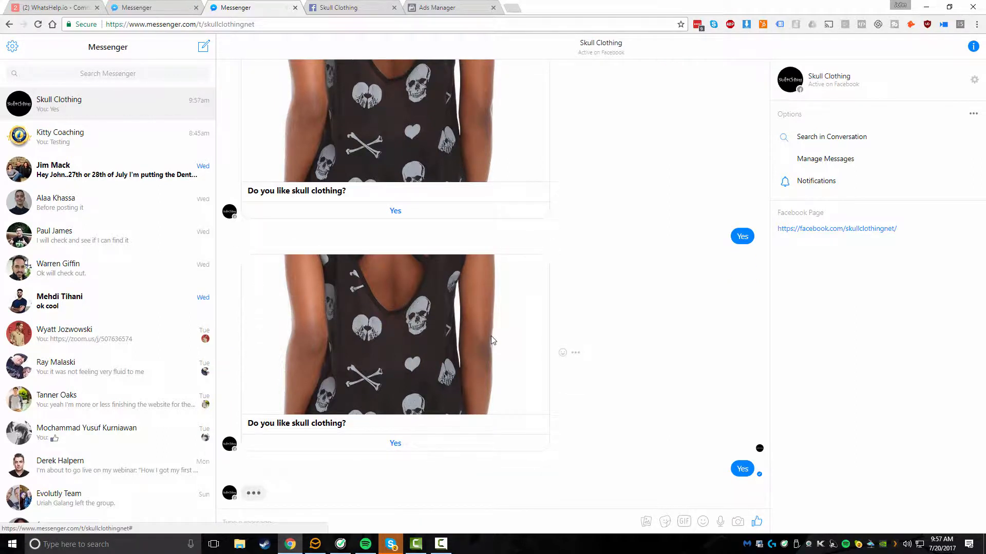
pyautogui.scroll(-3)
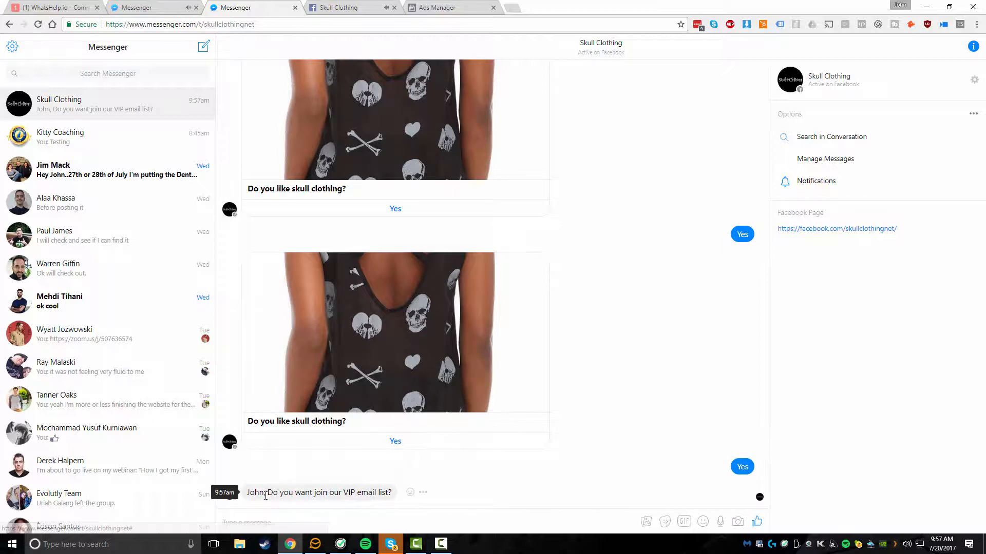
pyautogui.moveTo(314, 507)
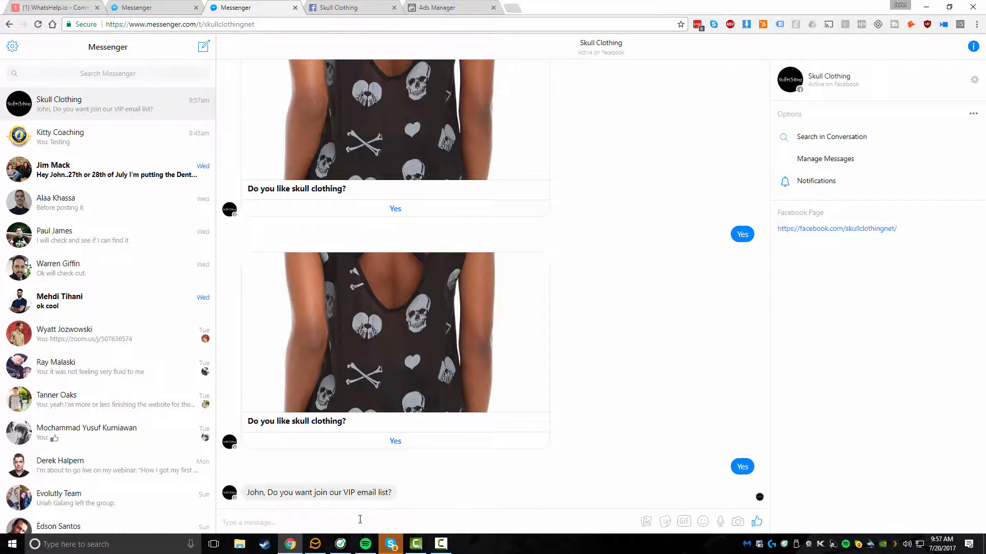
pyautogui.write('john')
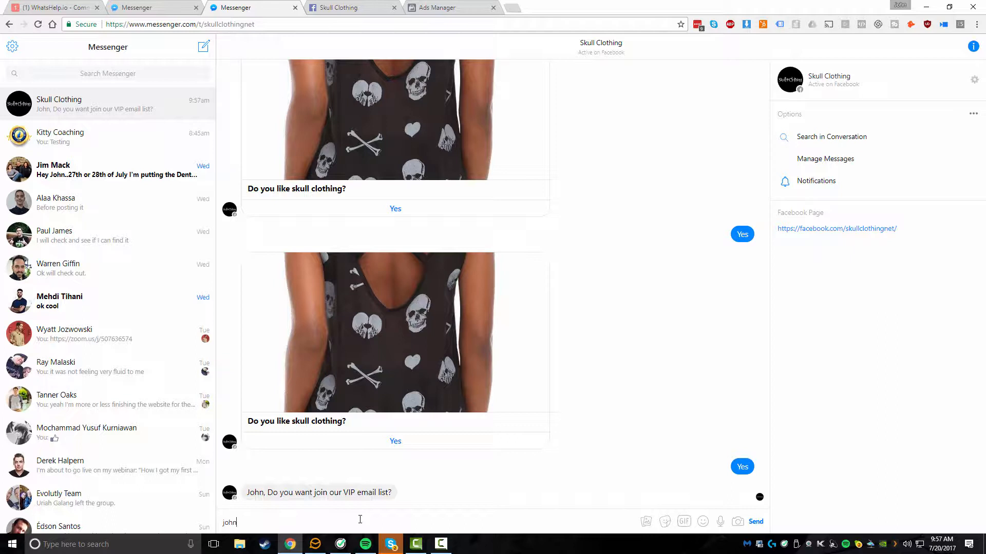
pyautogui.write('s@')
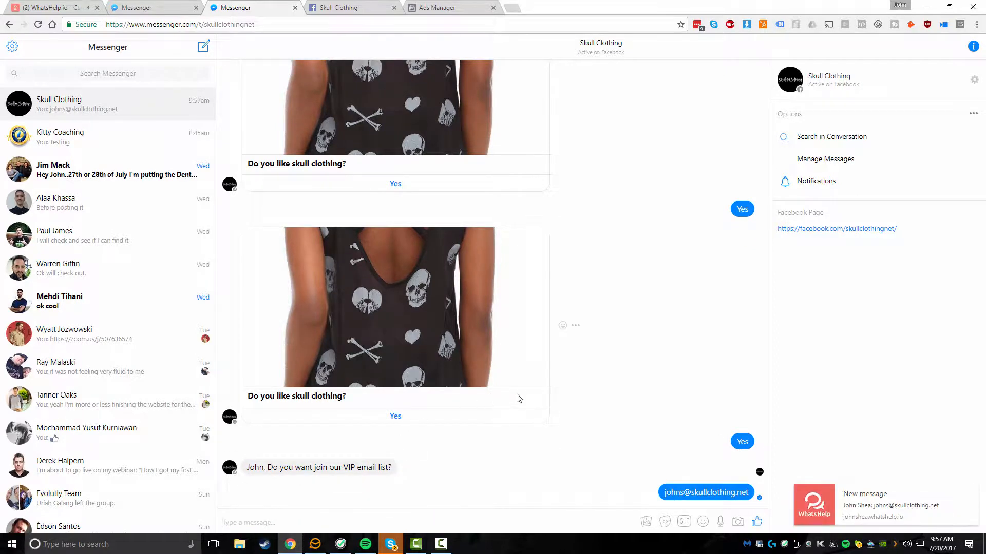
pyautogui.moveTo(880, 505)
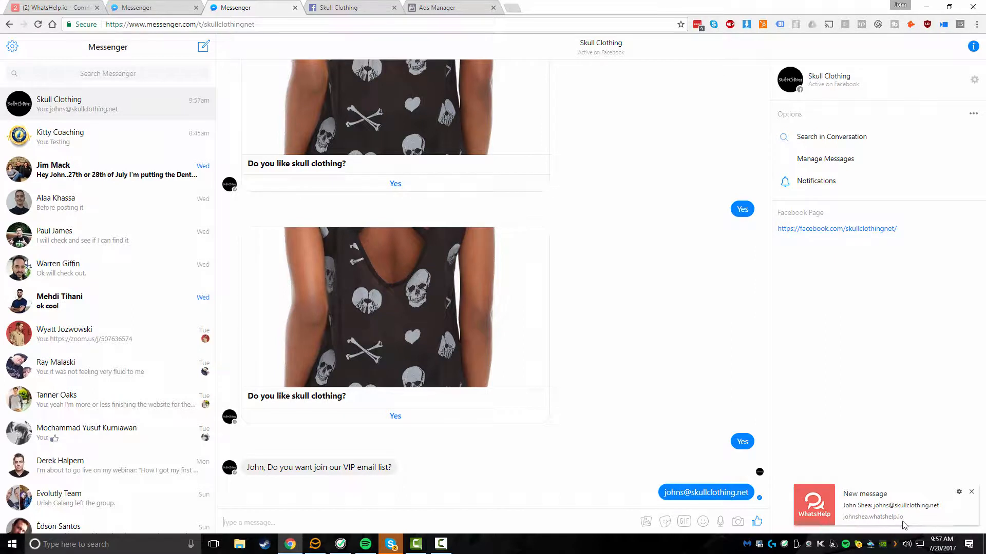
pyautogui.moveTo(834, 489)
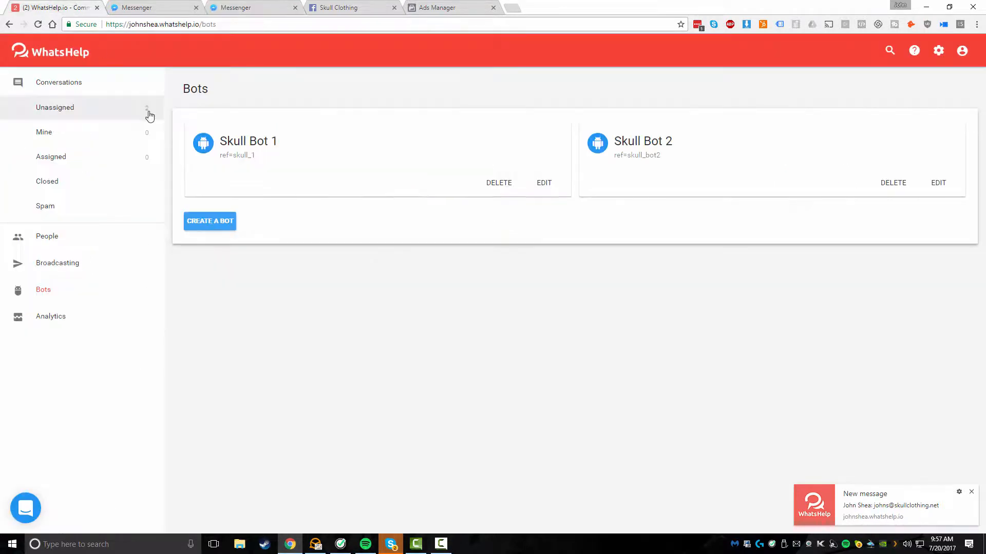
pyautogui.click(55, 107)
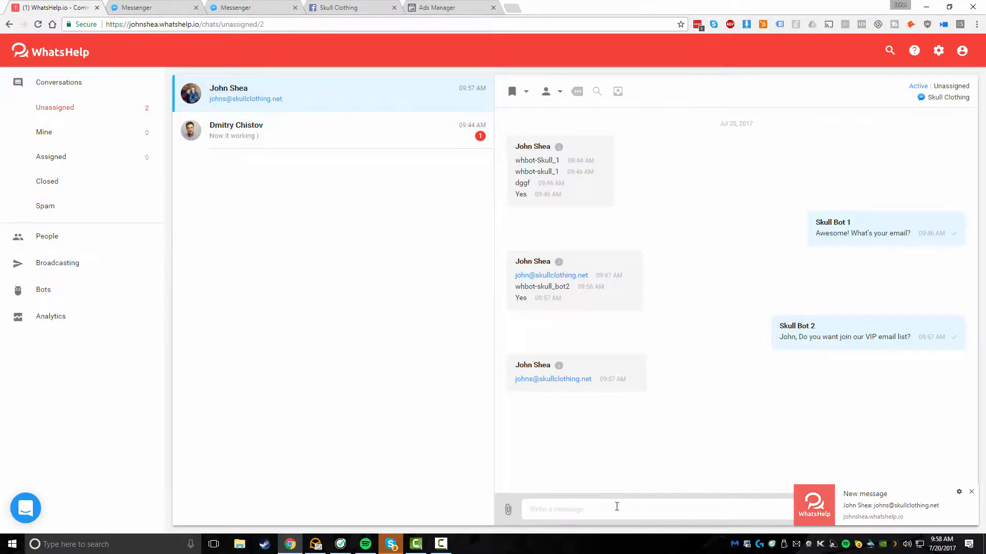
pyautogui.write('hello')
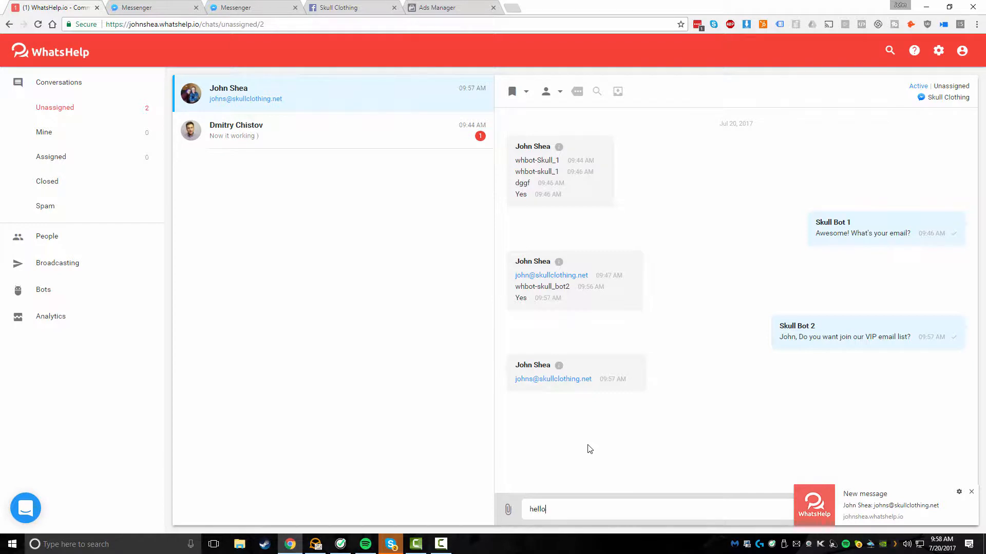
pyautogui.press('Return')
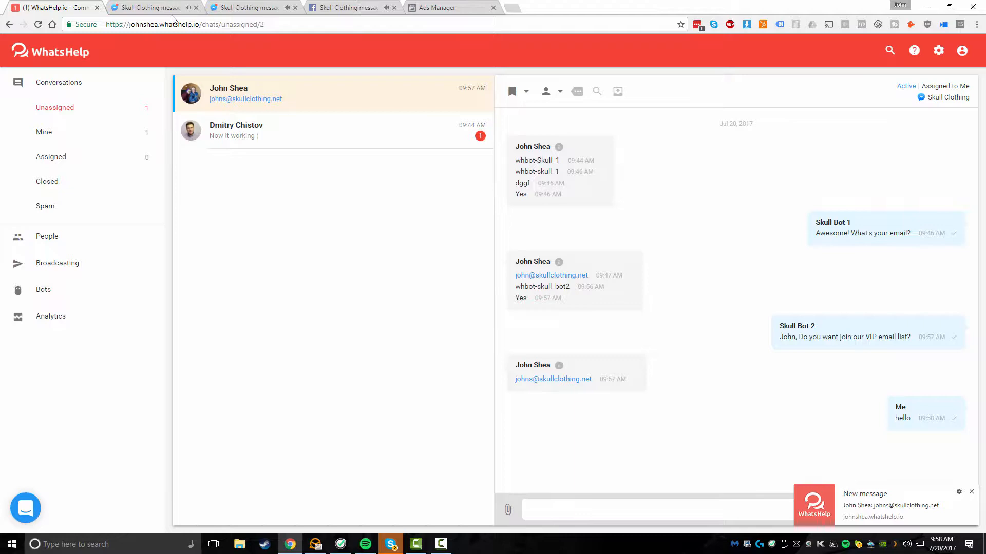
pyautogui.click(151, 7)
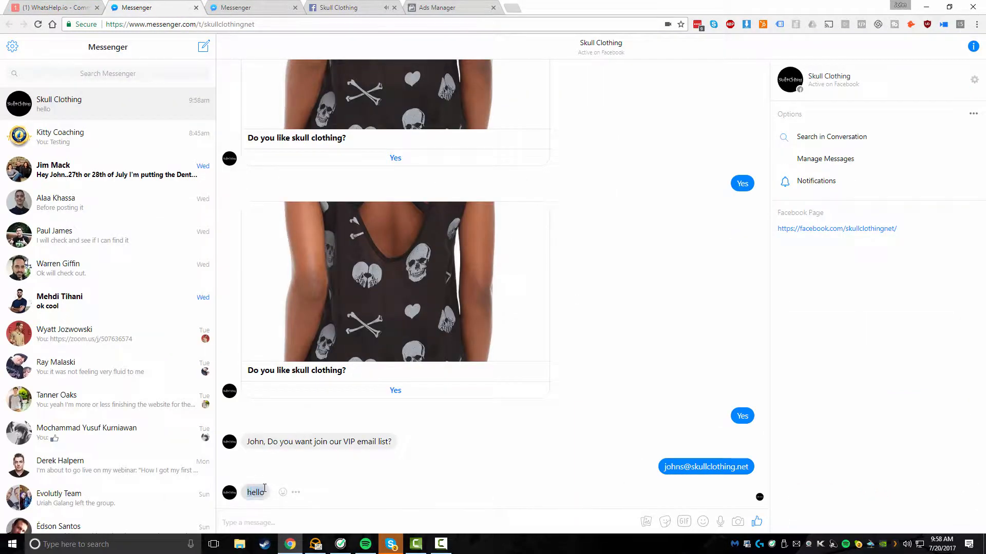
pyautogui.moveTo(294, 376)
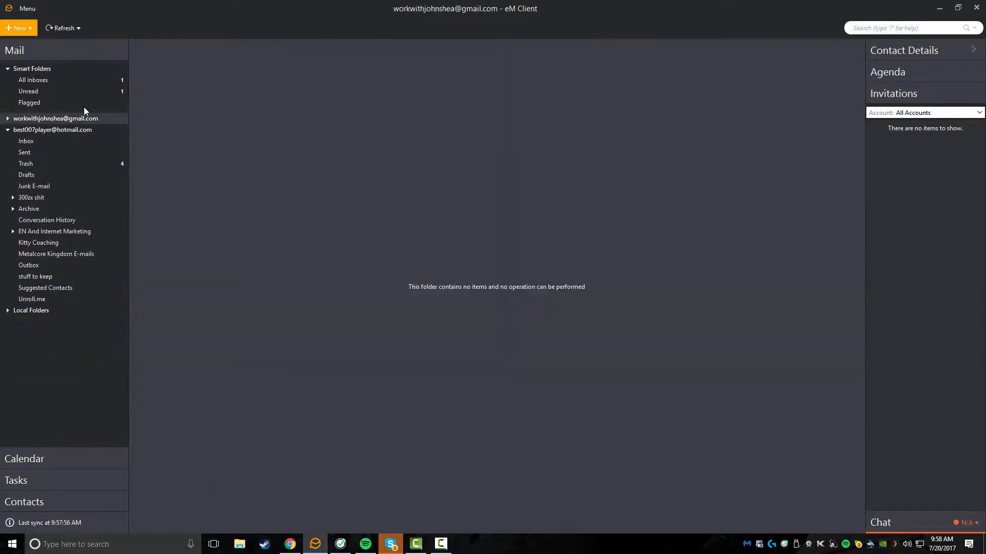
pyautogui.click(33, 81)
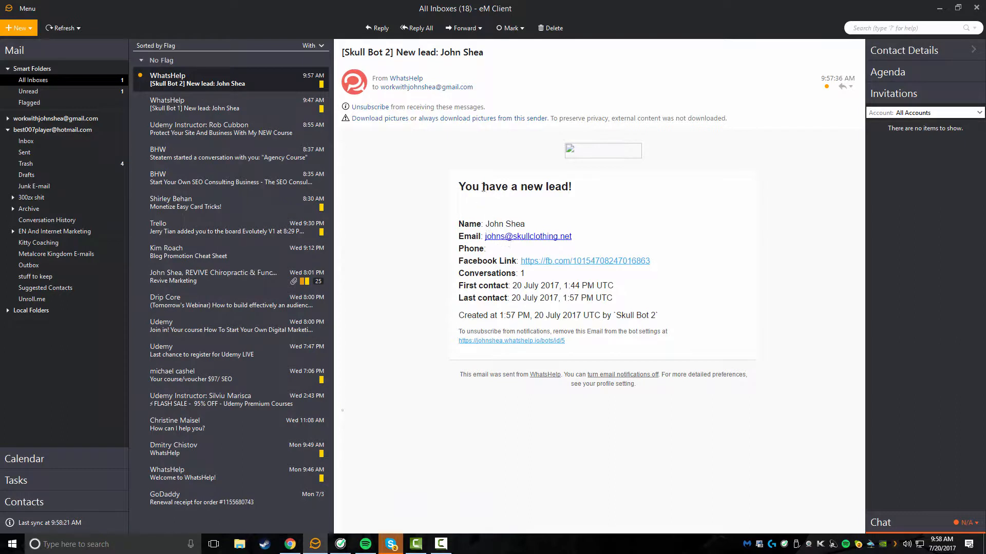
pyautogui.click(380, 118)
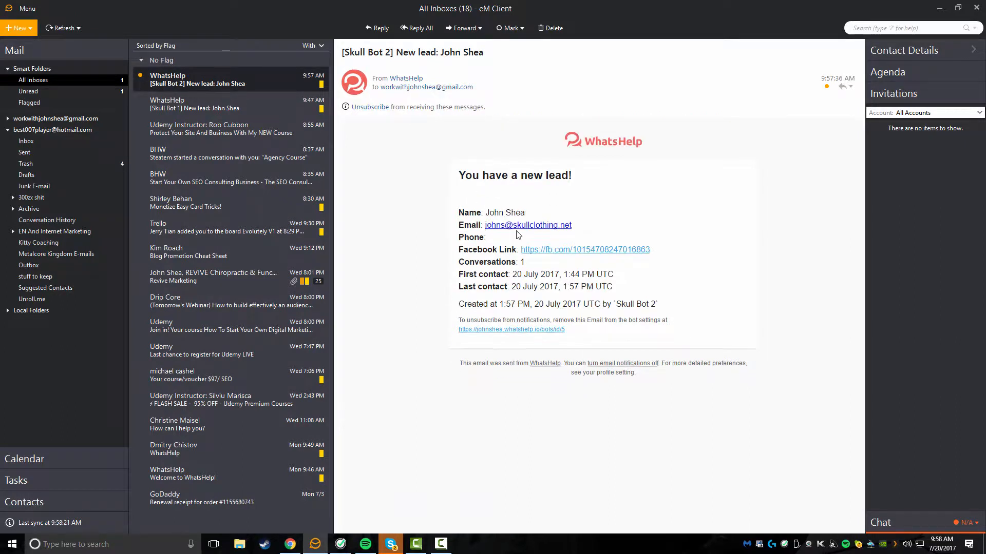
pyautogui.moveTo(487, 212)
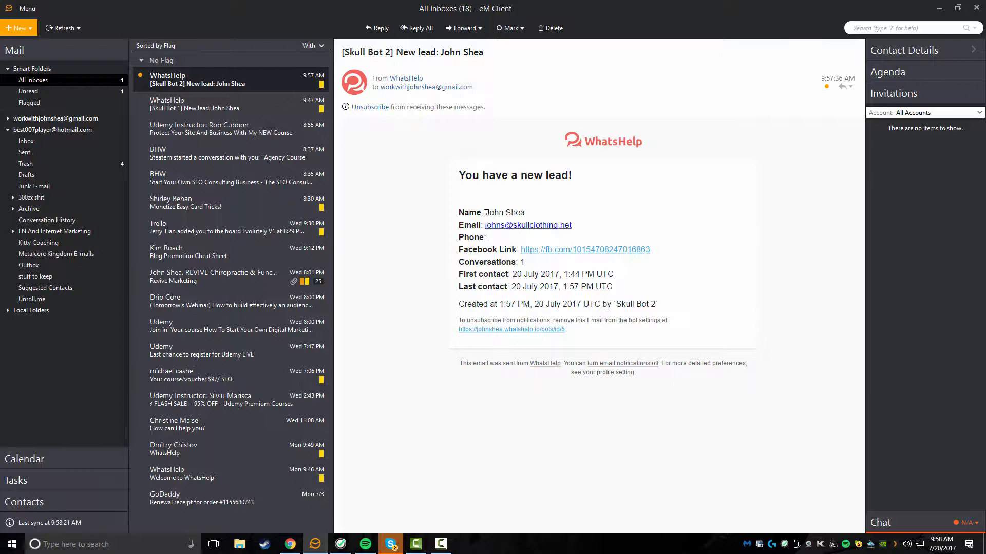
pyautogui.moveTo(526, 225)
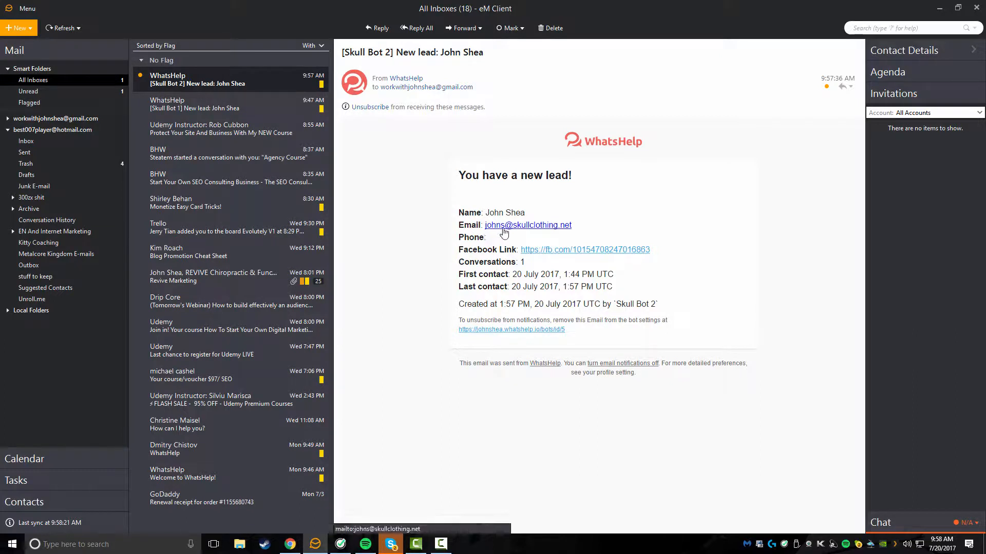
pyautogui.moveTo(537, 253)
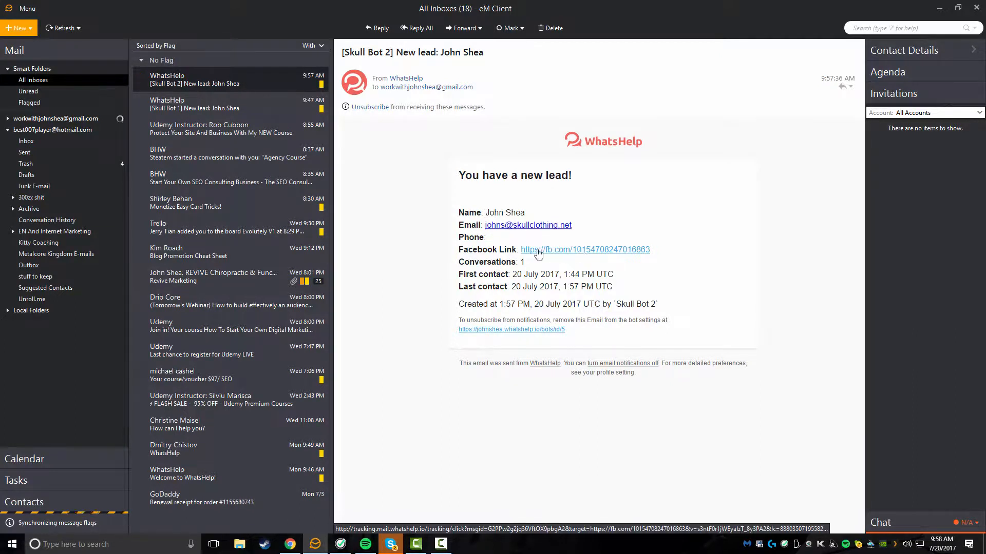
pyautogui.moveTo(535, 271)
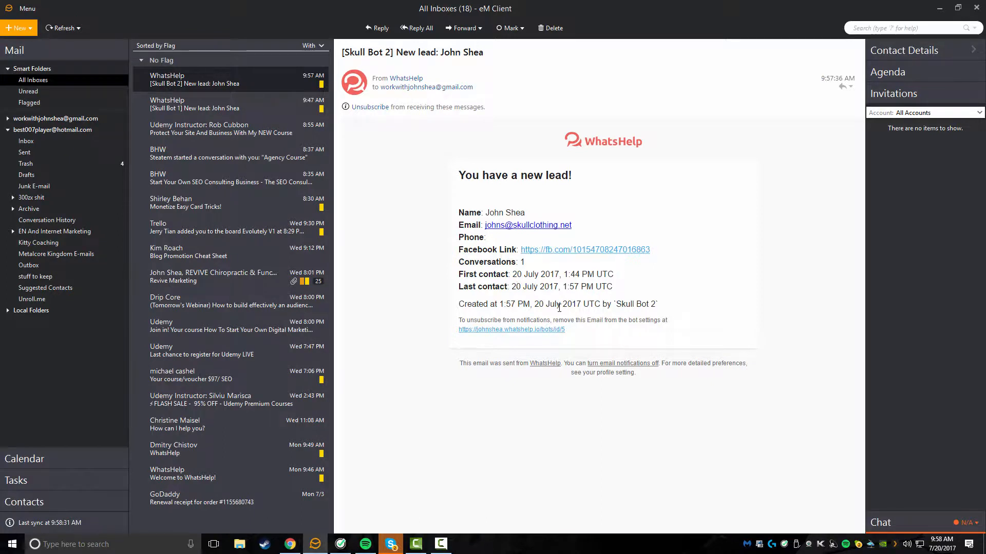
pyautogui.doubleClick(633, 303)
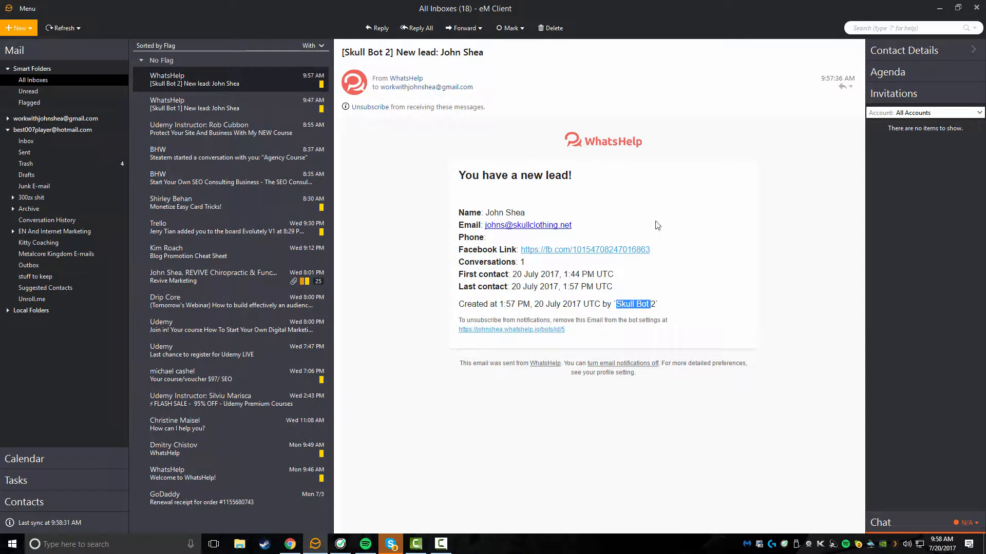
pyautogui.moveTo(290, 544)
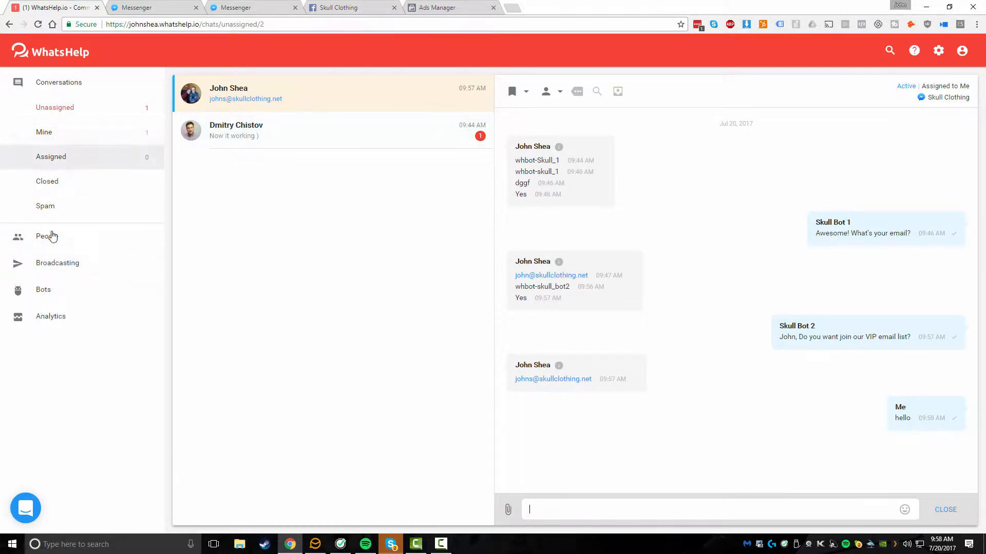
pyautogui.click(46, 237)
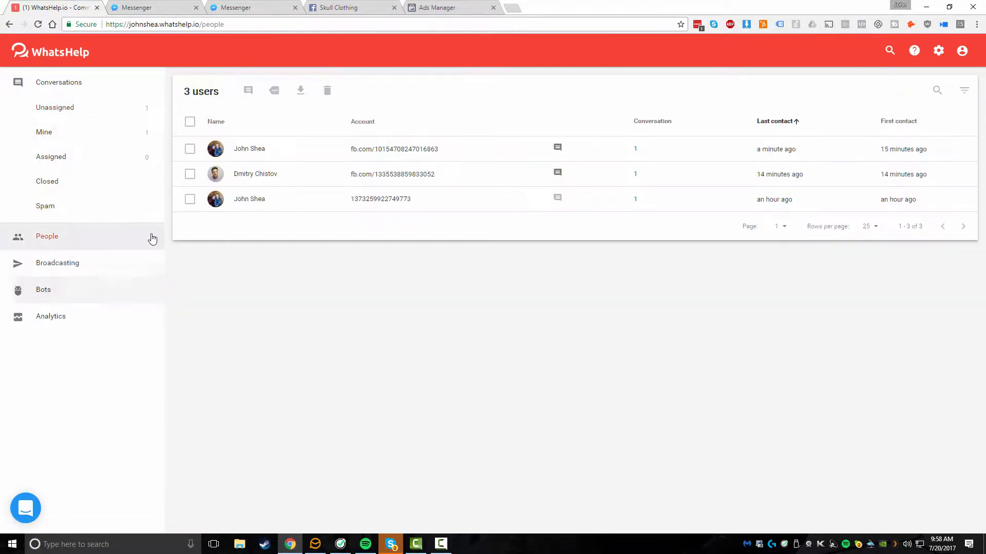
pyautogui.moveTo(380, 198)
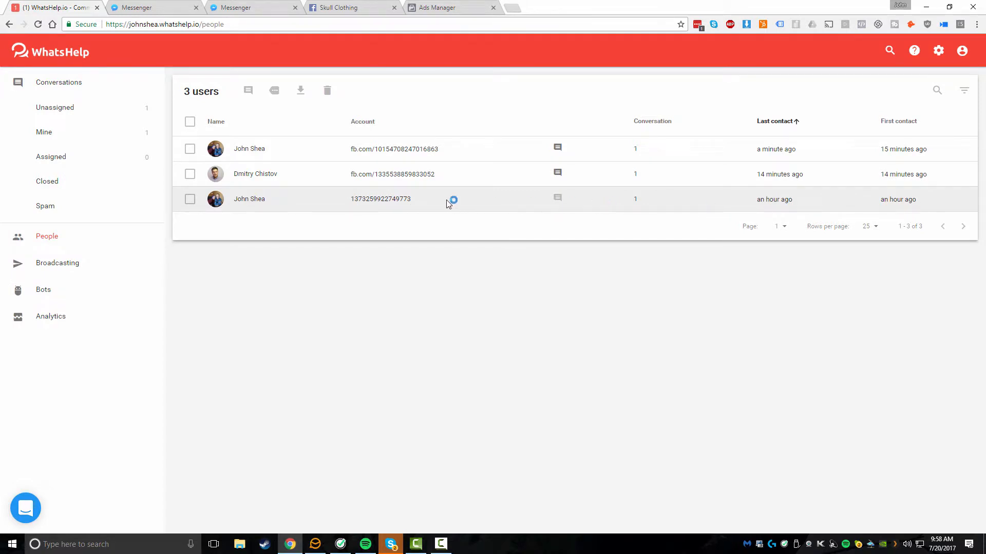
pyautogui.moveTo(394, 149)
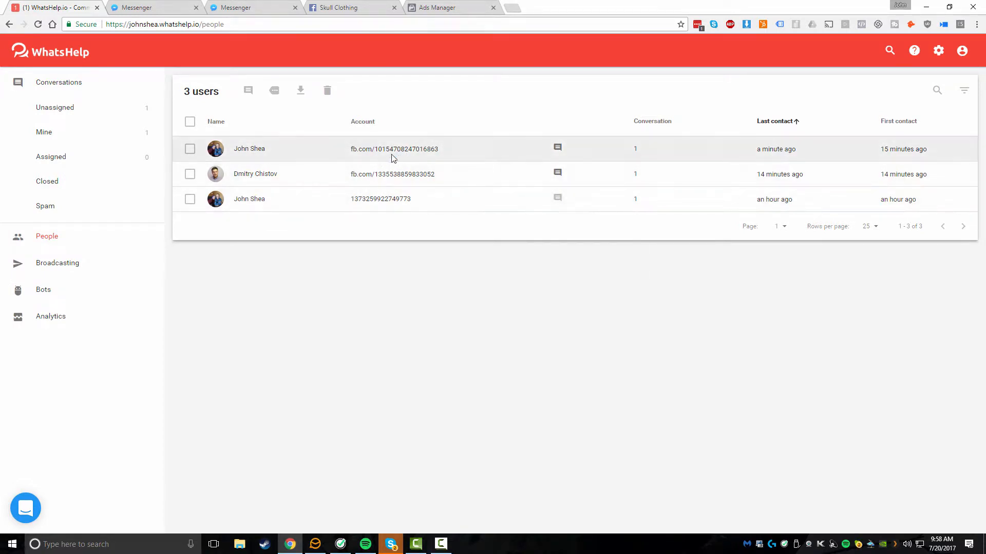
pyautogui.moveTo(249, 198)
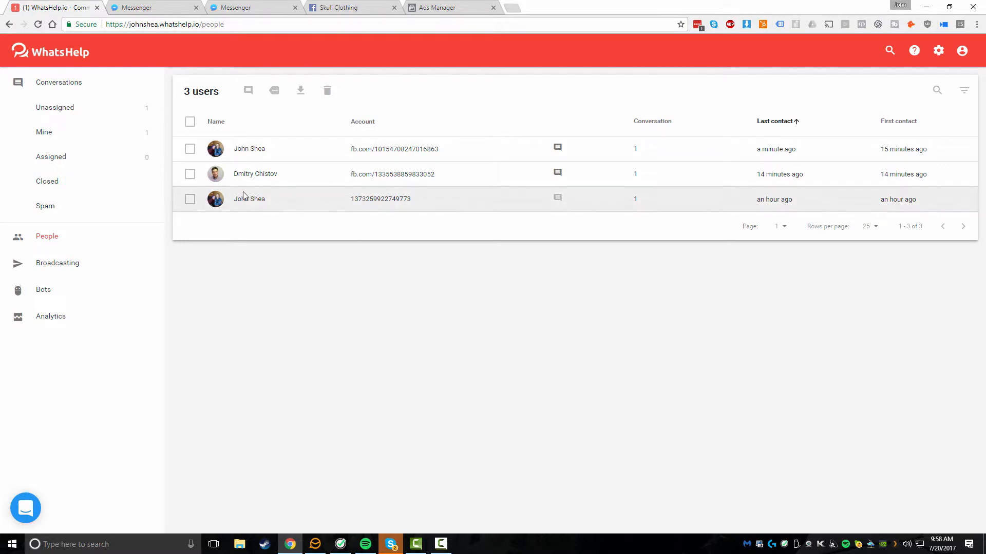
pyautogui.click(57, 263)
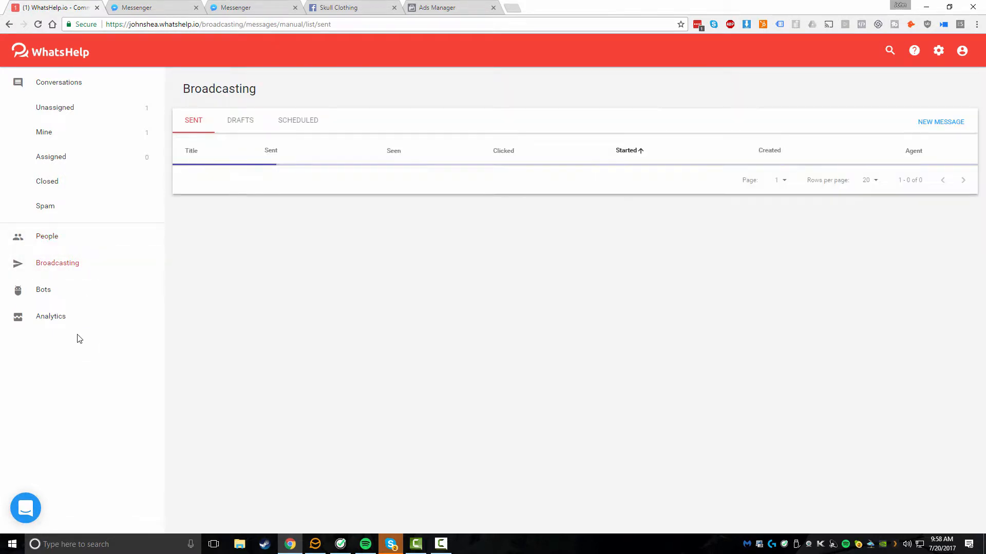
pyautogui.moveTo(254, 131)
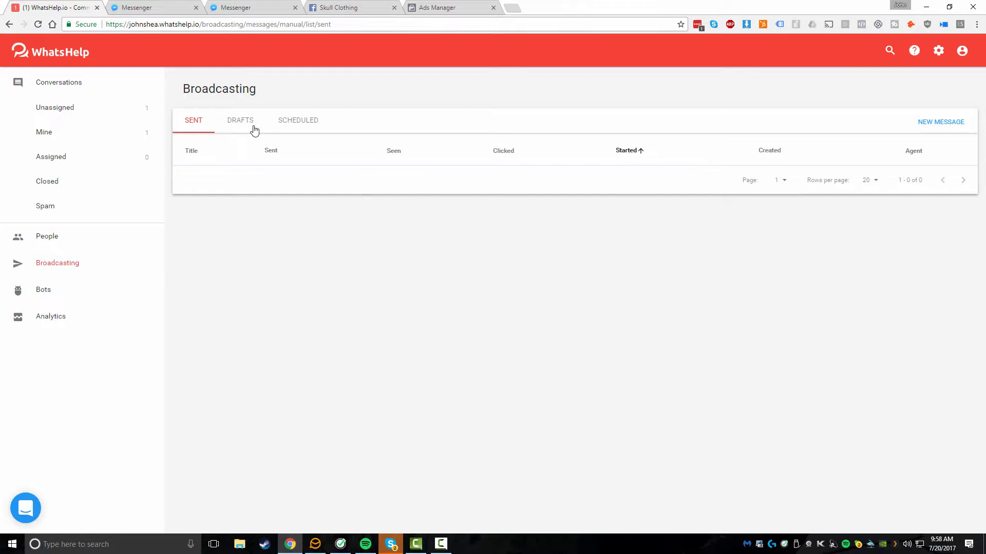
pyautogui.click(939, 121)
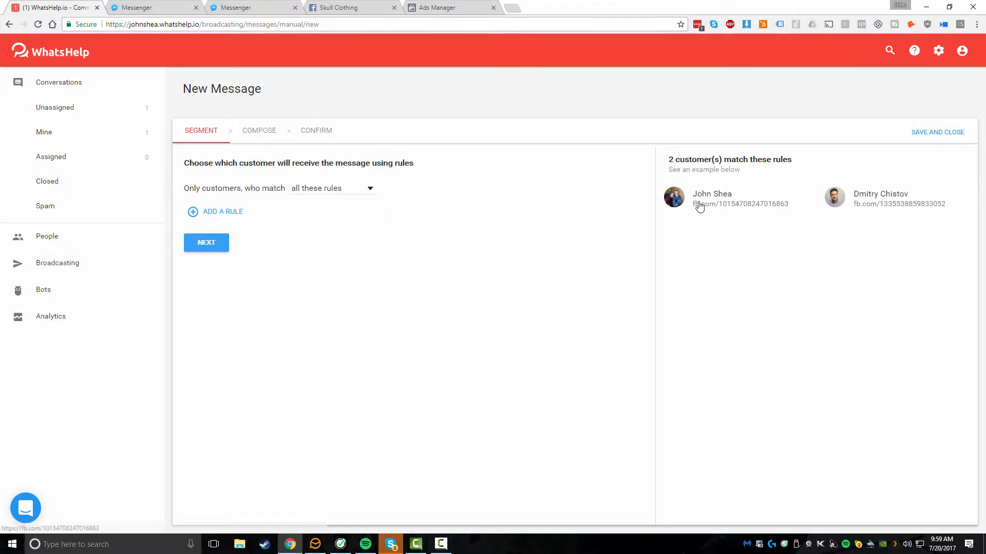
pyautogui.moveTo(703, 215)
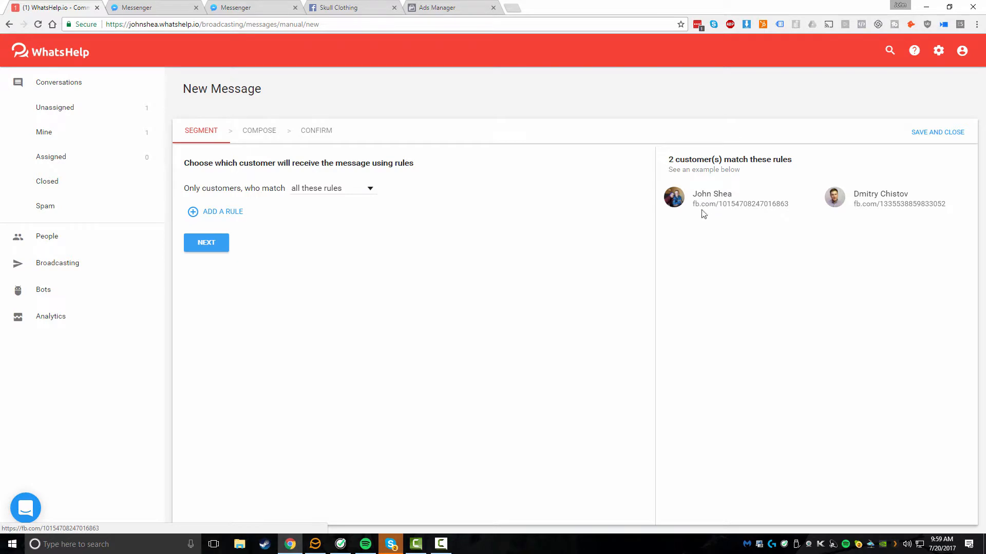
pyautogui.moveTo(187, 306)
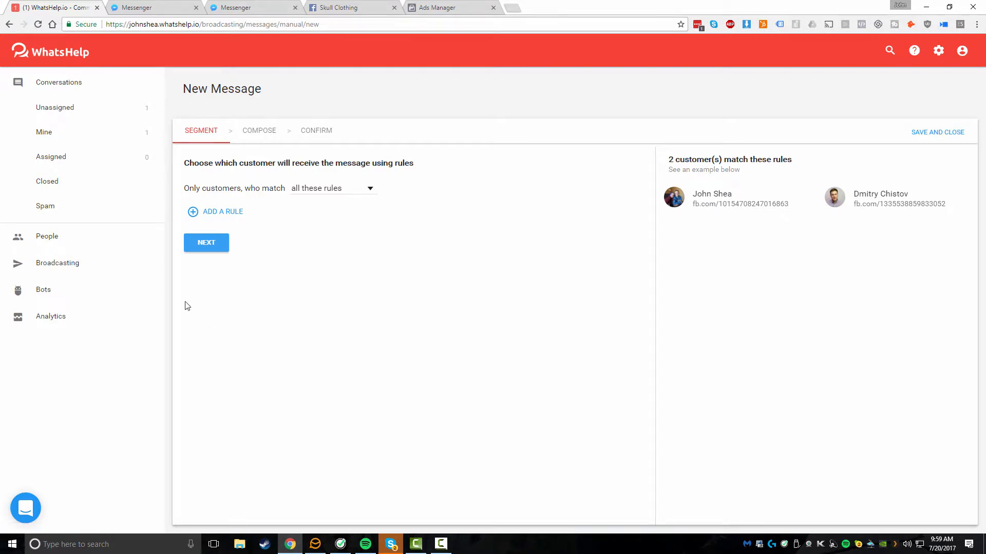
pyautogui.moveTo(205, 51)
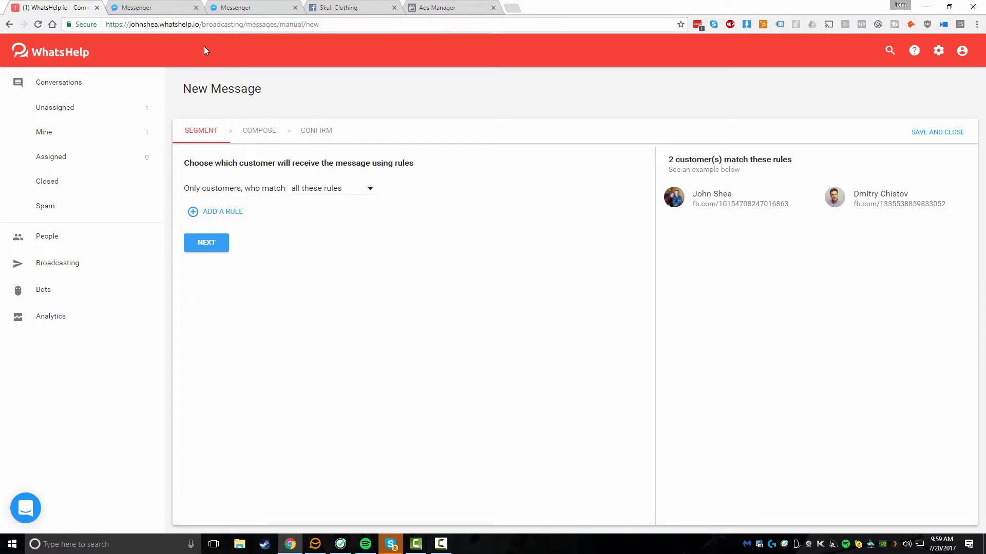
pyautogui.moveTo(353, 183)
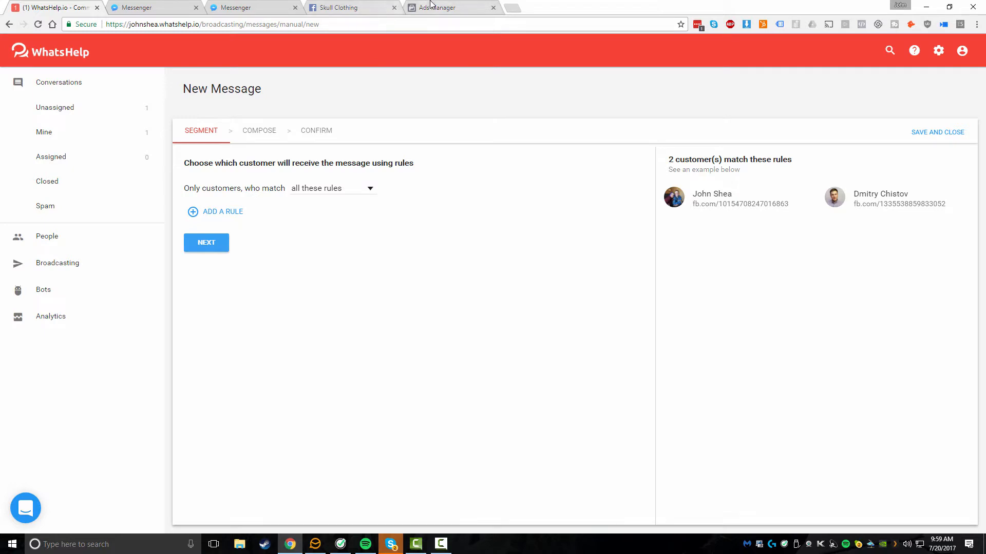
pyautogui.moveTo(450, 7)
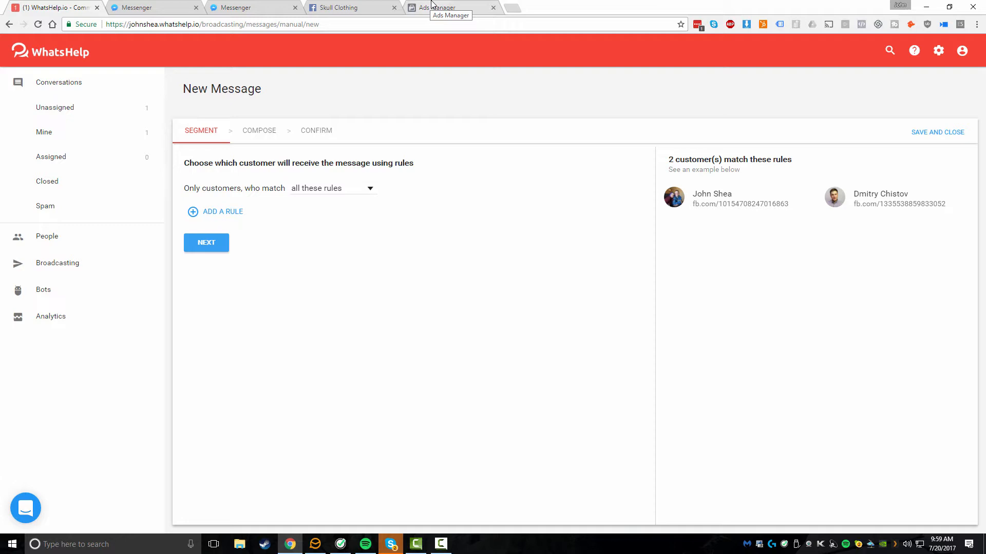
# - Close the Messenger JSON Creation dialog with Done and replace the first card headline with 'Skulls'
pyautogui.click(451, 7)
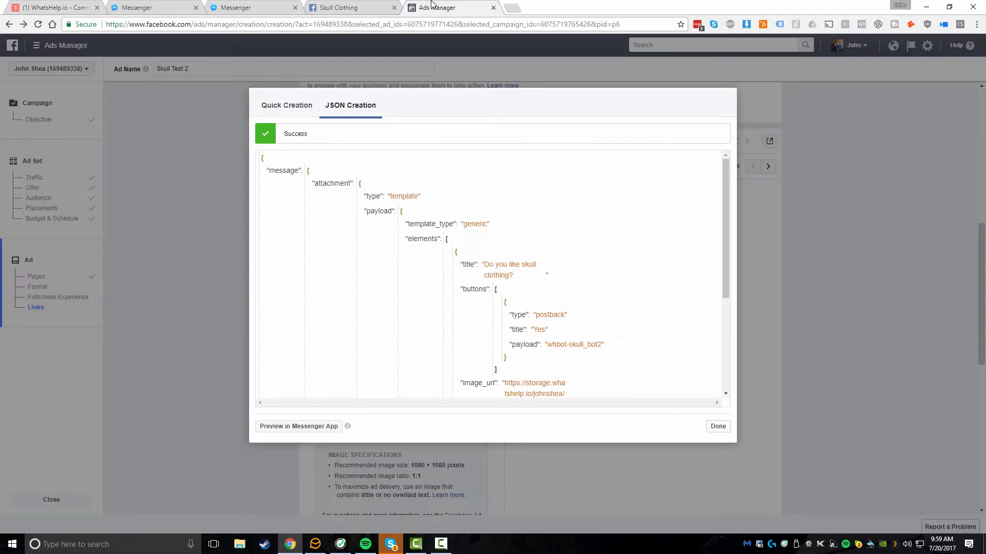
pyautogui.moveTo(485, 372)
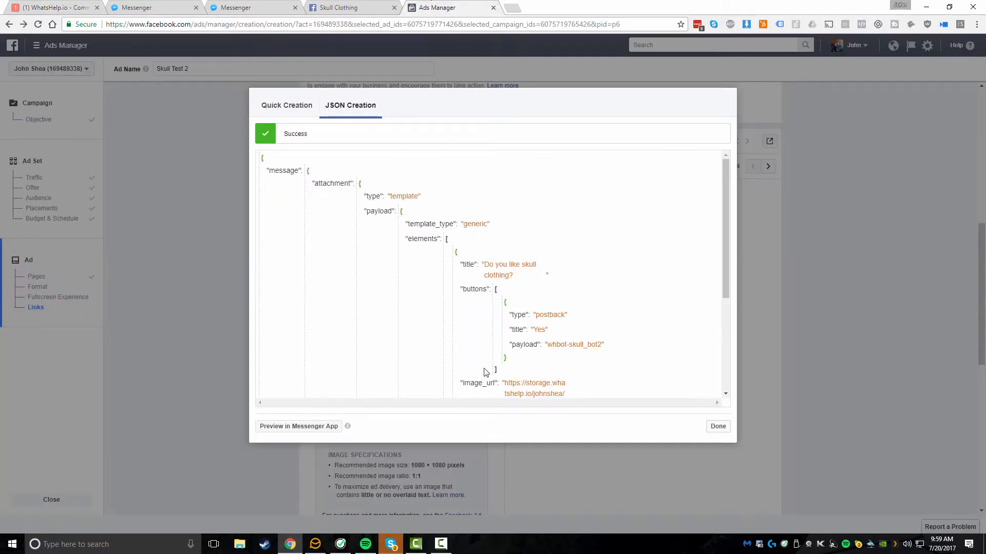
pyautogui.click(718, 426)
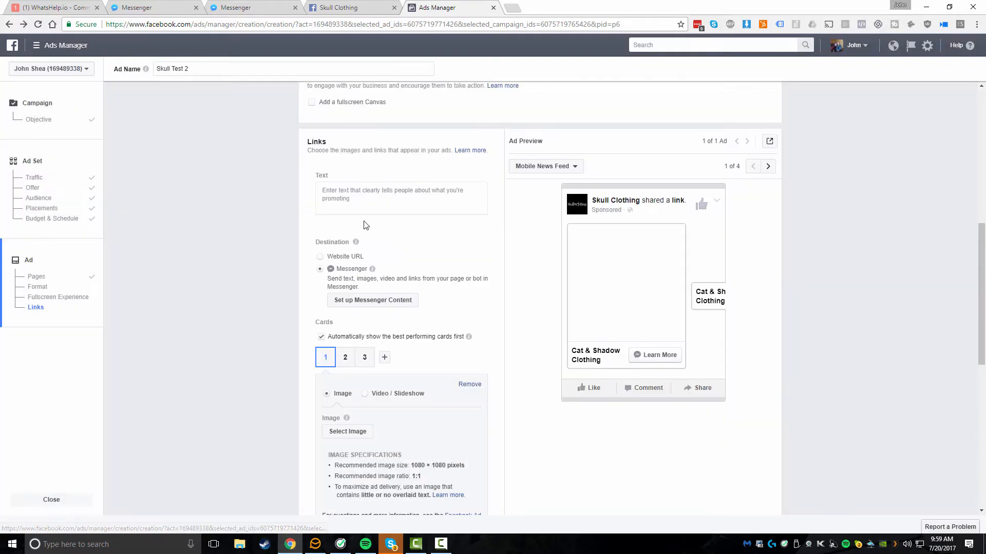
pyautogui.scroll(-3)
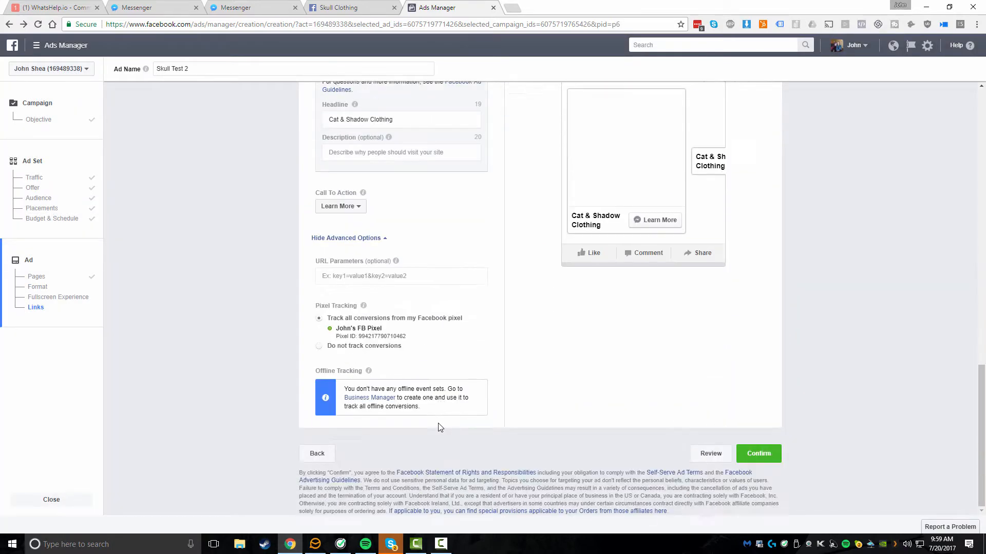
pyautogui.scroll(3)
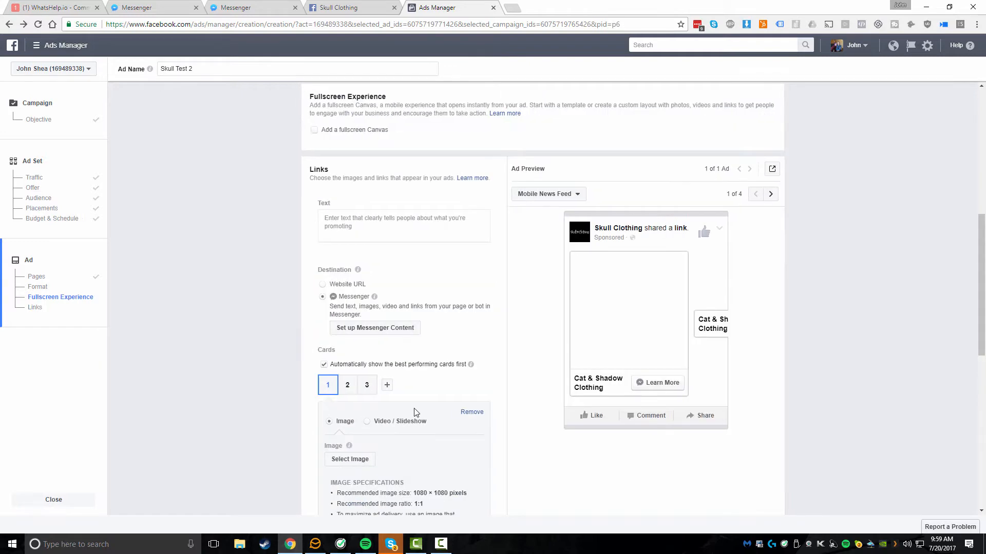
pyautogui.scroll(-3)
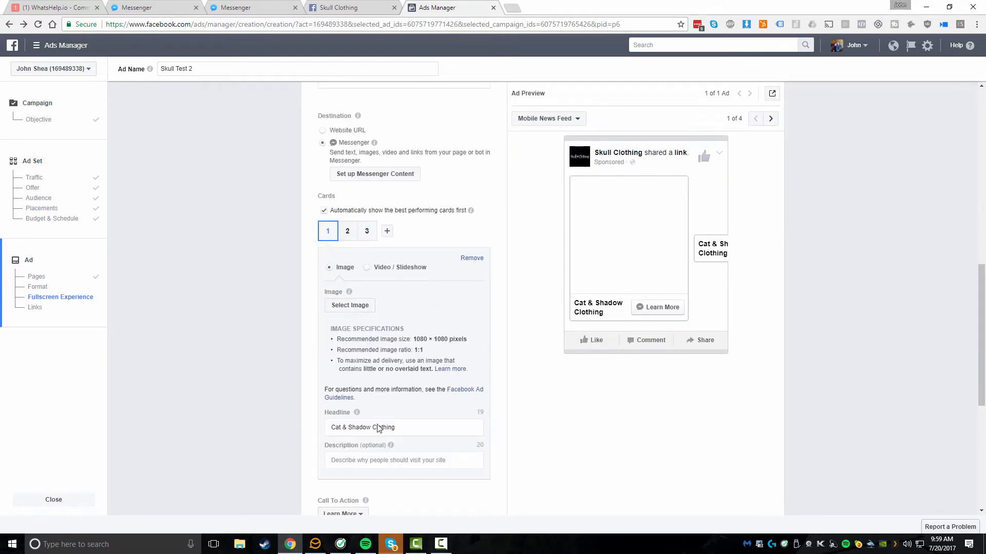
pyautogui.tripleClick(363, 427)
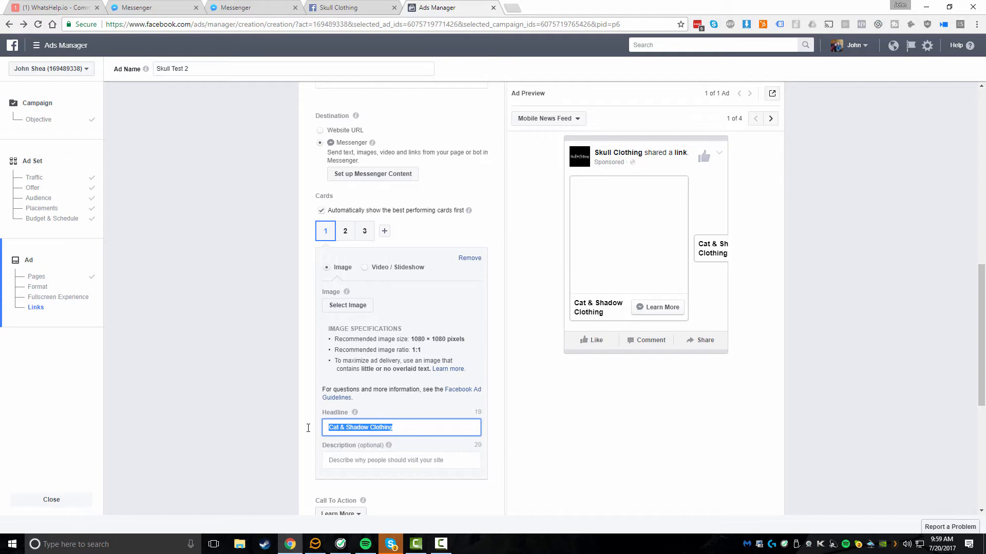
pyautogui.write('Skulls')
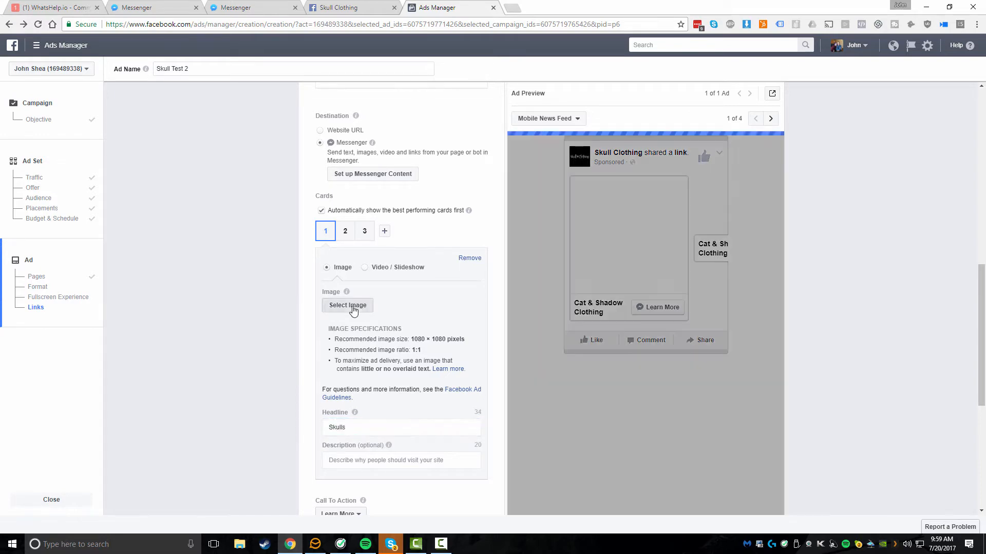
# - Upload the skull fashion top JPG and confirm it as the first card's image
pyautogui.click(346, 304)
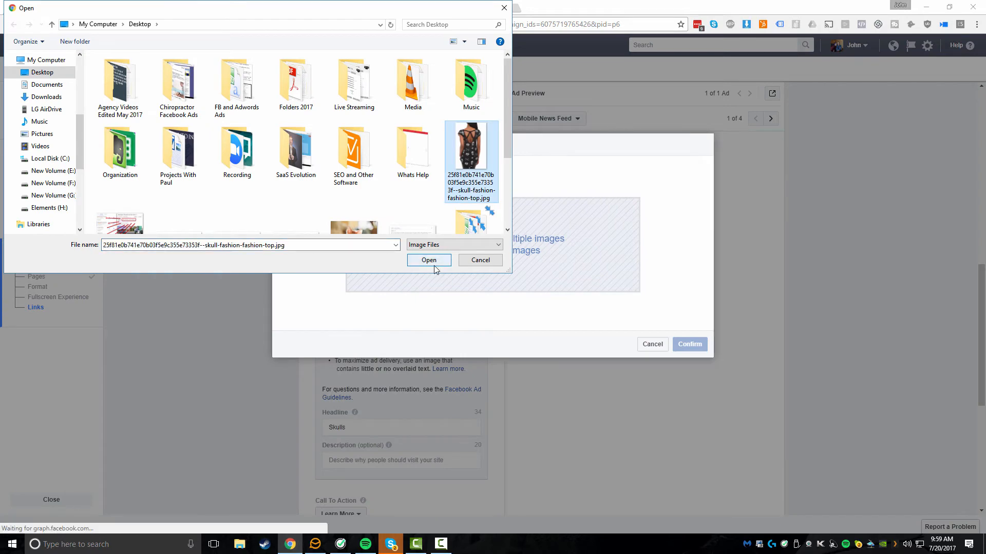
pyautogui.click(428, 260)
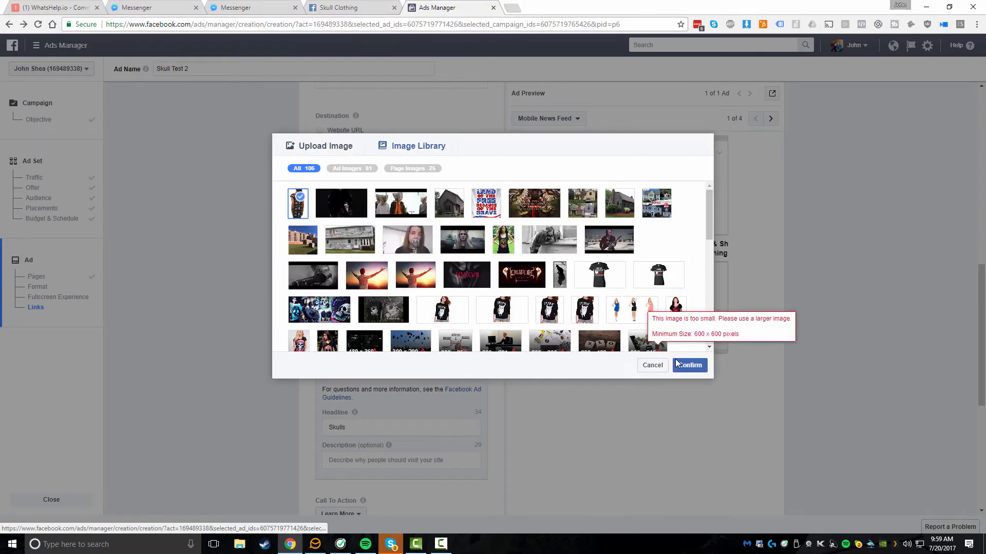
pyautogui.click(689, 366)
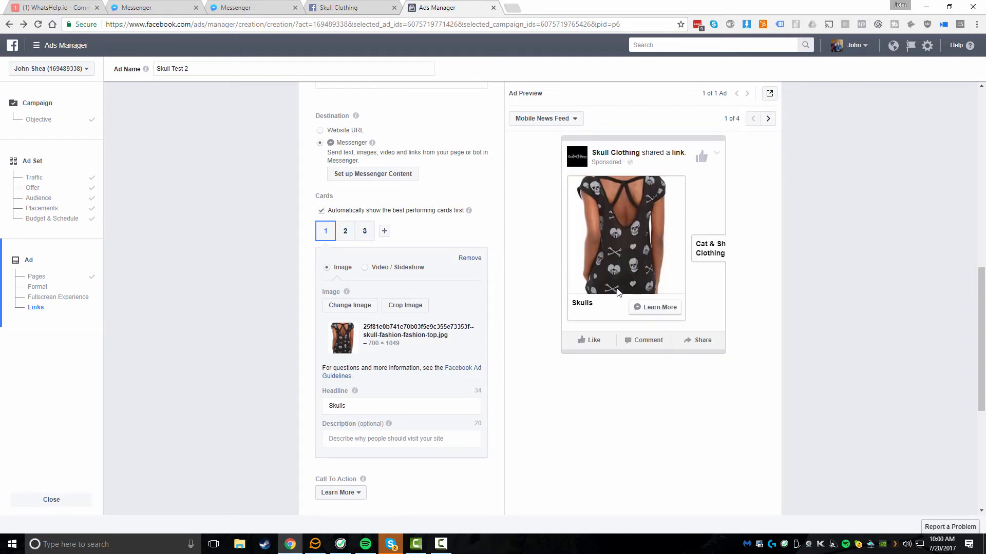
pyautogui.moveTo(586, 231)
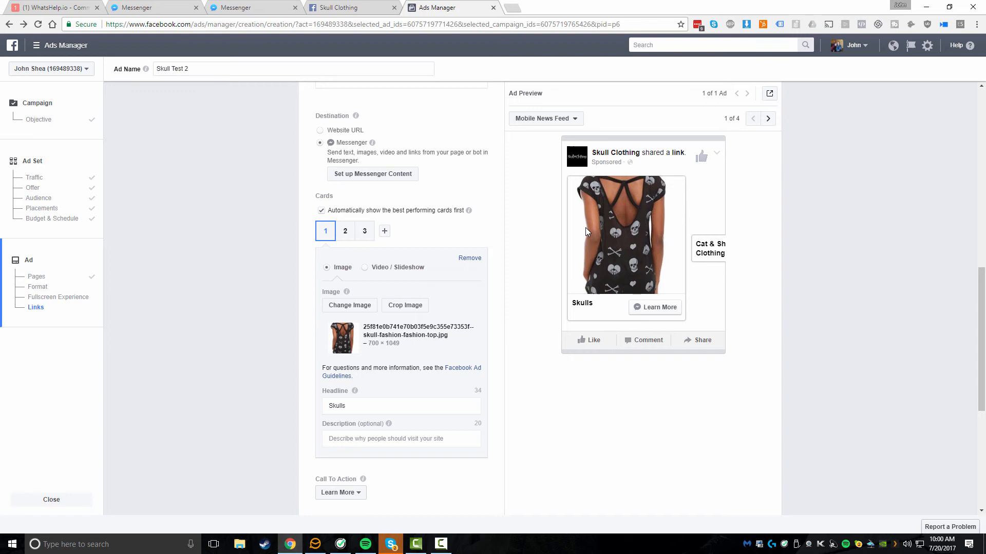